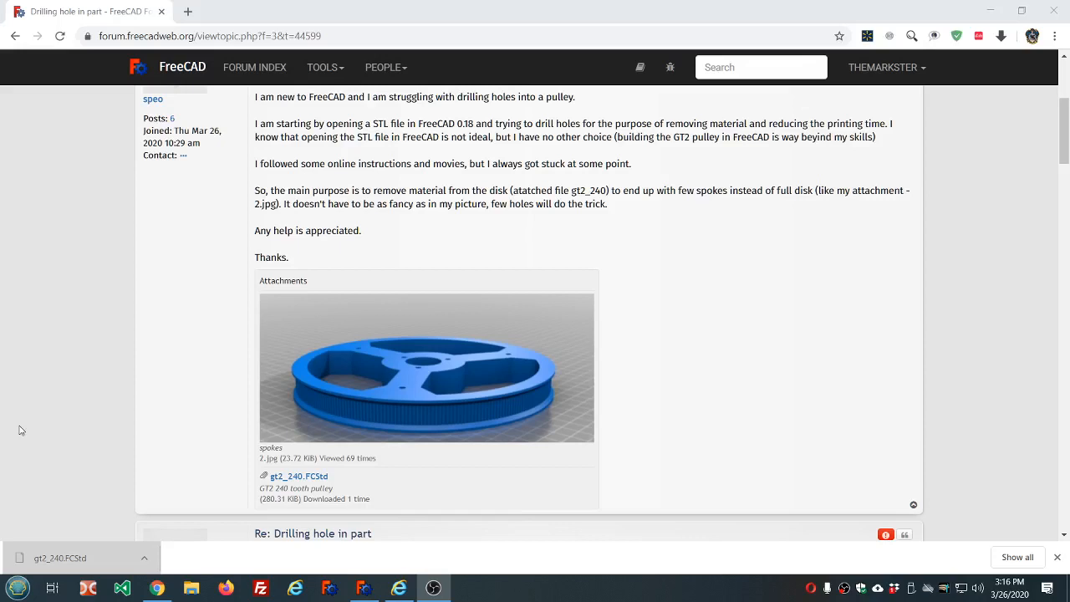
{"action": "mouse_move", "coordinate": [55, 422]}
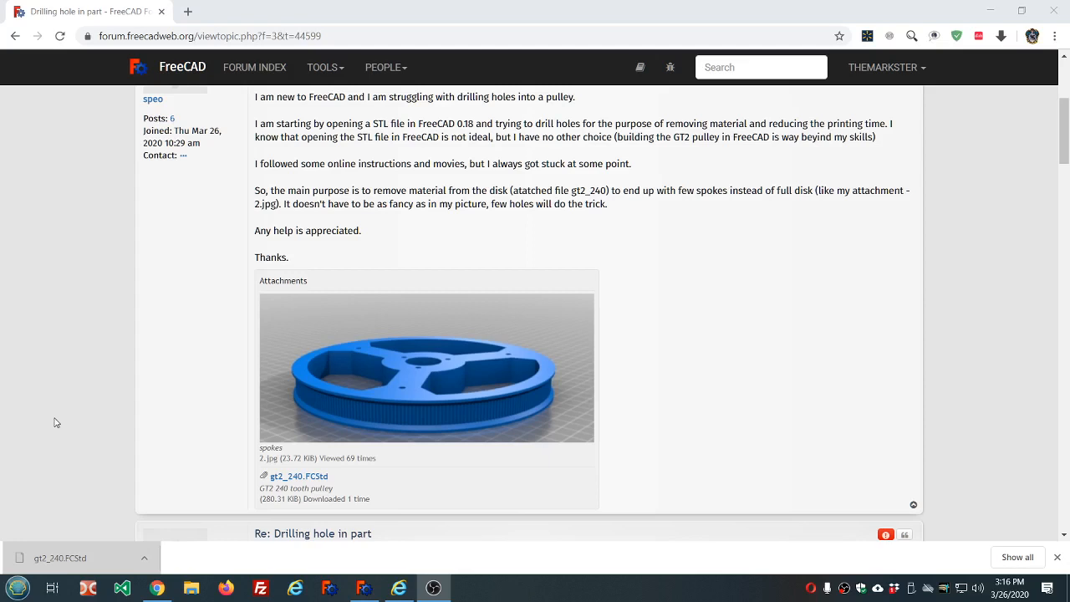
{"action": "mouse_move", "coordinate": [433, 243]}
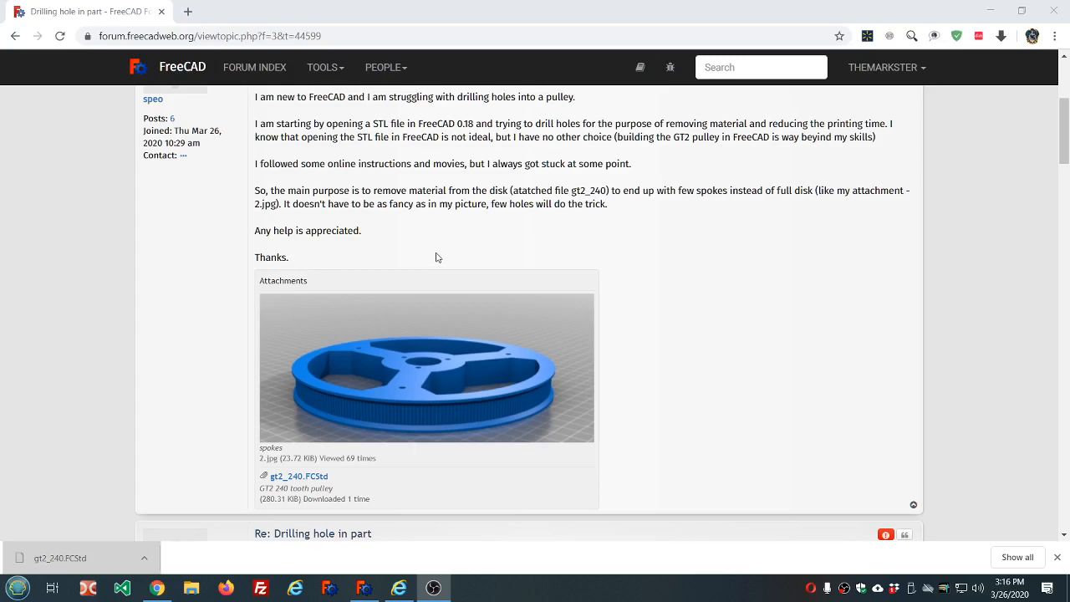
{"action": "mouse_move", "coordinate": [457, 238]}
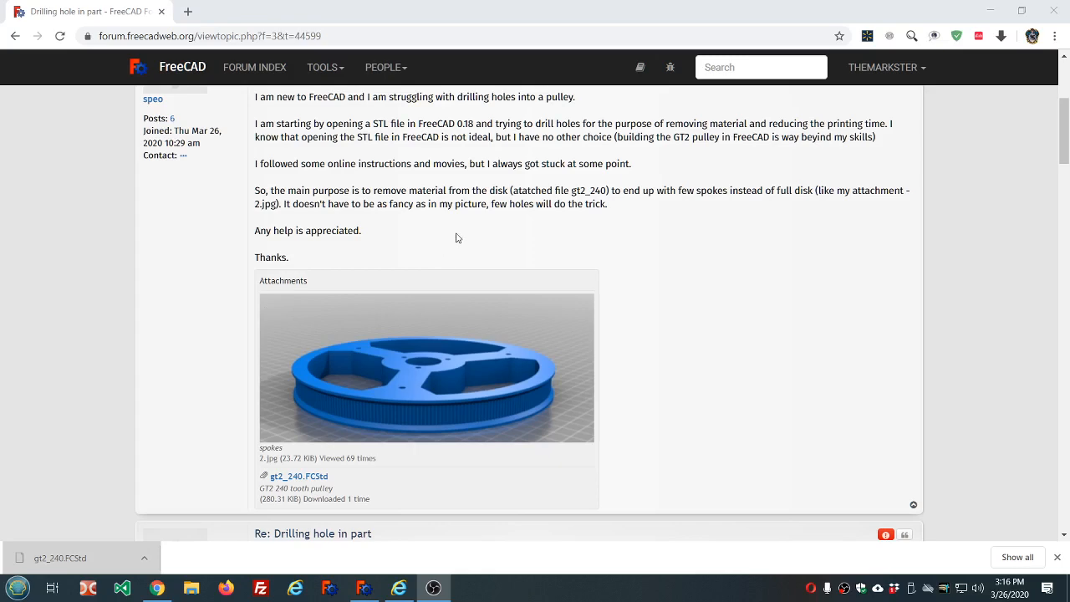
Step: Zoom and pan around the gt2_240 pulley mesh
{"action": "scroll", "scroll_direction": "up", "scroll_amount": 3}
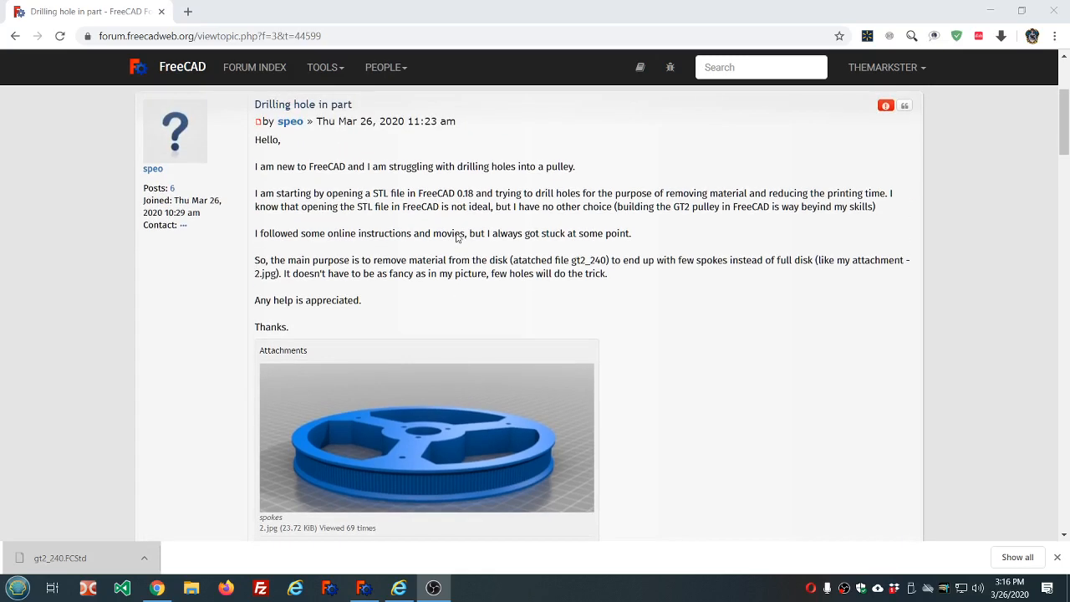
{"action": "scroll", "scroll_direction": "down", "scroll_amount": 3}
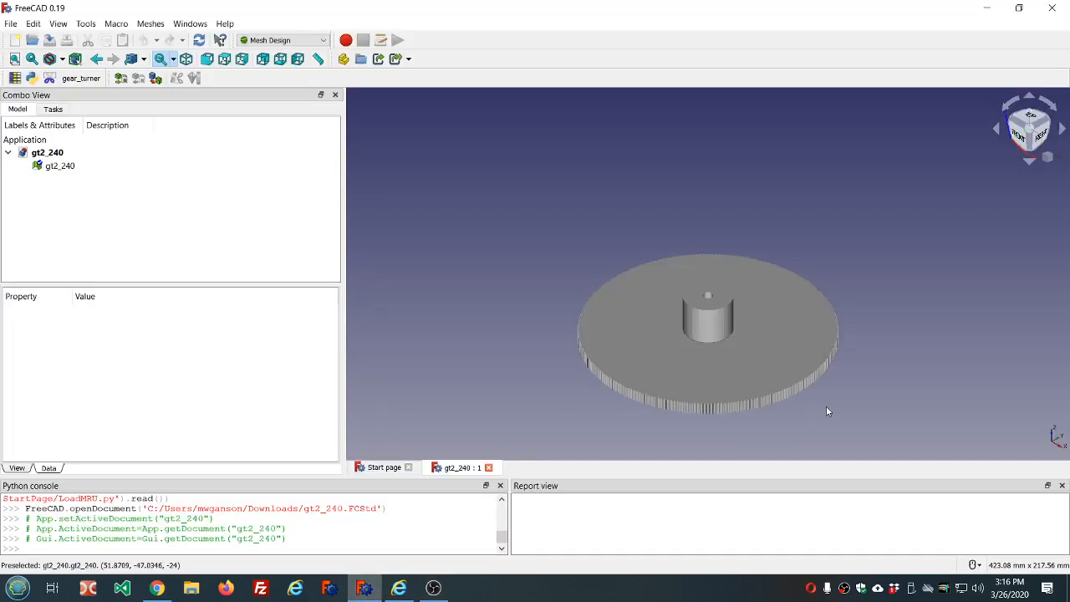
{"action": "left_click_drag", "start_coordinate": [828, 410], "coordinate": [804, 407]}
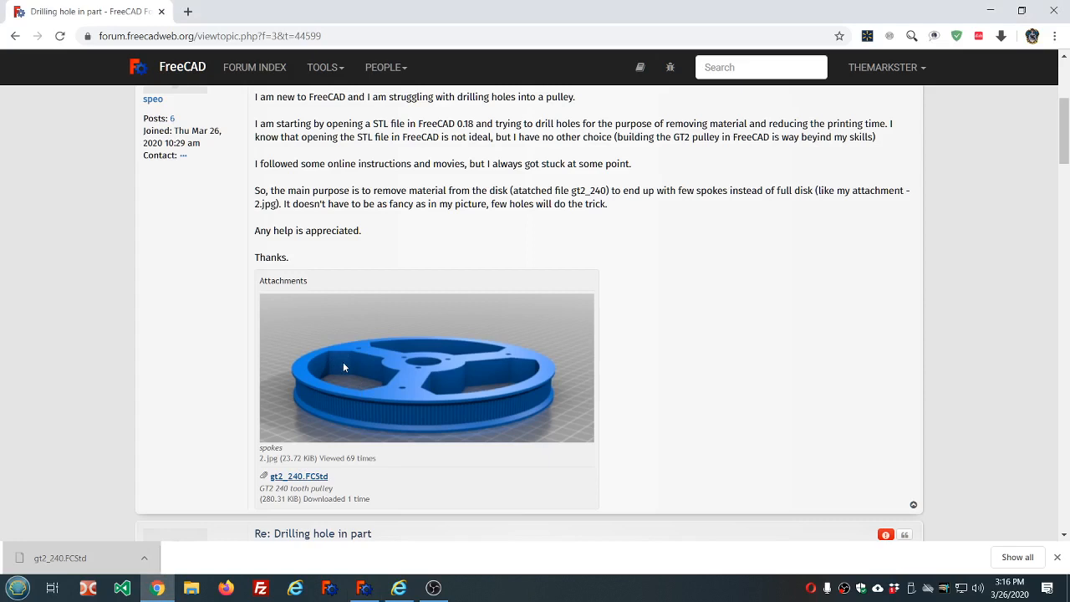
{"action": "mouse_move", "coordinate": [399, 346]}
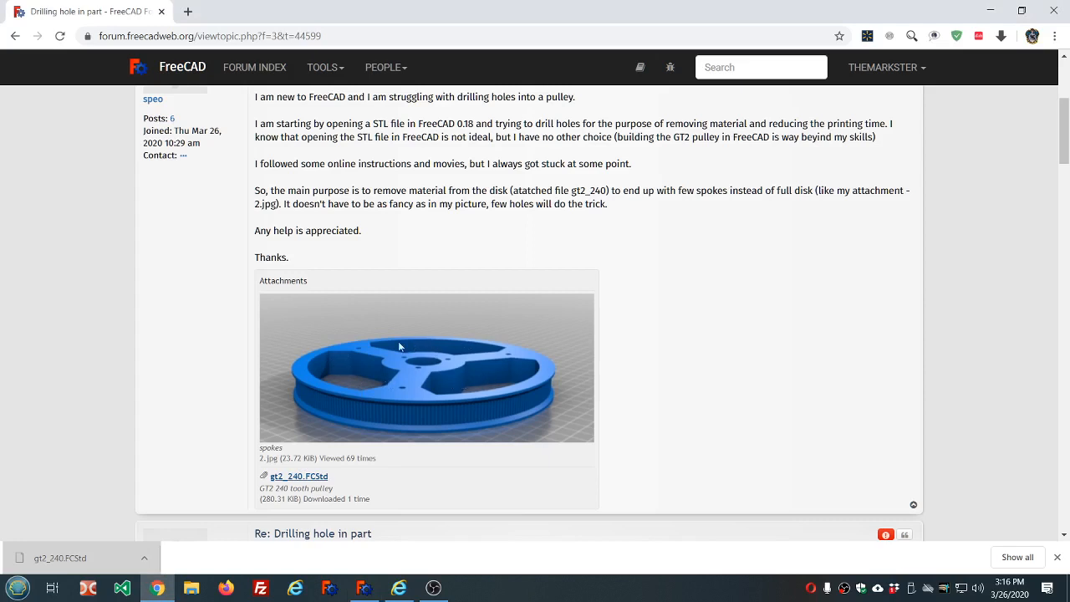
{"action": "mouse_move", "coordinate": [475, 386]}
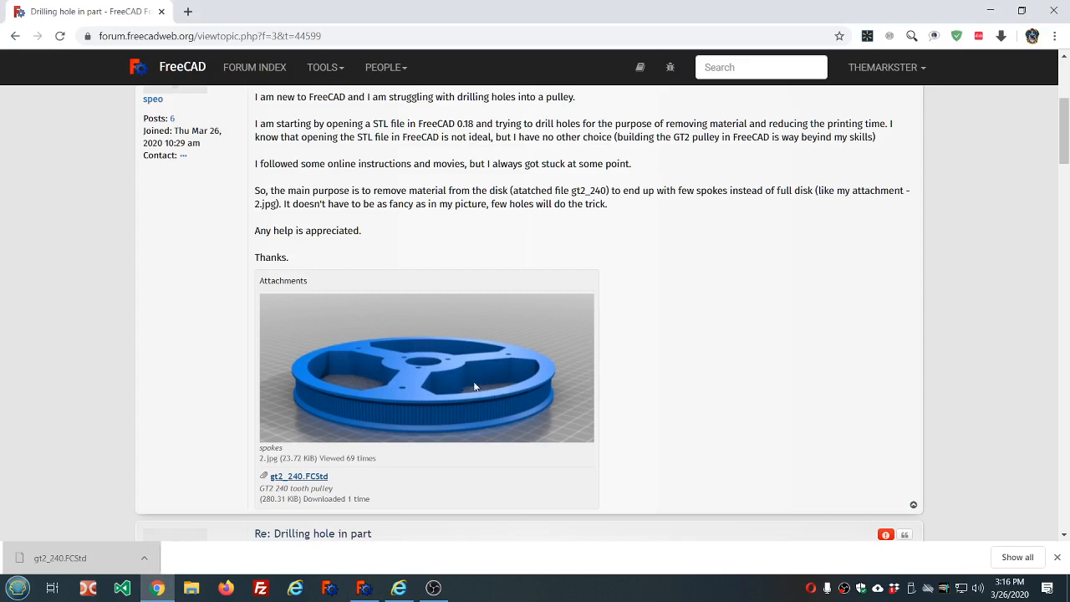
{"action": "mouse_move", "coordinate": [398, 462]}
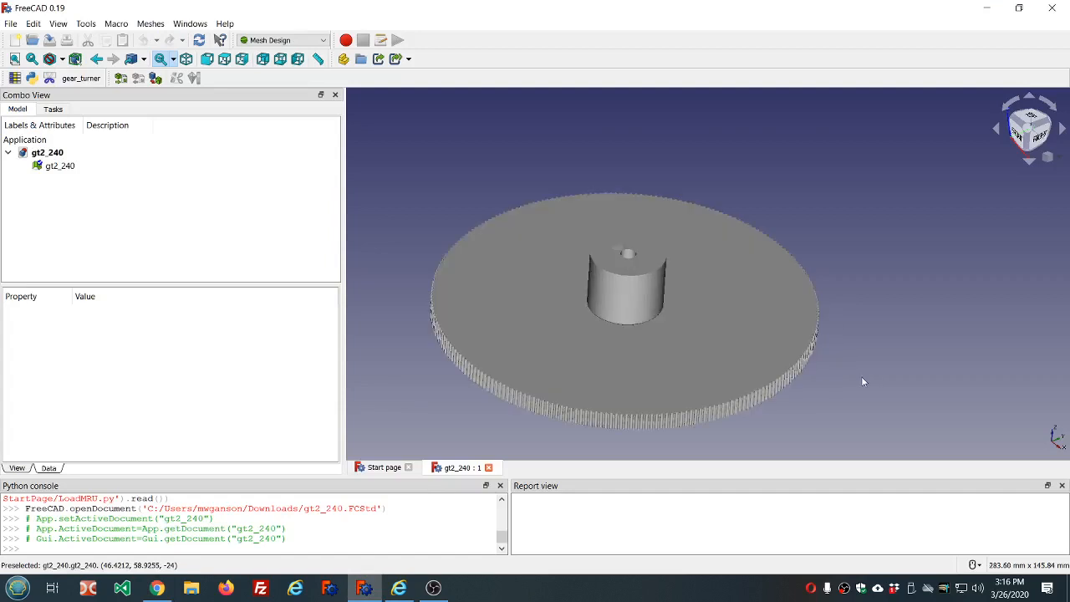
{"action": "left_click", "coordinate": [656, 344]}
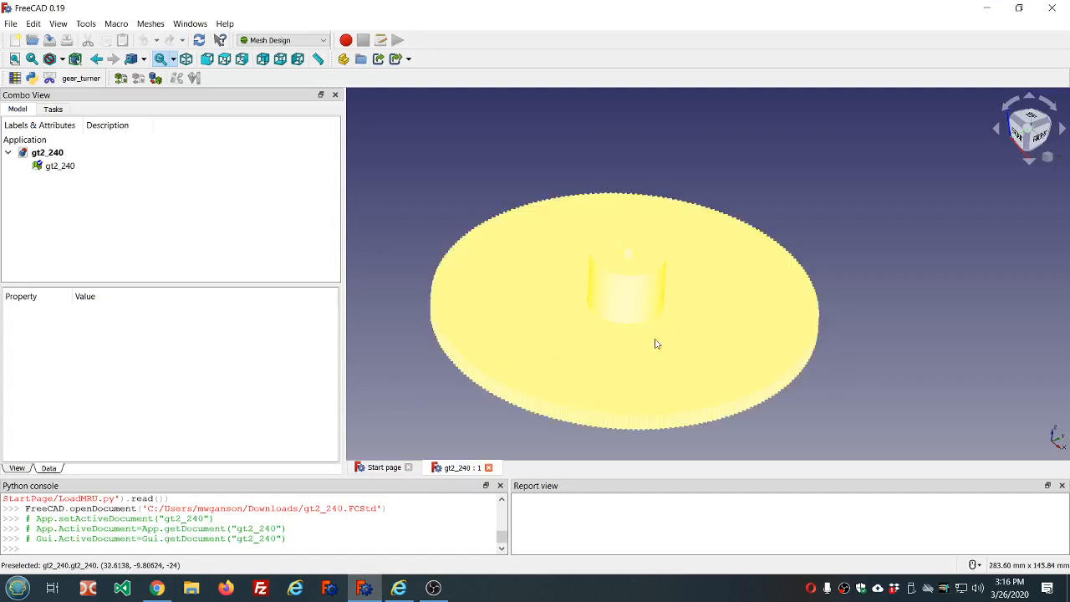
{"action": "mouse_move", "coordinate": [652, 221]}
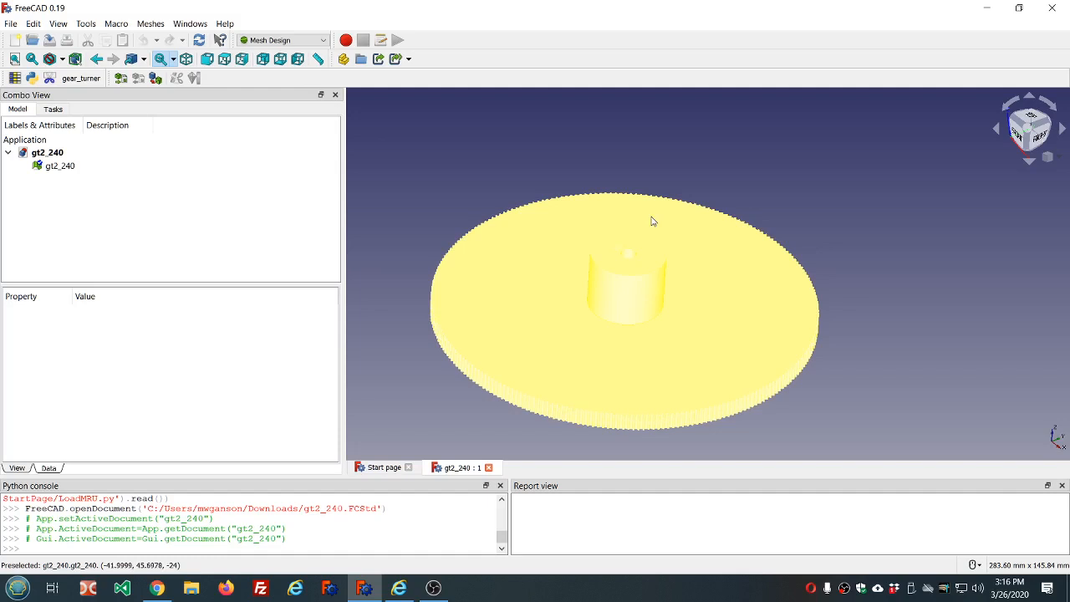
{"action": "mouse_move", "coordinate": [493, 331]}
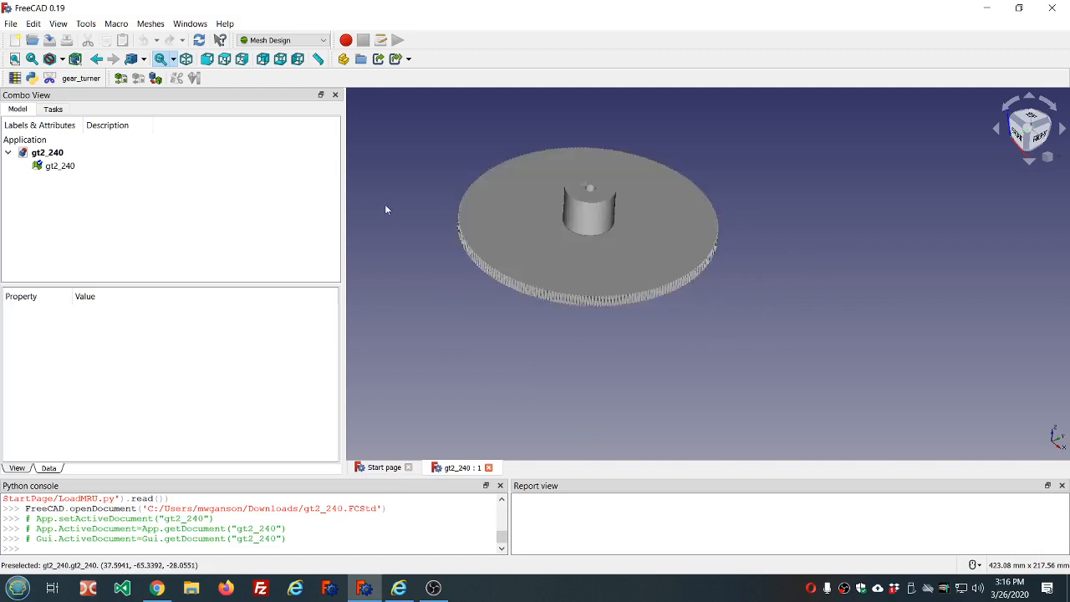
Step: Check FreeCAD's version info, then open Evaluate and repair for gt2_240
{"action": "left_click", "coordinate": [224, 22]}
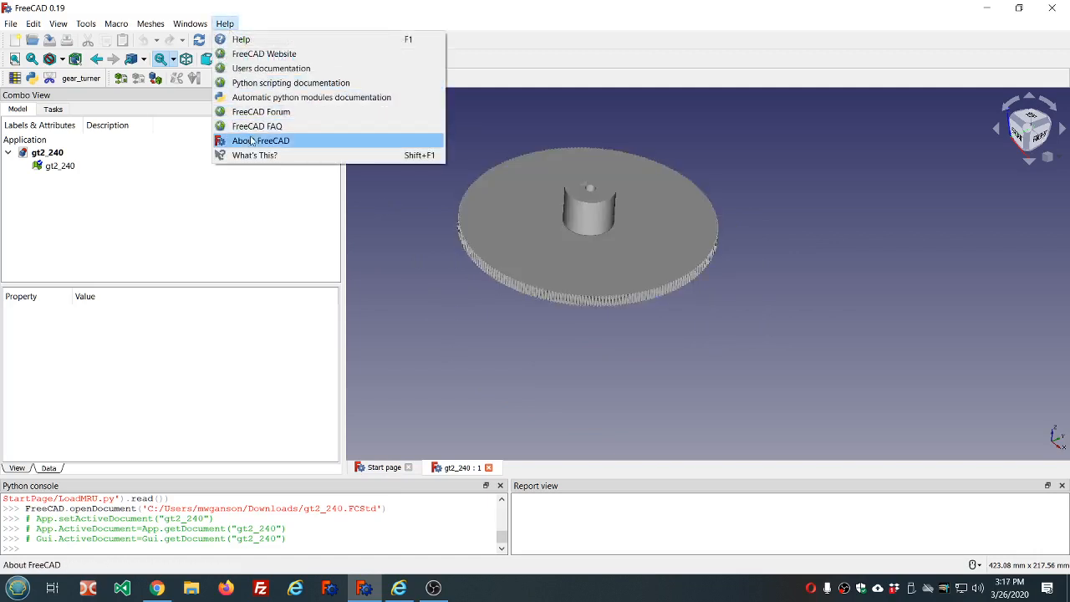
{"action": "left_click", "coordinate": [259, 140]}
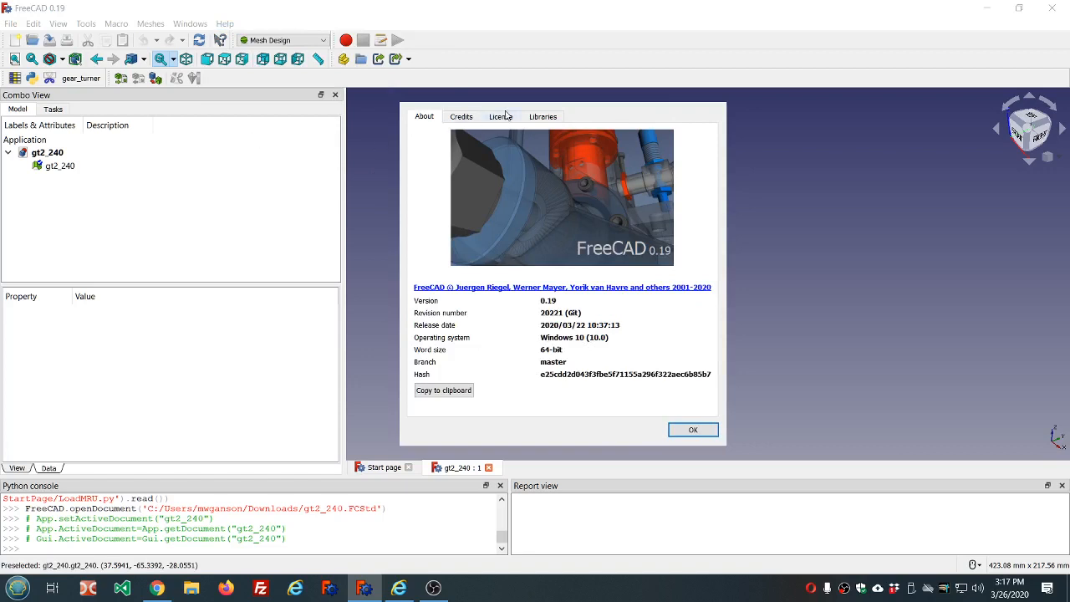
{"action": "mouse_move", "coordinate": [474, 297]}
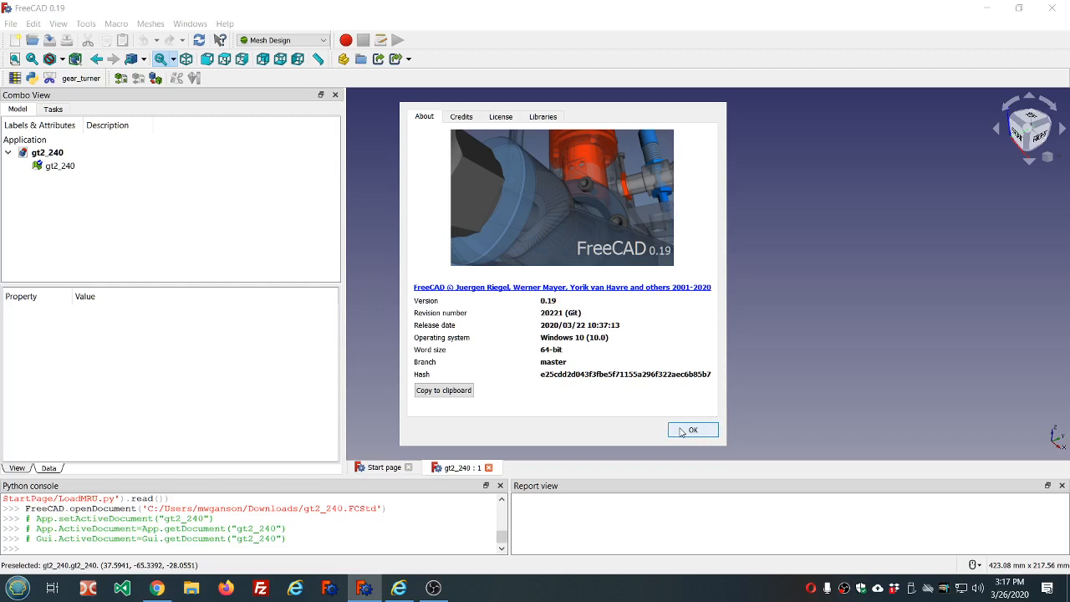
{"action": "left_click", "coordinate": [692, 428]}
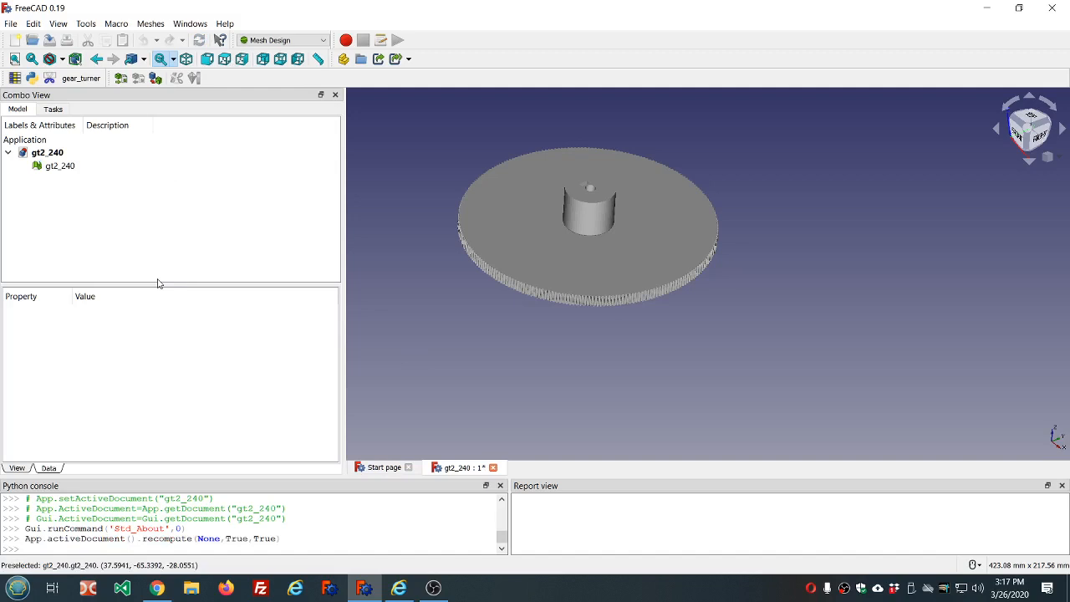
{"action": "mouse_move", "coordinate": [298, 75]}
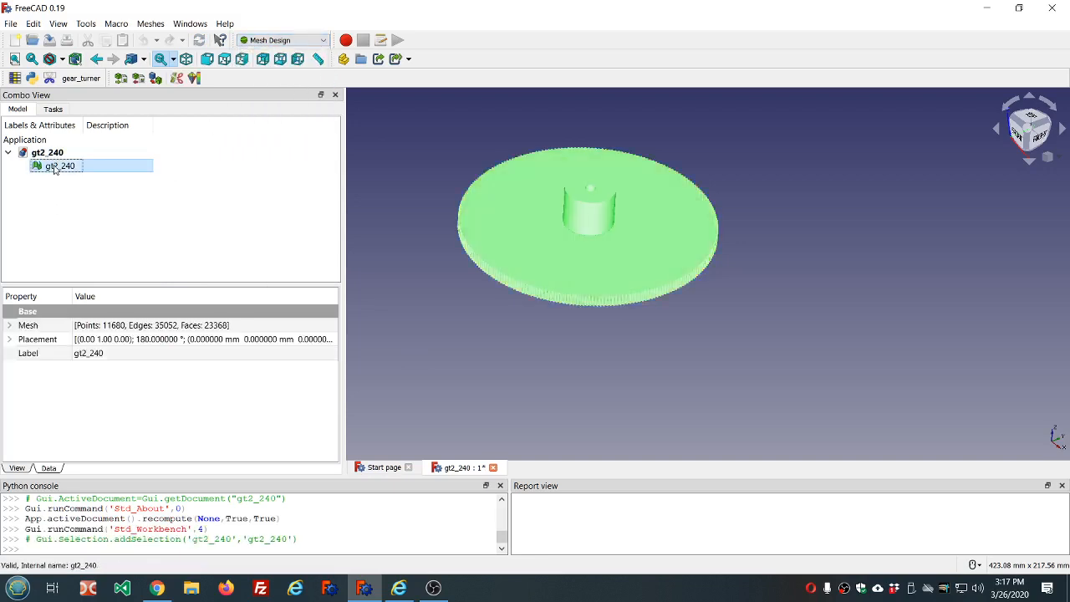
{"action": "left_click", "coordinate": [150, 22]}
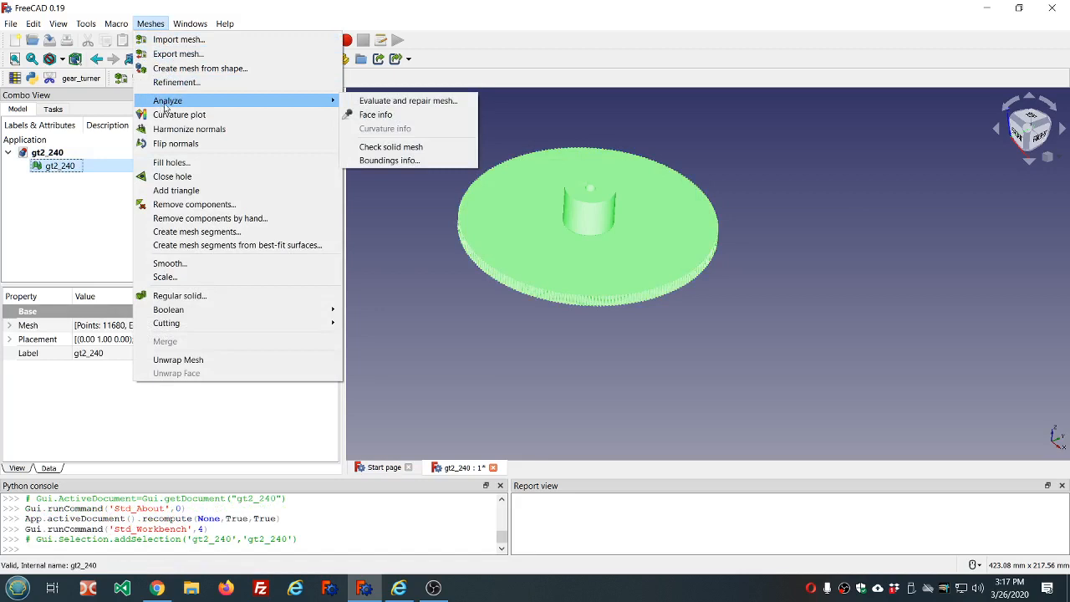
{"action": "left_click", "coordinate": [408, 101]}
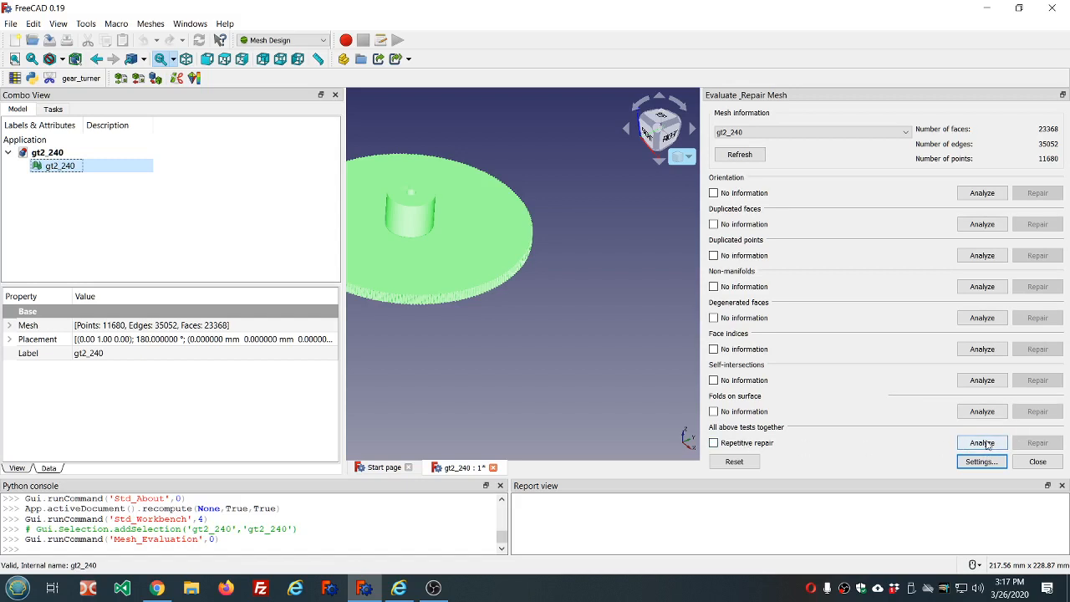
Step: Run all mesh checks, inspect the 120 folds, and close the repair panel
{"action": "left_click", "coordinate": [981, 442]}
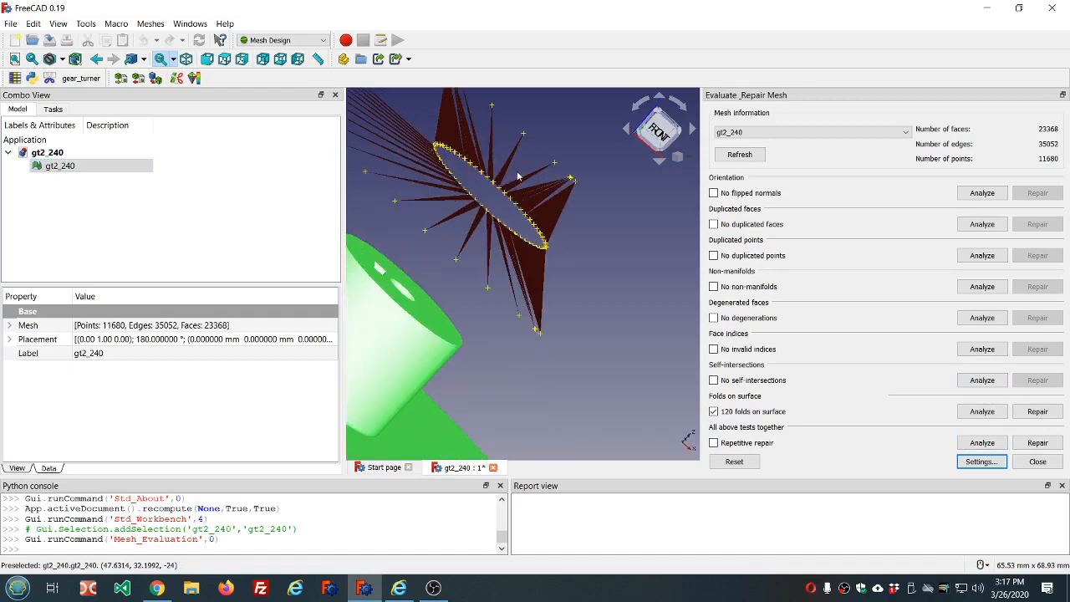
{"action": "left_click_drag", "start_coordinate": [518, 176], "coordinate": [526, 201]}
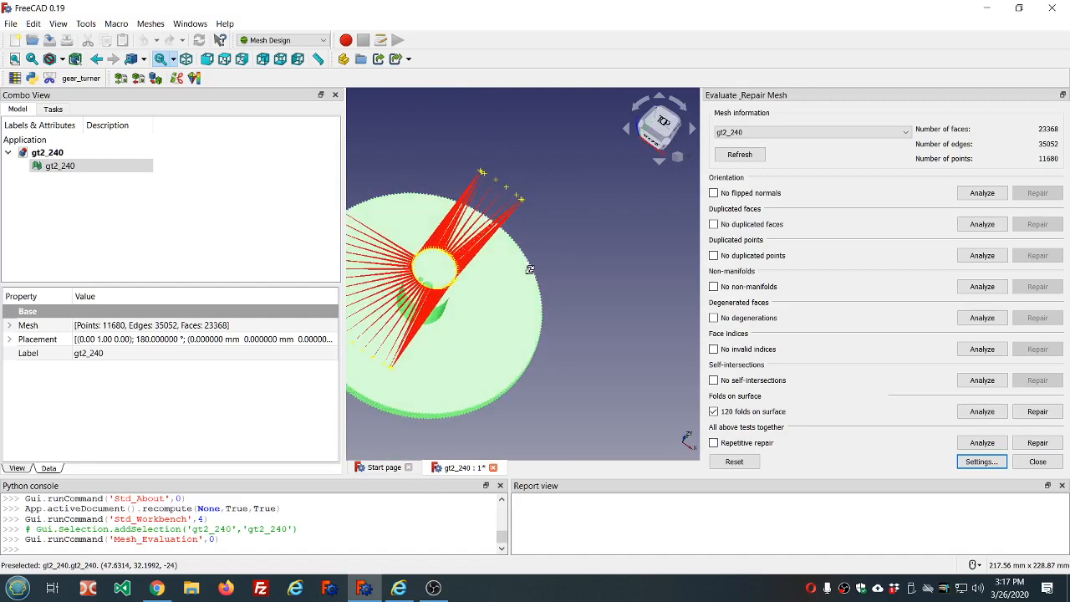
{"action": "scroll", "scroll_direction": "down", "scroll_amount": 3}
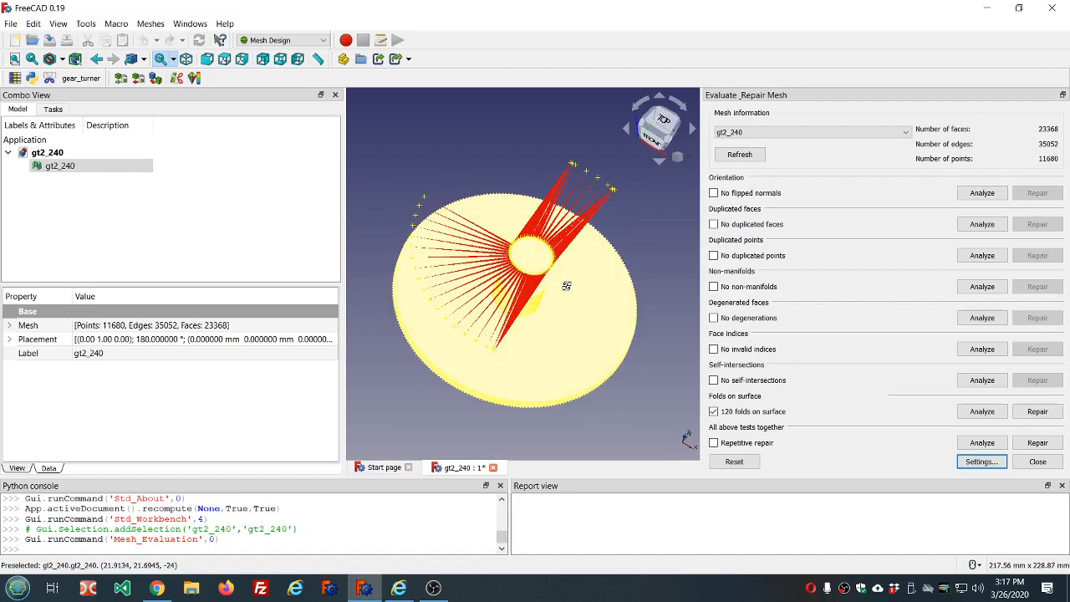
{"action": "mouse_move", "coordinate": [571, 291]}
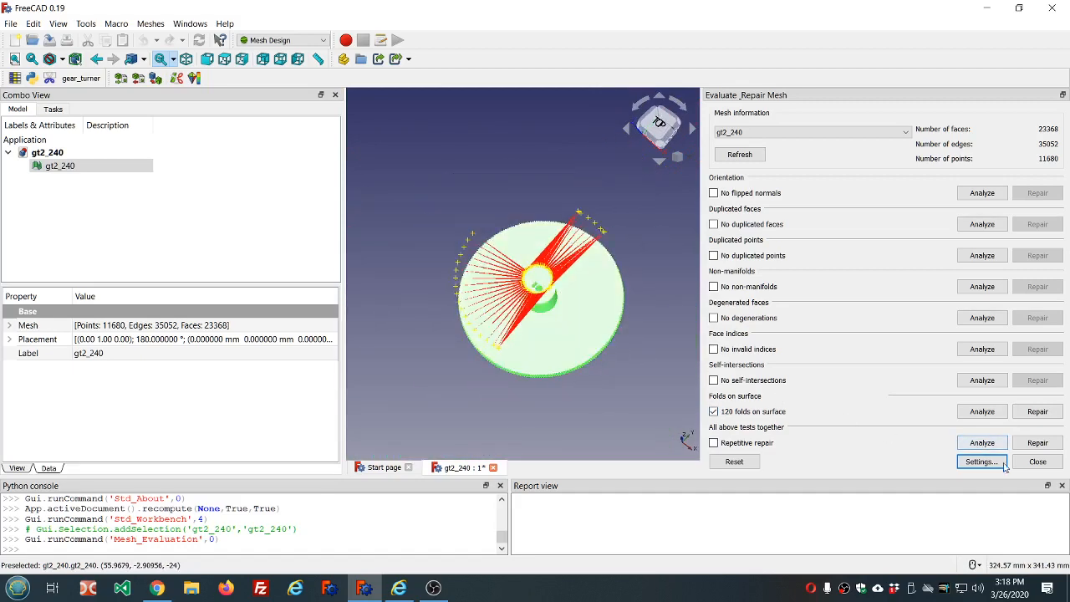
{"action": "left_click", "coordinate": [1037, 461]}
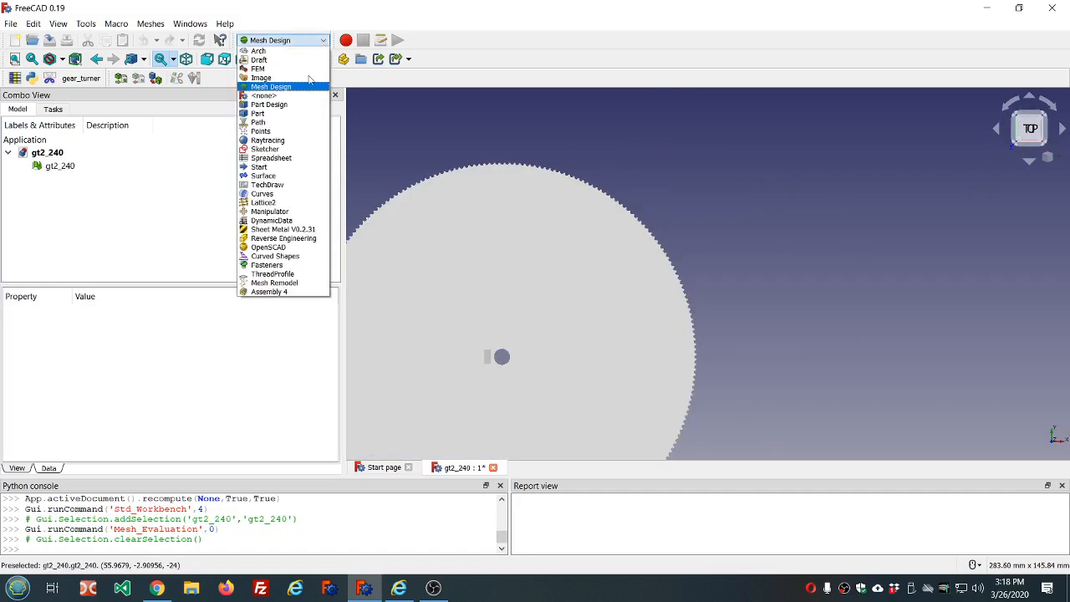
Step: Switch to Sketcher and start a new sketch on the XY plane
{"action": "left_click", "coordinate": [264, 149]}
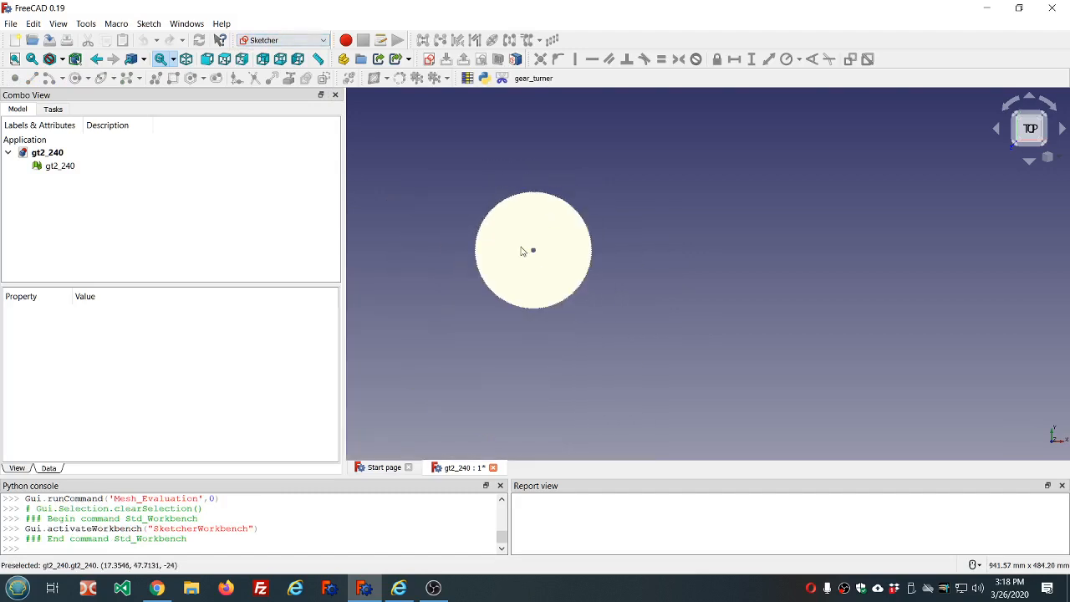
{"action": "left_click", "coordinate": [429, 58]}
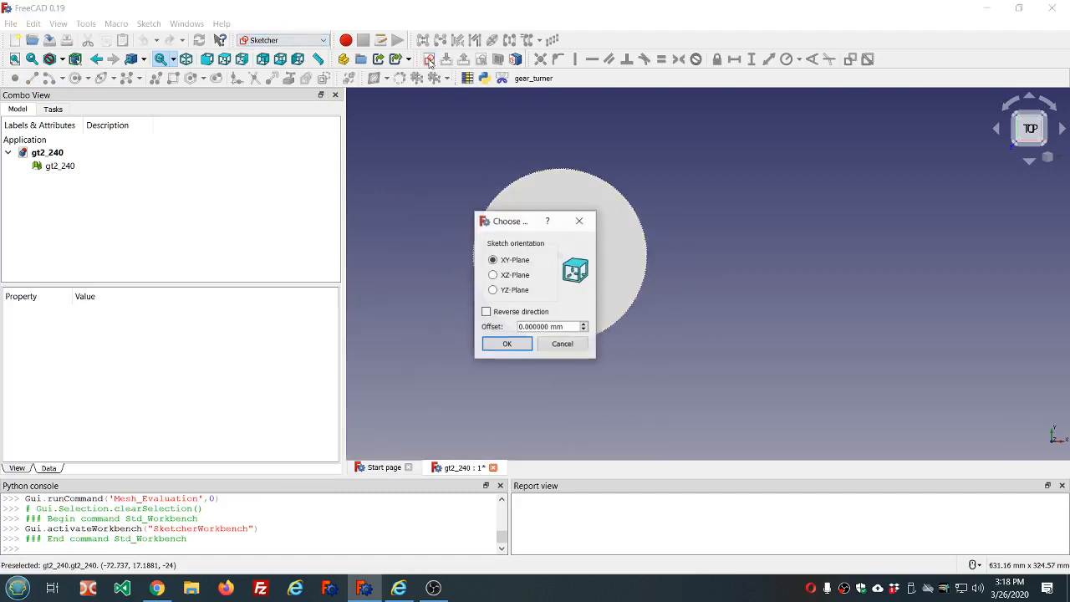
{"action": "left_click", "coordinate": [506, 343]}
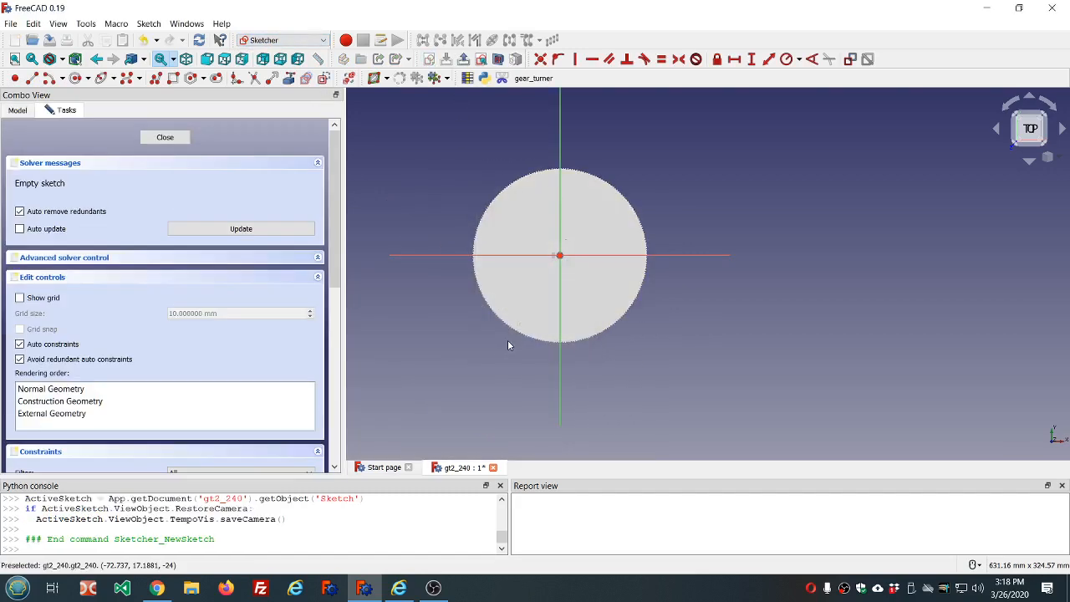
{"action": "mouse_move", "coordinate": [129, 129]}
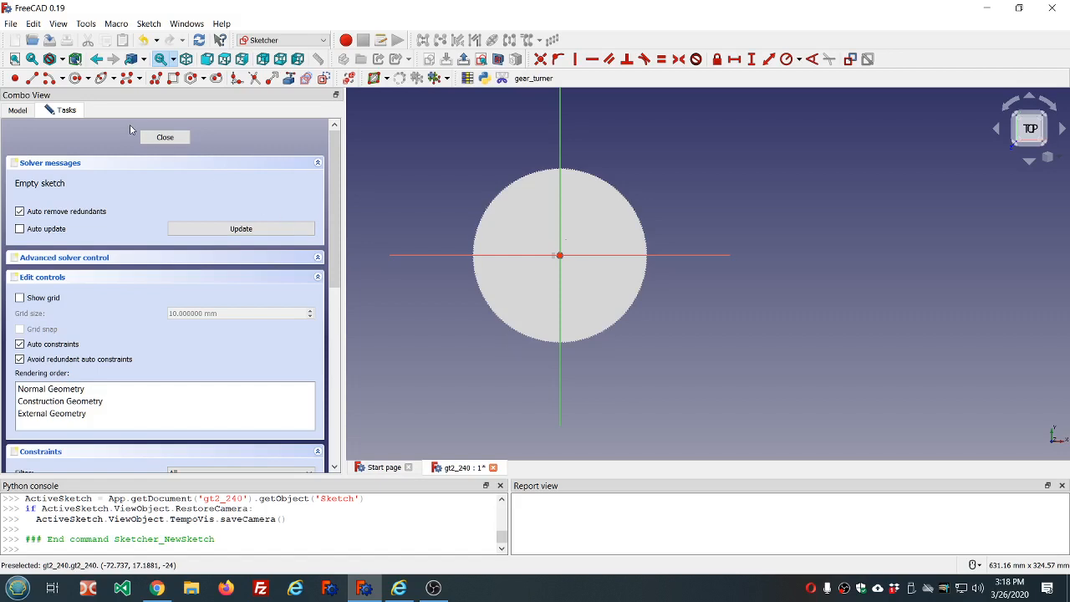
{"action": "mouse_move", "coordinate": [161, 449]}
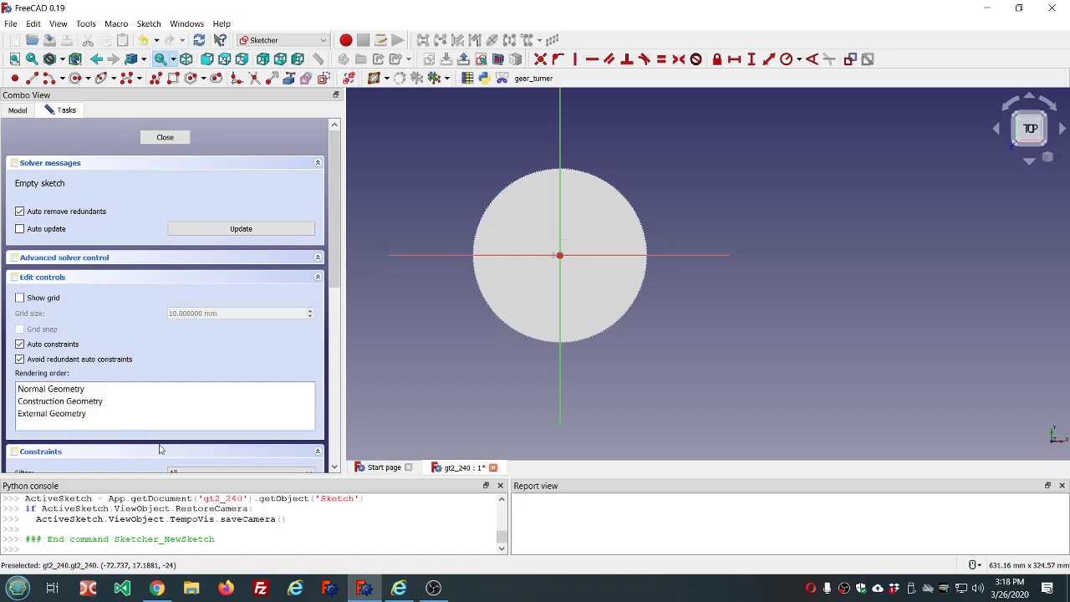
Step: Switch to Chrome to view the forum's three-spoke pulley reference picture
{"action": "left_click", "coordinate": [156, 587]}
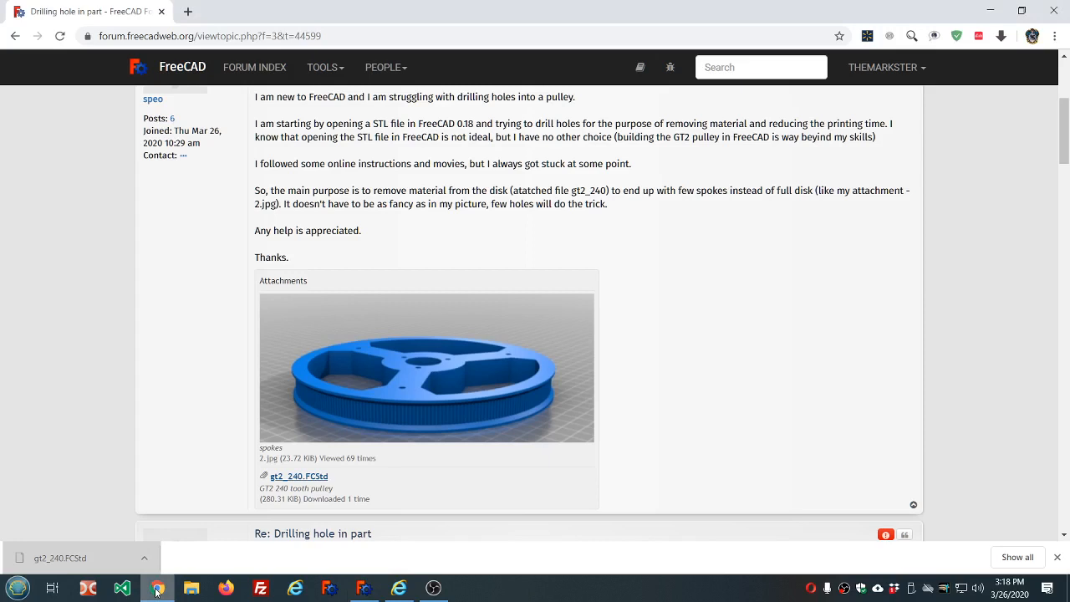
{"action": "mouse_move", "coordinate": [444, 408]}
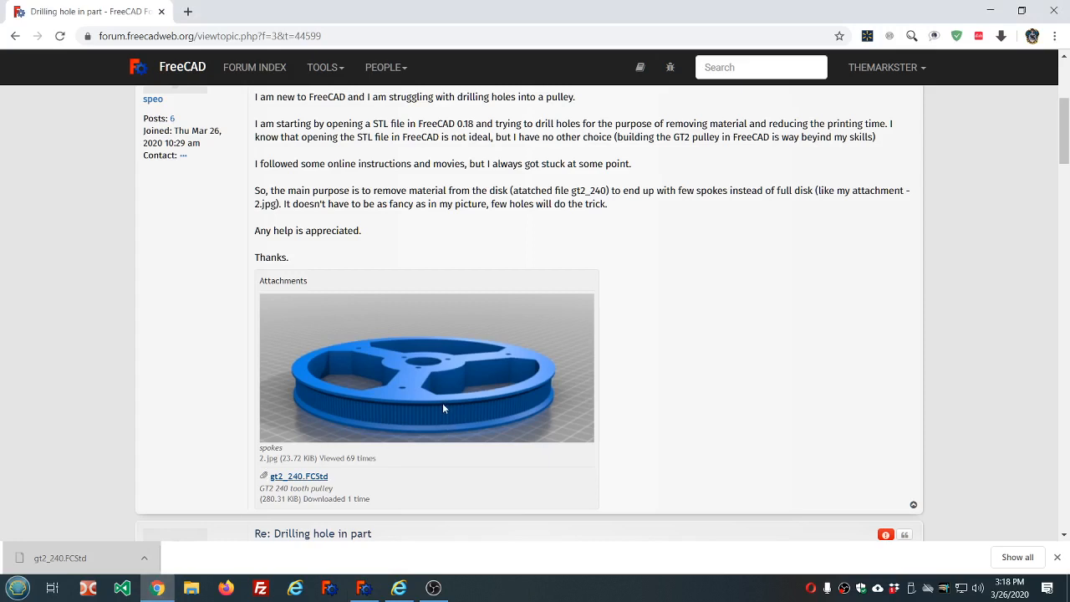
{"action": "mouse_move", "coordinate": [456, 371]}
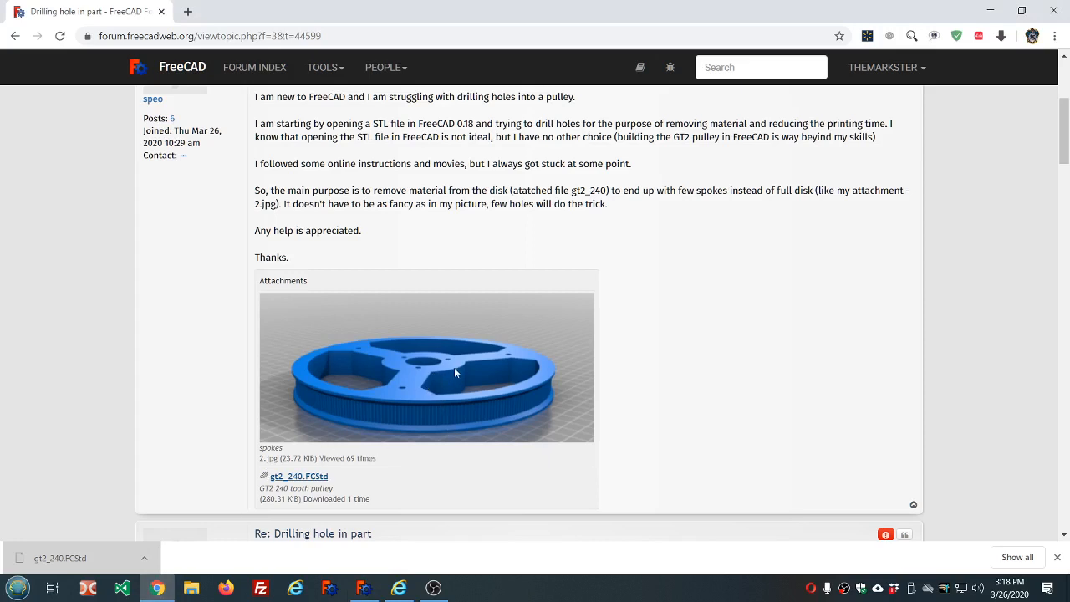
{"action": "mouse_move", "coordinate": [475, 367]}
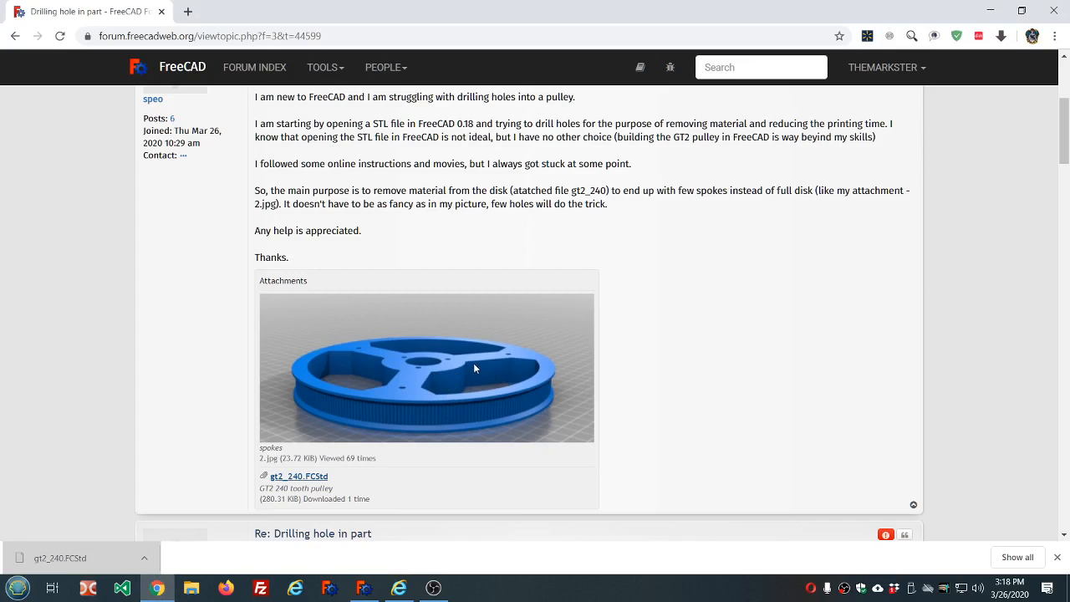
{"action": "mouse_move", "coordinate": [426, 391]}
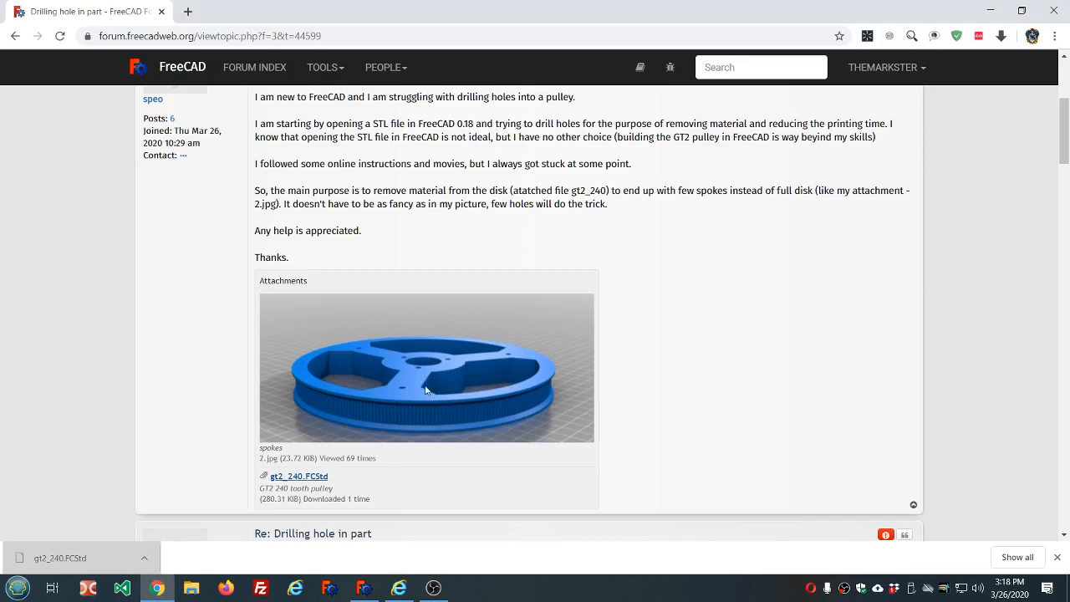
{"action": "mouse_move", "coordinate": [456, 425]}
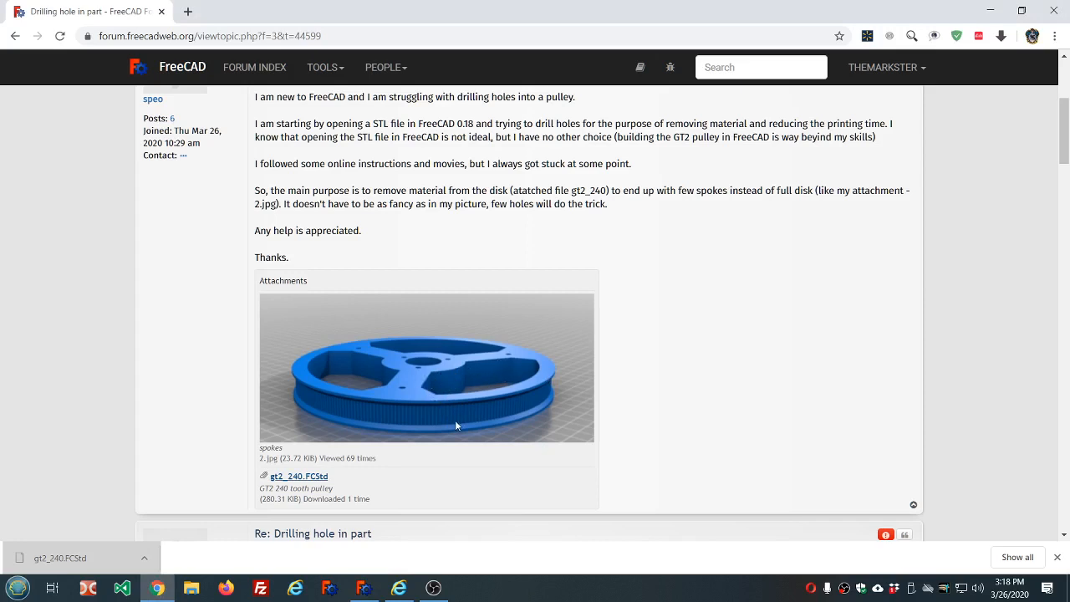
{"action": "mouse_move", "coordinate": [362, 587]}
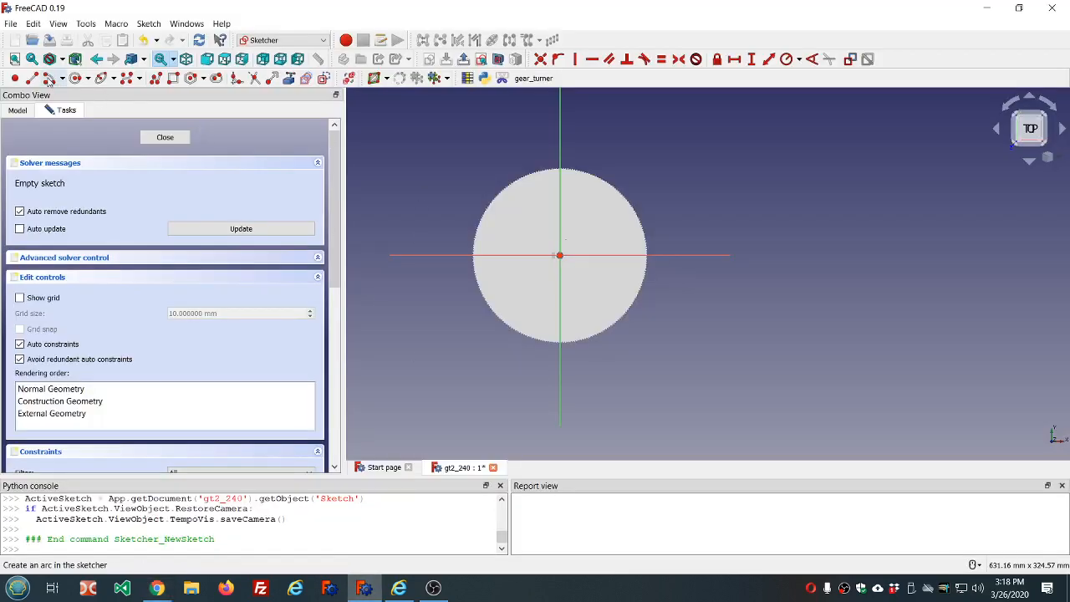
Step: Draw inner and outer arcs and join their ends with lines, checking the reference
{"action": "left_click", "coordinate": [74, 78]}
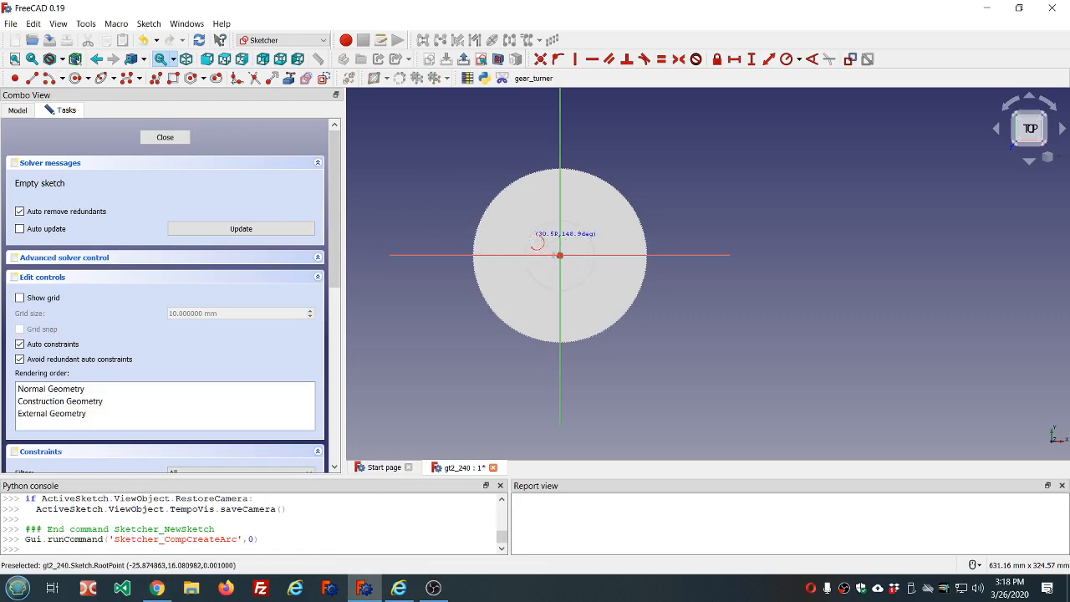
{"action": "mouse_move", "coordinate": [533, 248]}
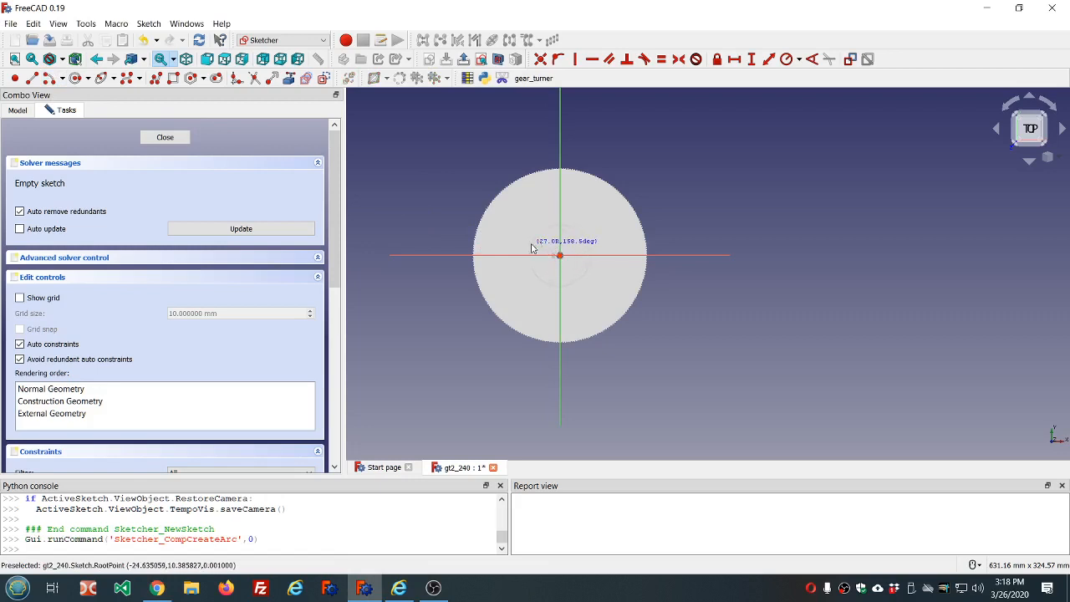
{"action": "left_click", "coordinate": [531, 243]}
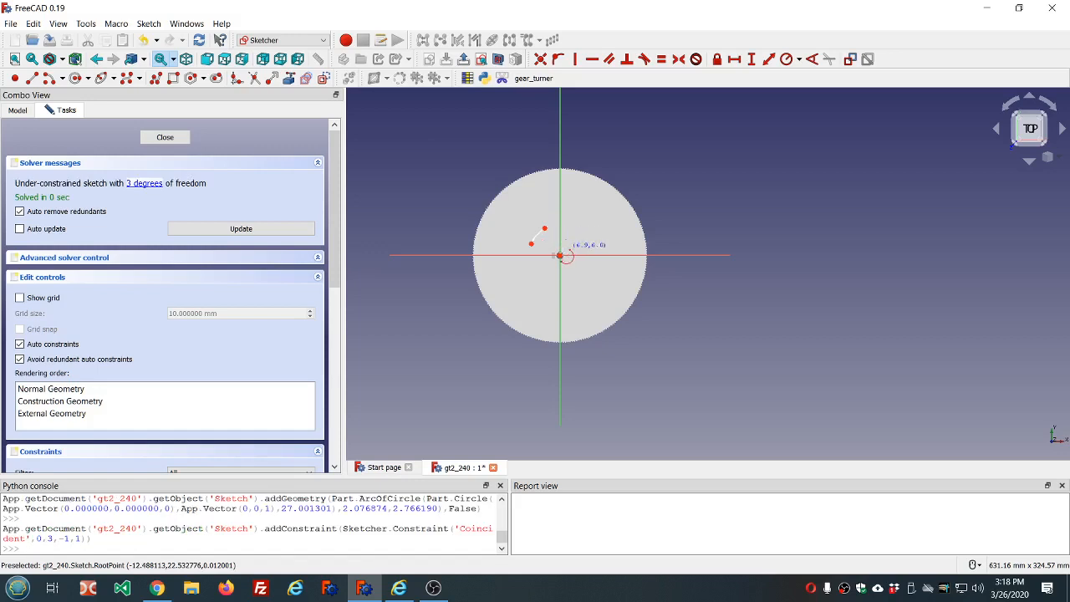
{"action": "mouse_move", "coordinate": [491, 231]}
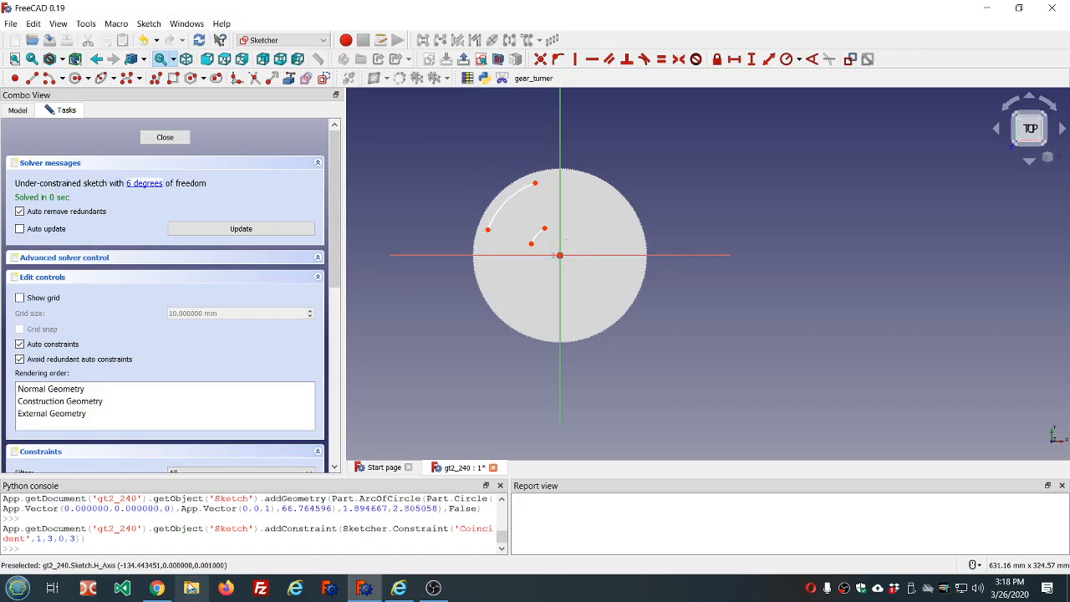
{"action": "left_click", "coordinate": [157, 587]}
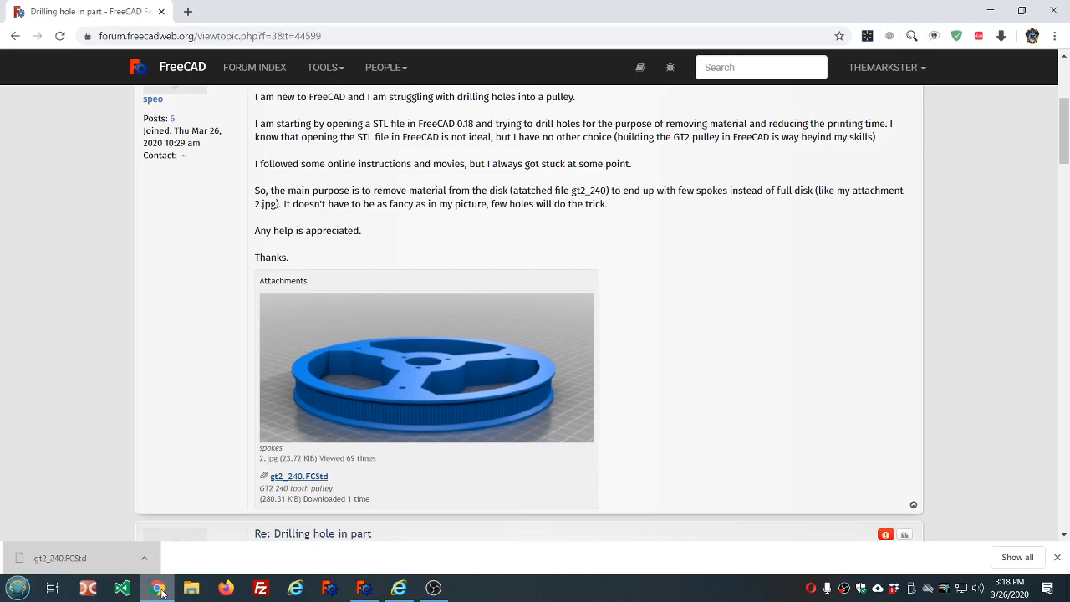
{"action": "left_click", "coordinate": [364, 588]}
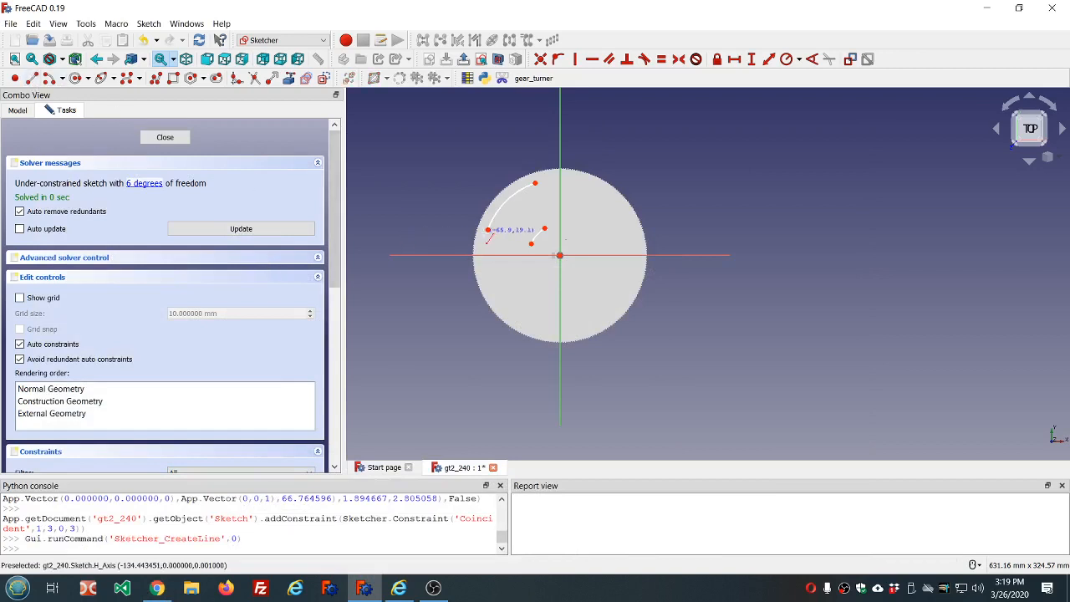
{"action": "mouse_move", "coordinate": [506, 240]}
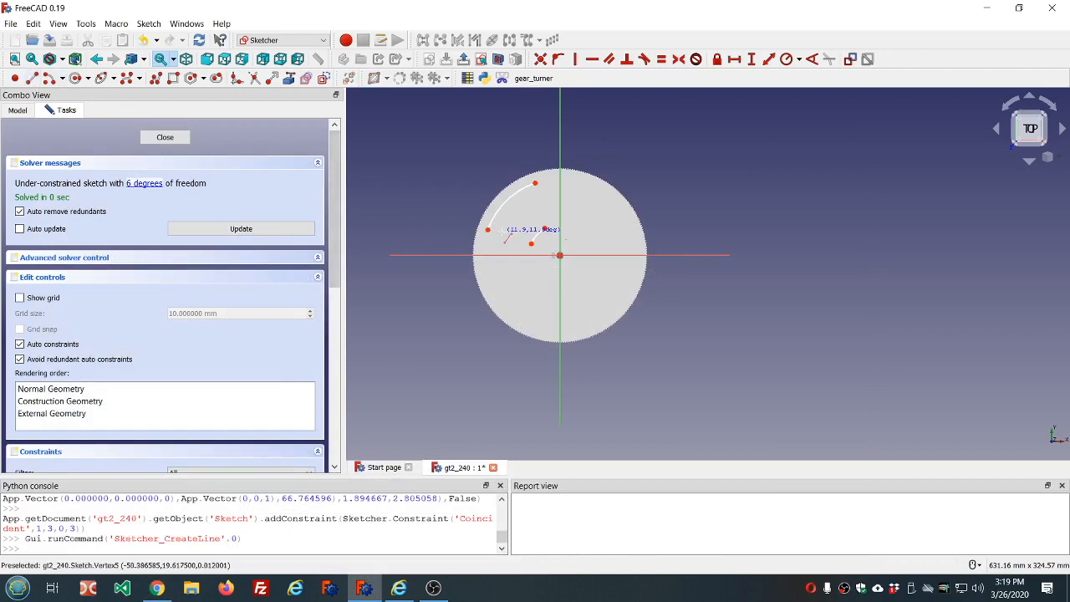
{"action": "mouse_move", "coordinate": [514, 234]}
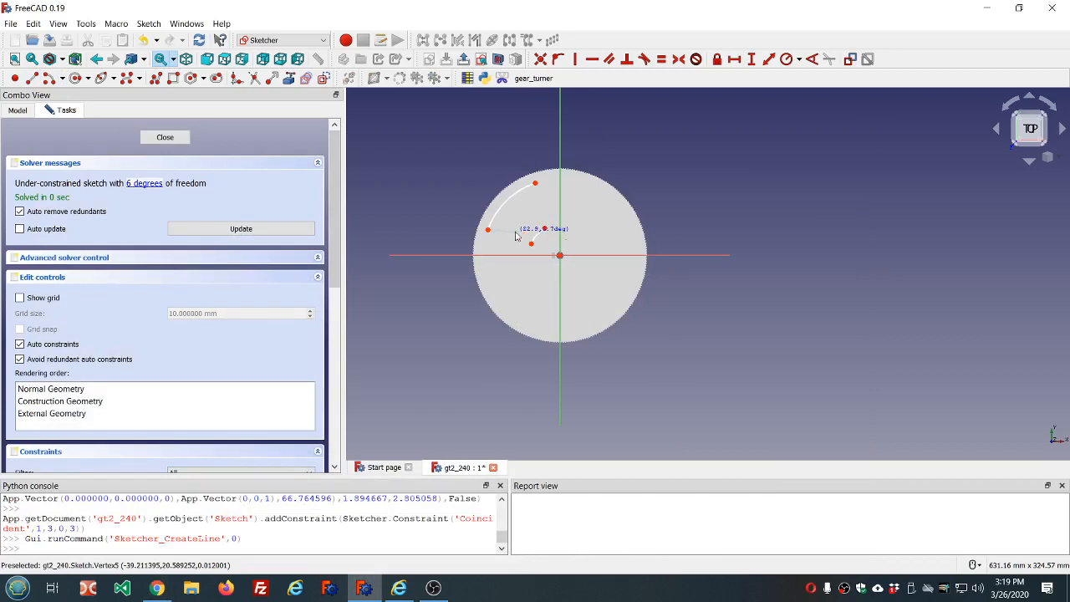
{"action": "left_click", "coordinate": [530, 245]}
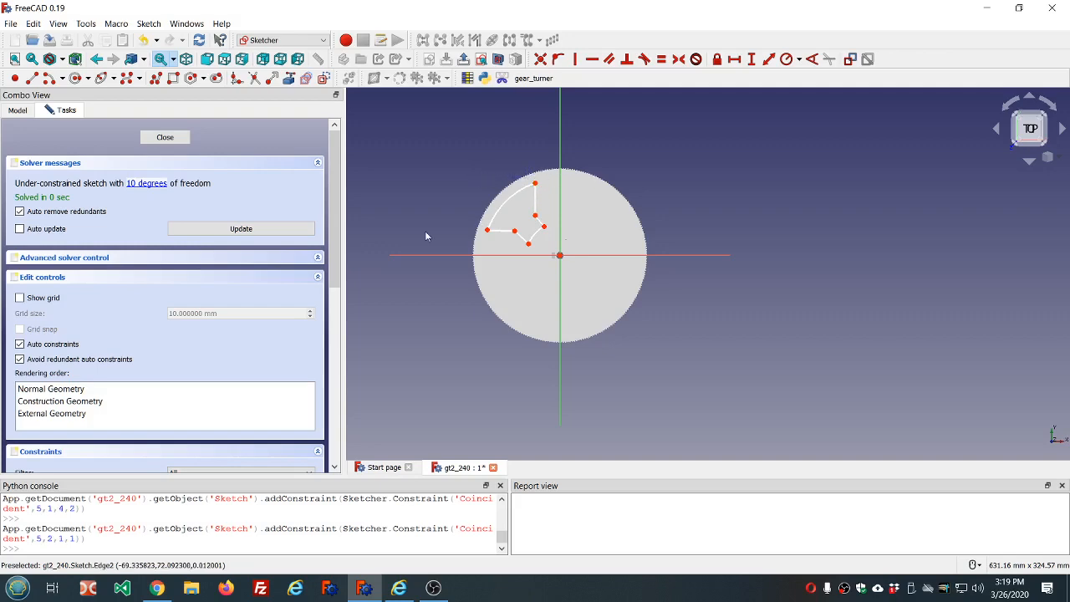
{"action": "left_click", "coordinate": [191, 587]}
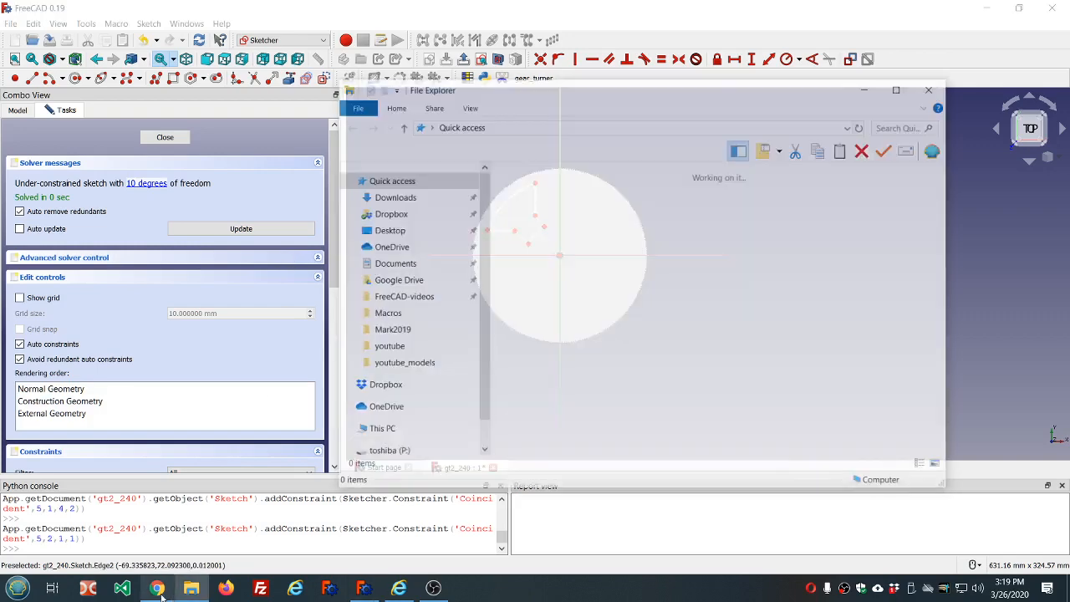
{"action": "left_click", "coordinate": [156, 587]}
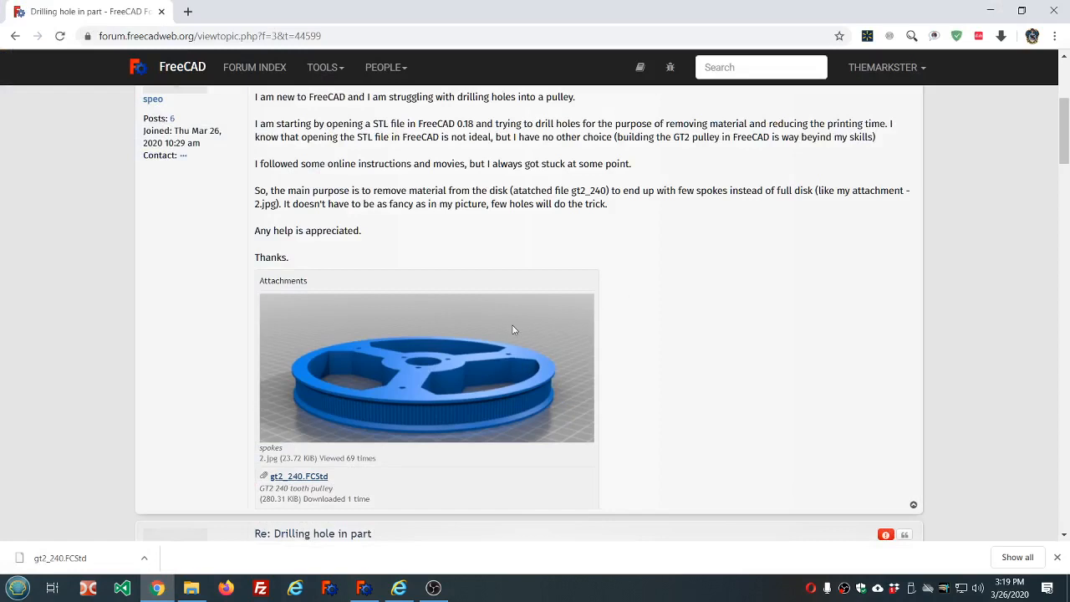
{"action": "mouse_move", "coordinate": [480, 348]}
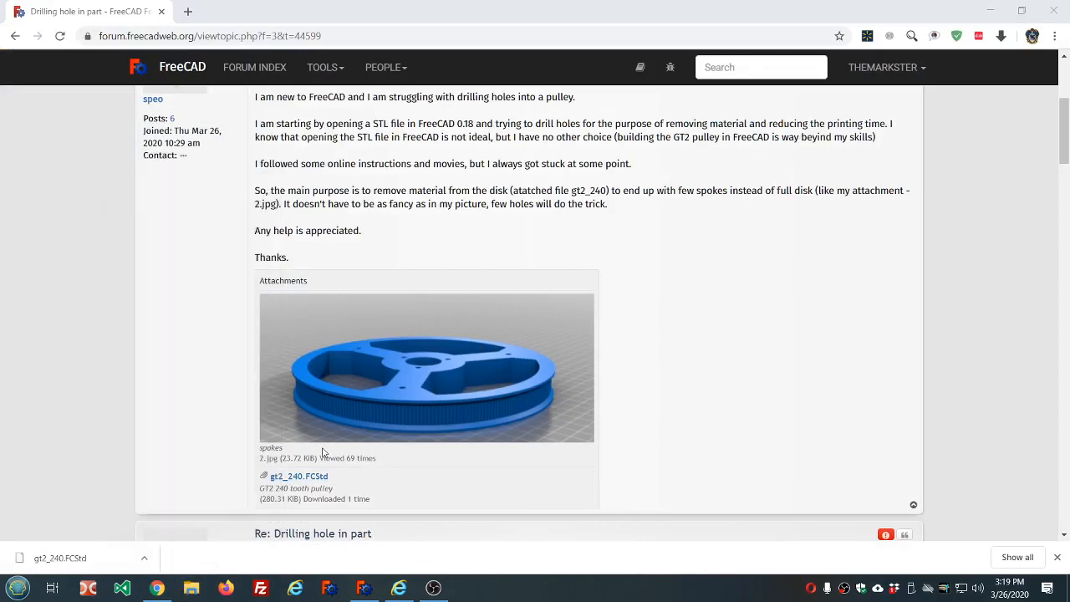
{"action": "mouse_move", "coordinate": [367, 438]}
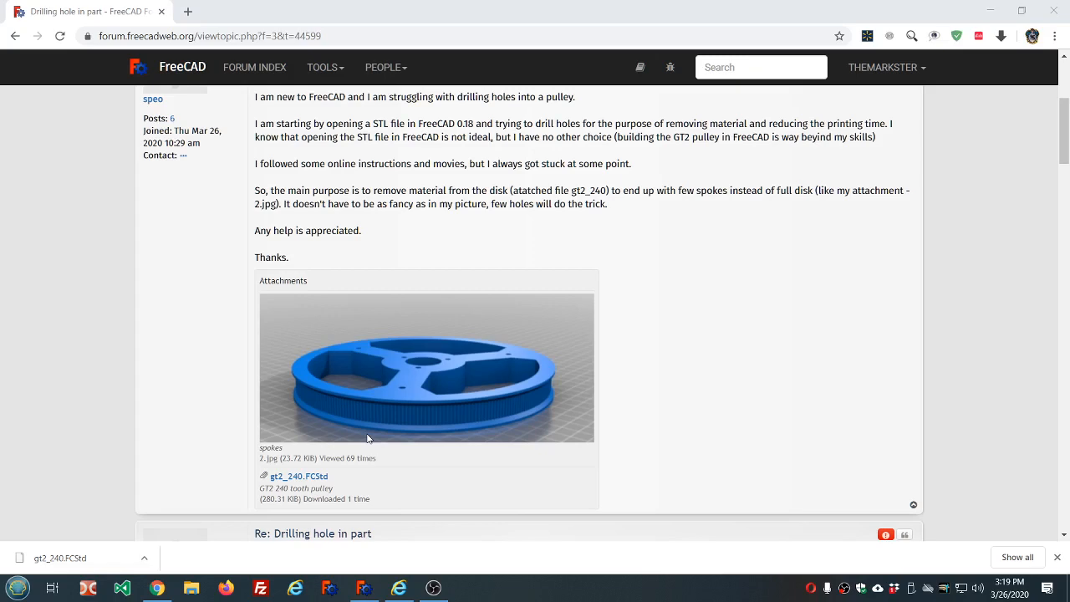
{"action": "left_click", "coordinate": [363, 587]}
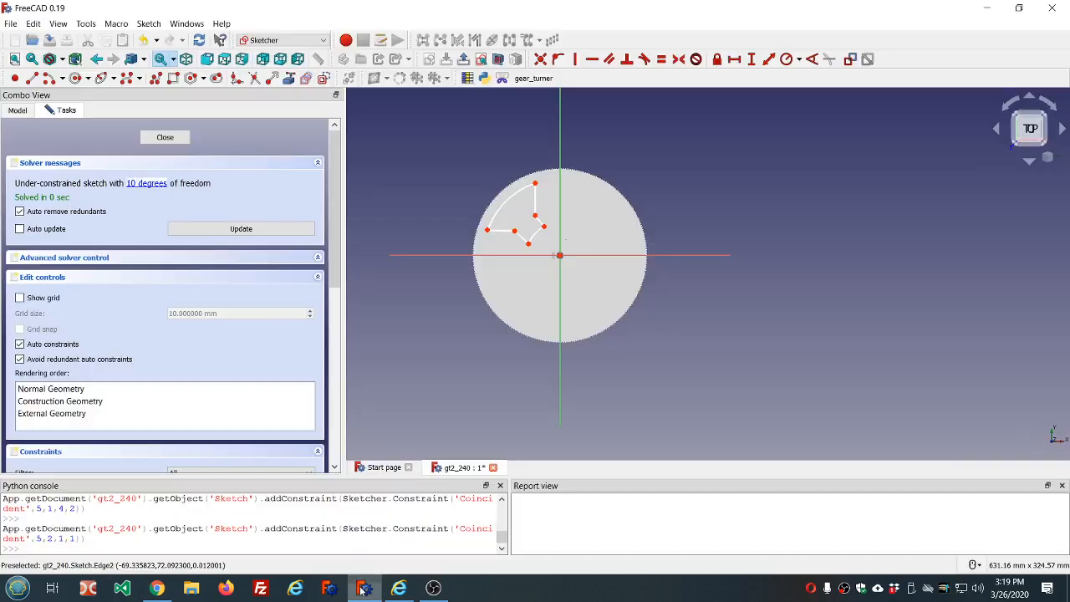
{"action": "mouse_move", "coordinate": [514, 233]}
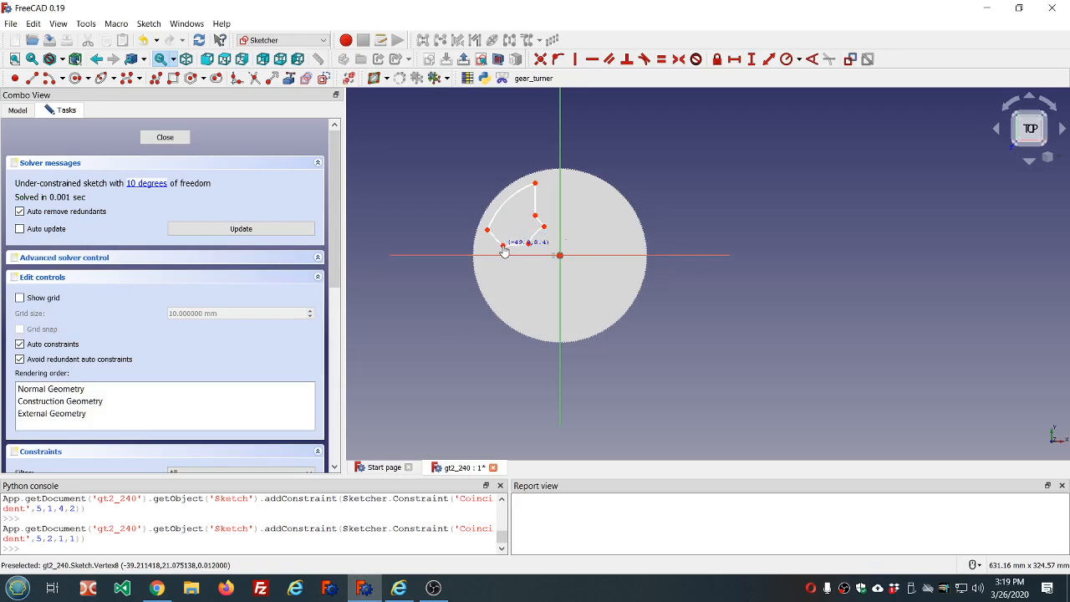
Step: Drag the outline's lower and inner corner points outward to enlarge the pocket
{"action": "left_click_drag", "start_coordinate": [503, 251], "coordinate": [544, 213]}
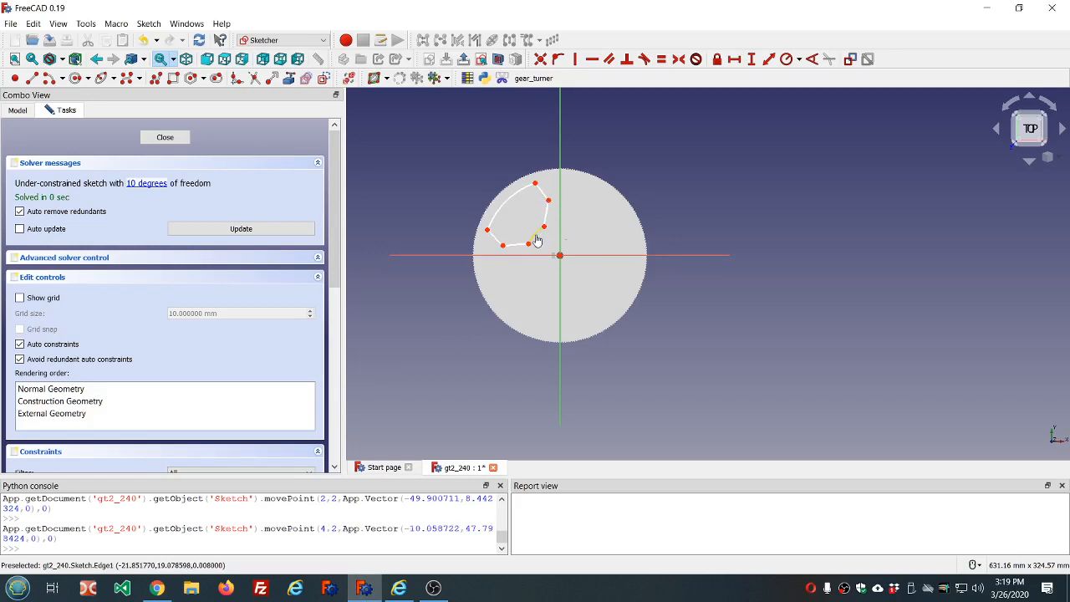
{"action": "left_click_drag", "start_coordinate": [539, 240], "coordinate": [560, 246]}
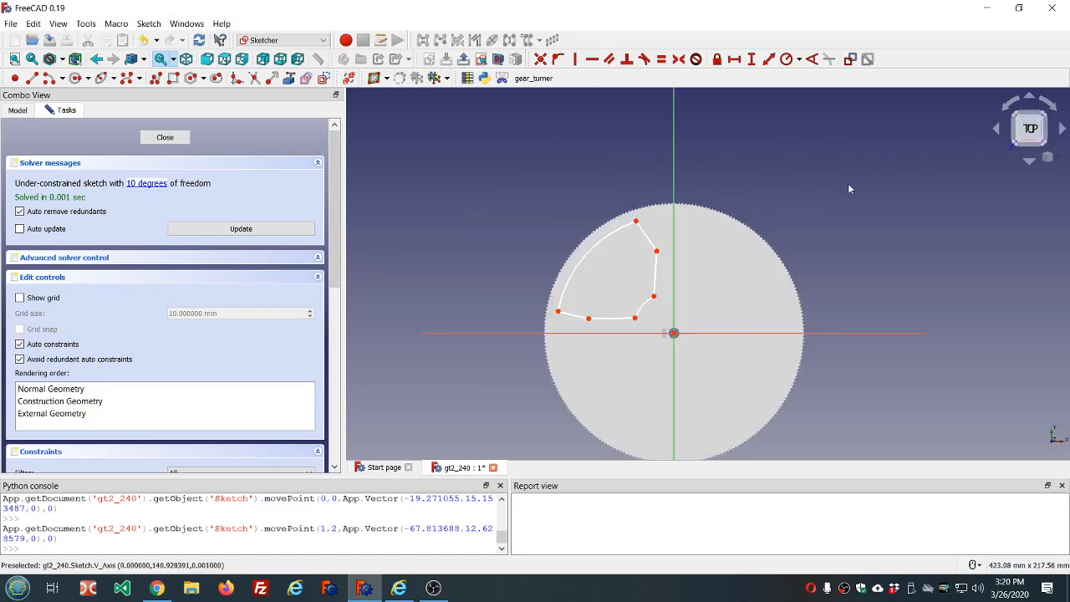
{"action": "mouse_move", "coordinate": [570, 297]}
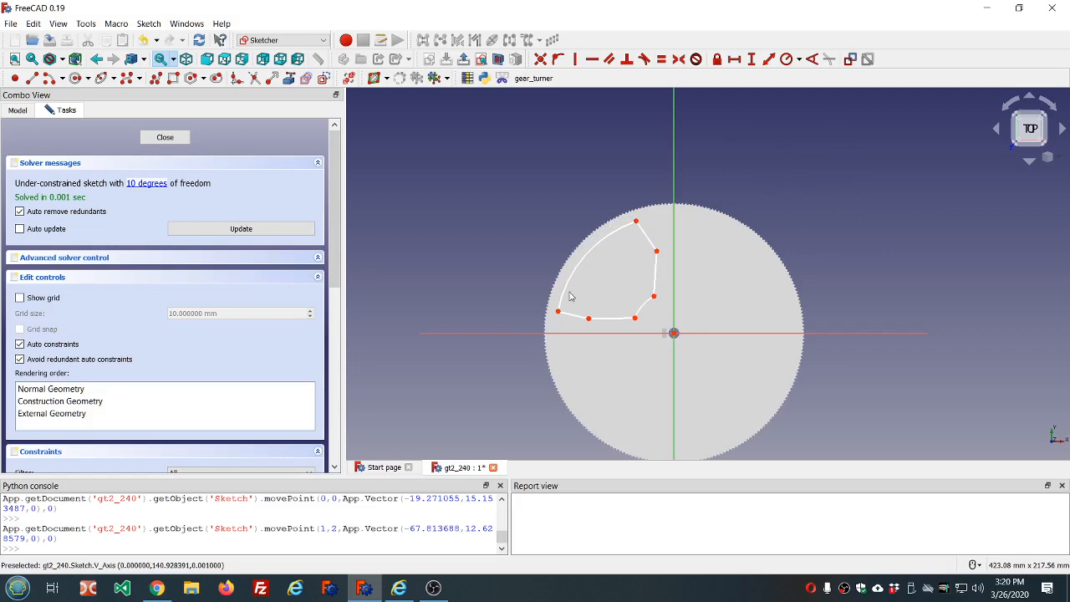
{"action": "mouse_move", "coordinate": [559, 316]}
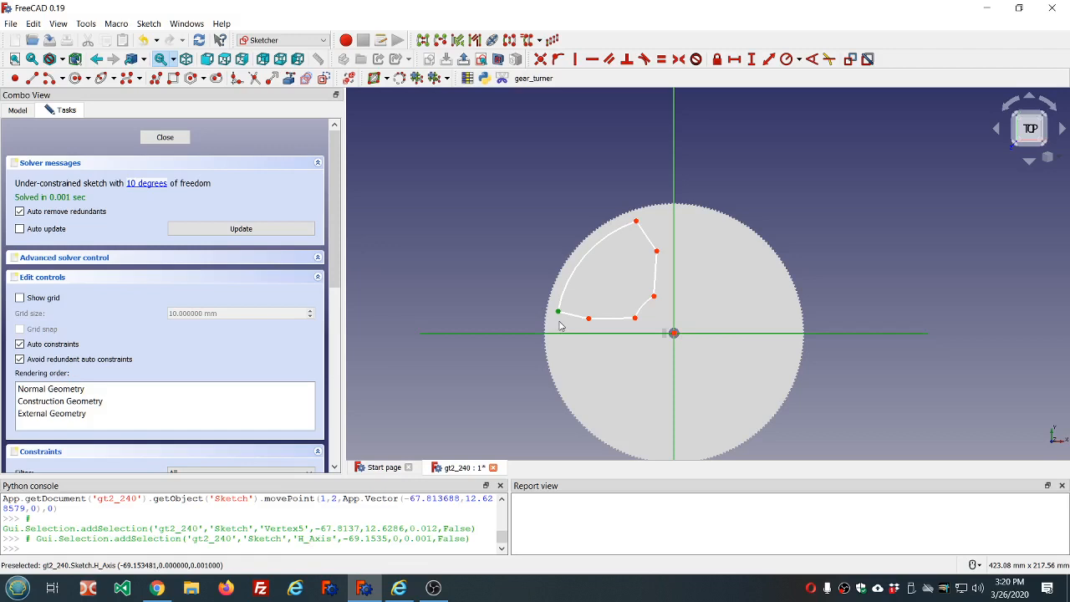
{"action": "mouse_move", "coordinate": [546, 312]}
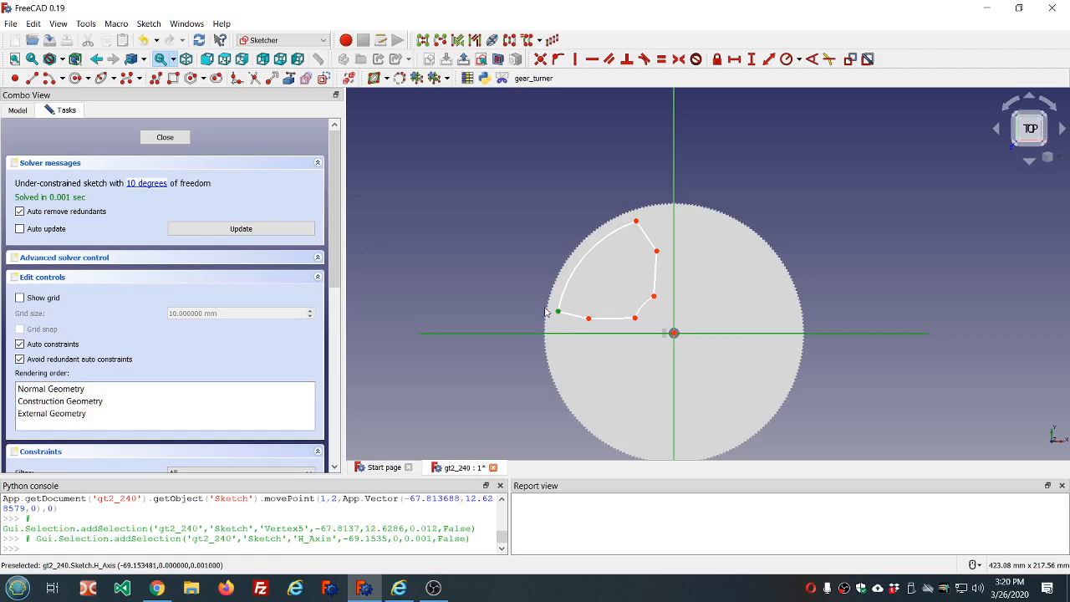
Step: Constrain endpoints onto both axes, the bottom edge horizontal, and two equal-length edge pairs
{"action": "left_click", "coordinate": [558, 58]}
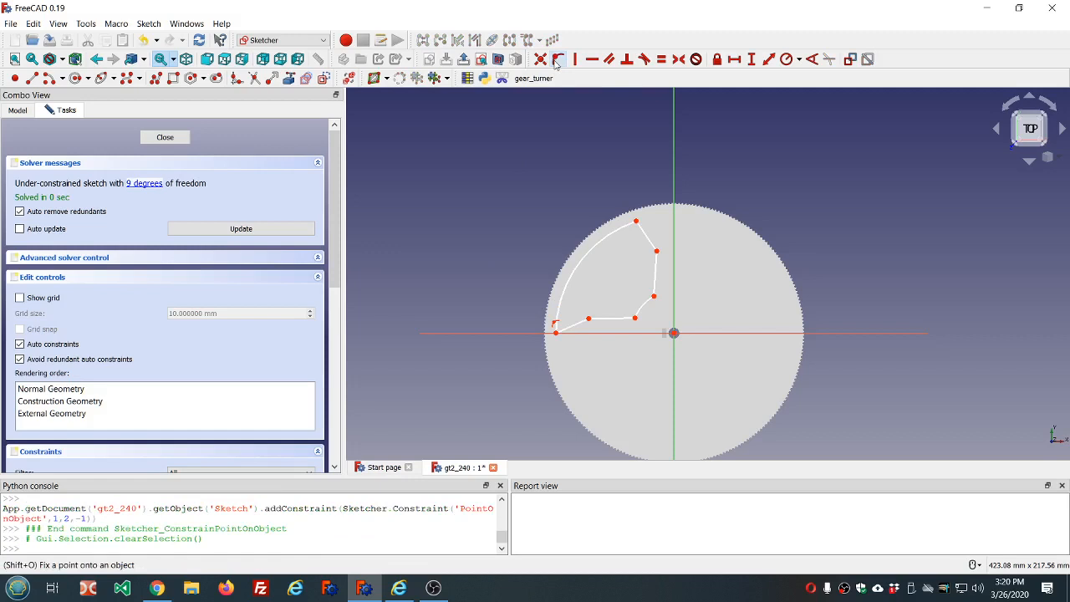
{"action": "mouse_move", "coordinate": [590, 321]}
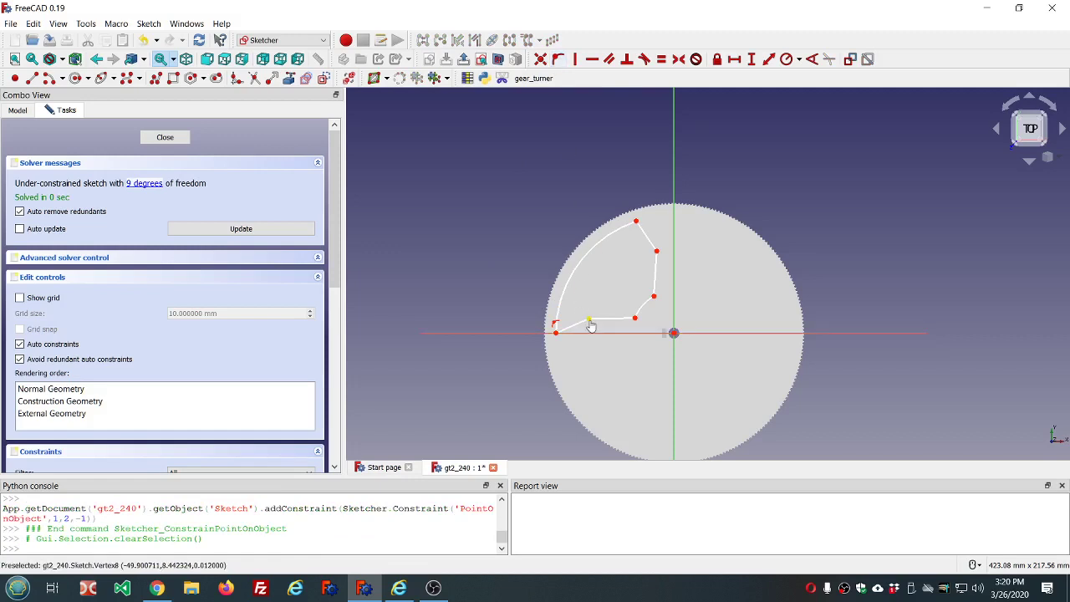
{"action": "left_click", "coordinate": [572, 326]}
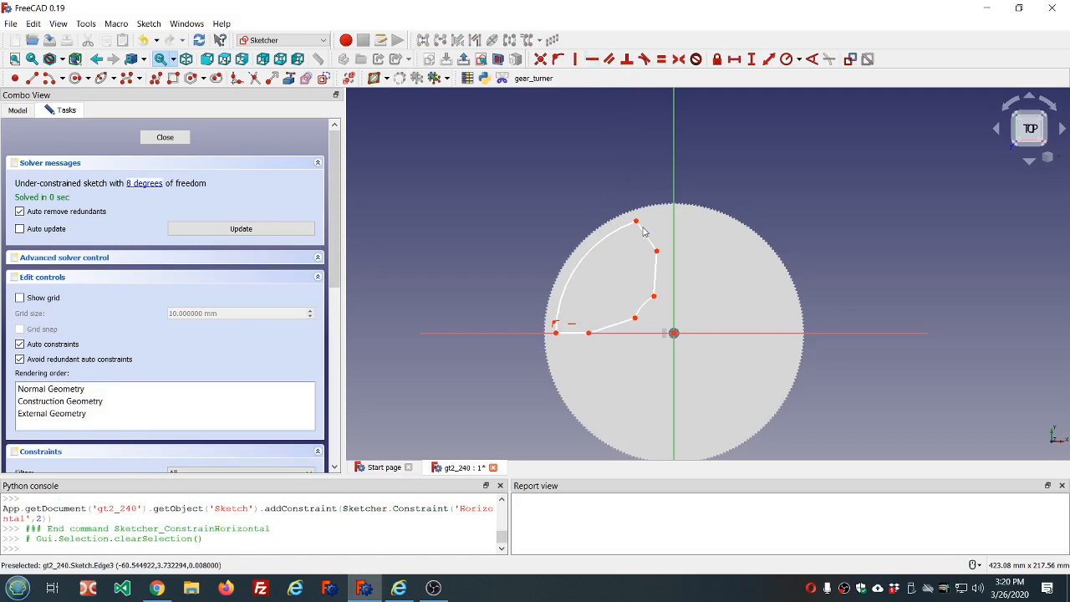
{"action": "left_click", "coordinate": [636, 222]}
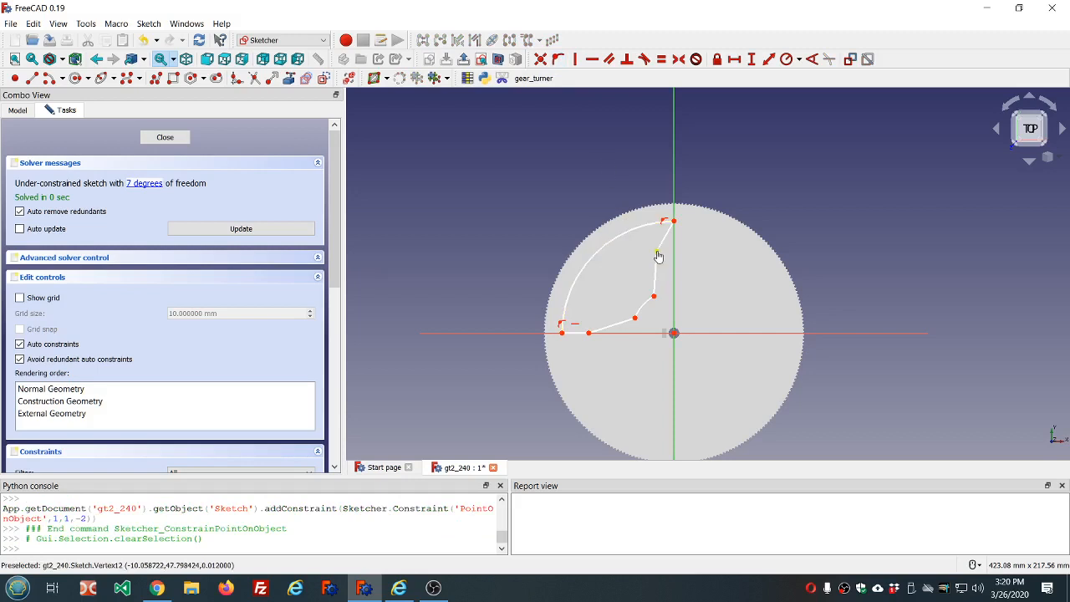
{"action": "left_click", "coordinate": [674, 251]}
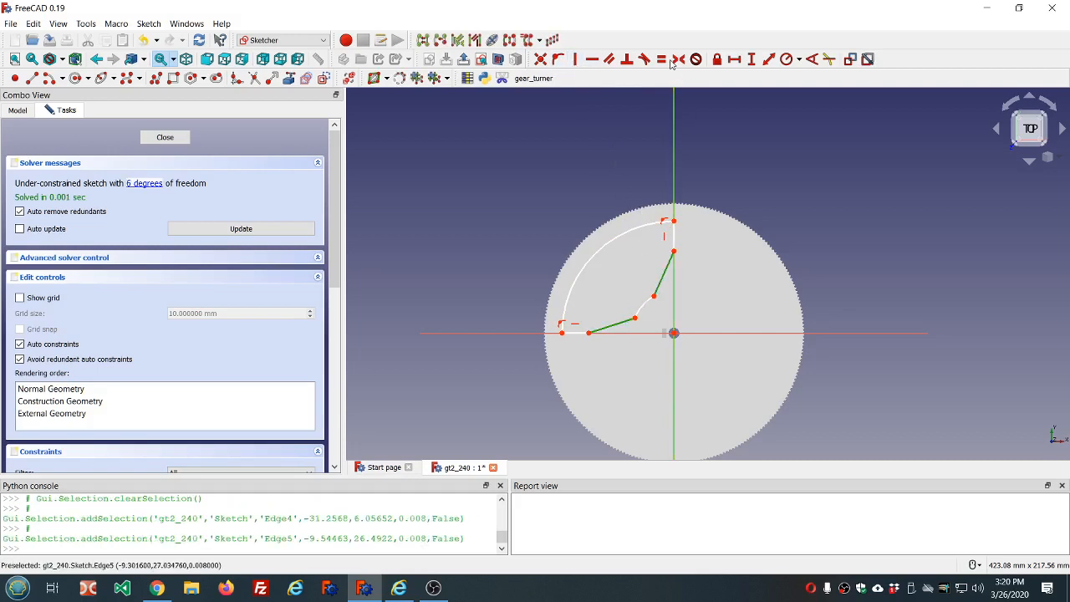
{"action": "left_click", "coordinate": [660, 59]}
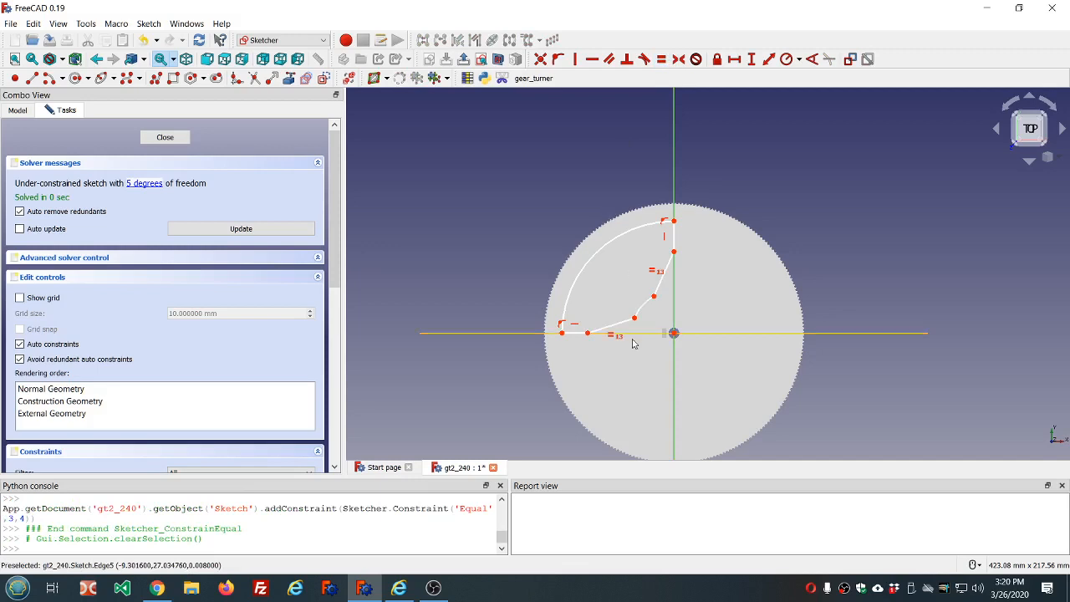
{"action": "left_click", "coordinate": [588, 333]}
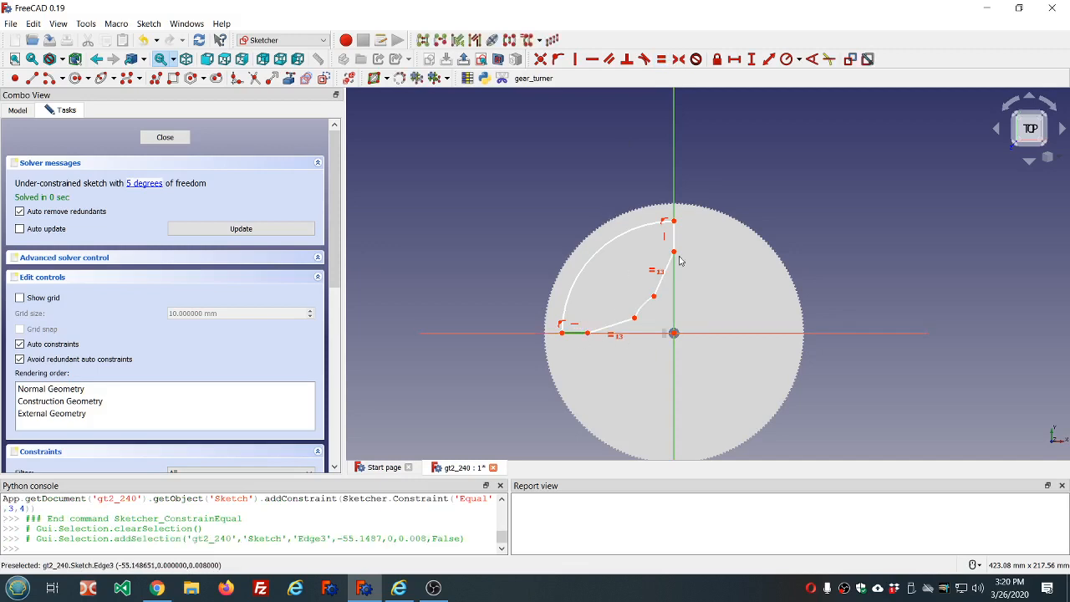
{"action": "left_click", "coordinate": [674, 234]}
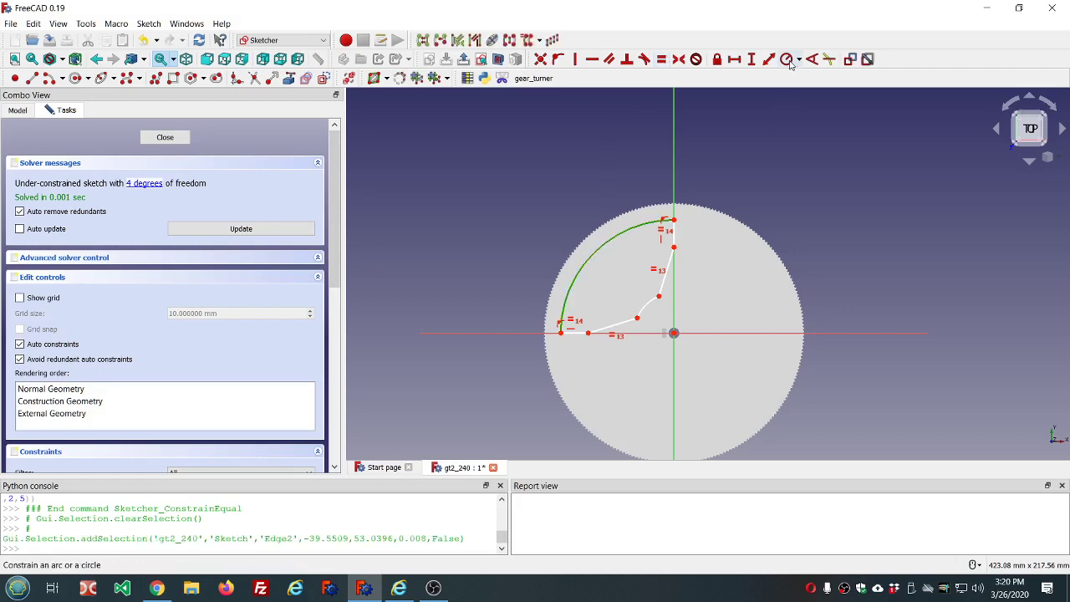
Step: Set the outer arc radius to 65 mm and the inner arc to 25 mm
{"action": "left_click", "coordinate": [786, 58]}
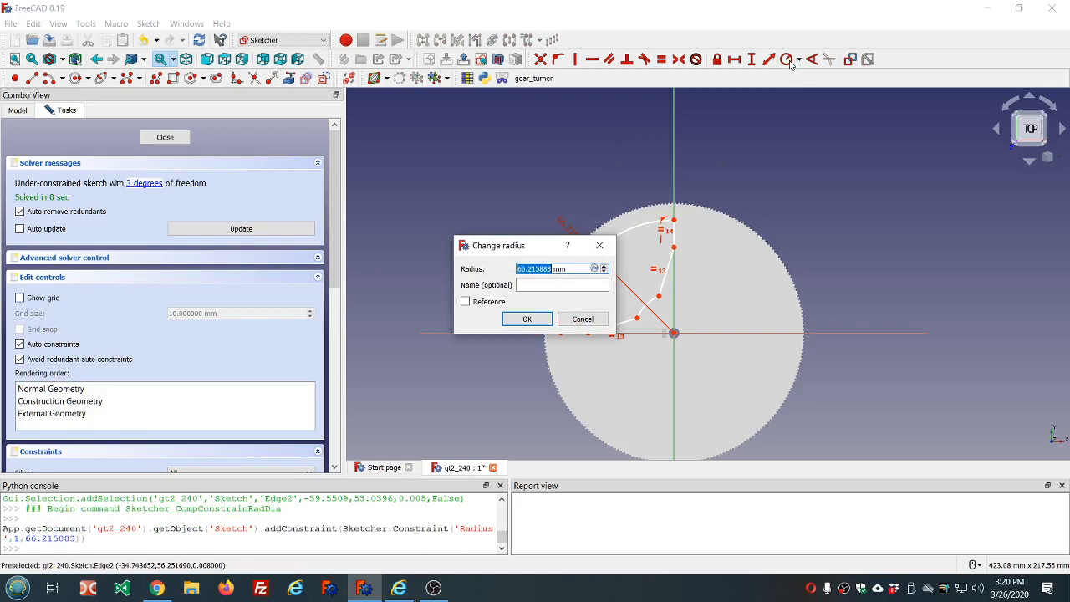
{"action": "type", "text": "6 mm"}
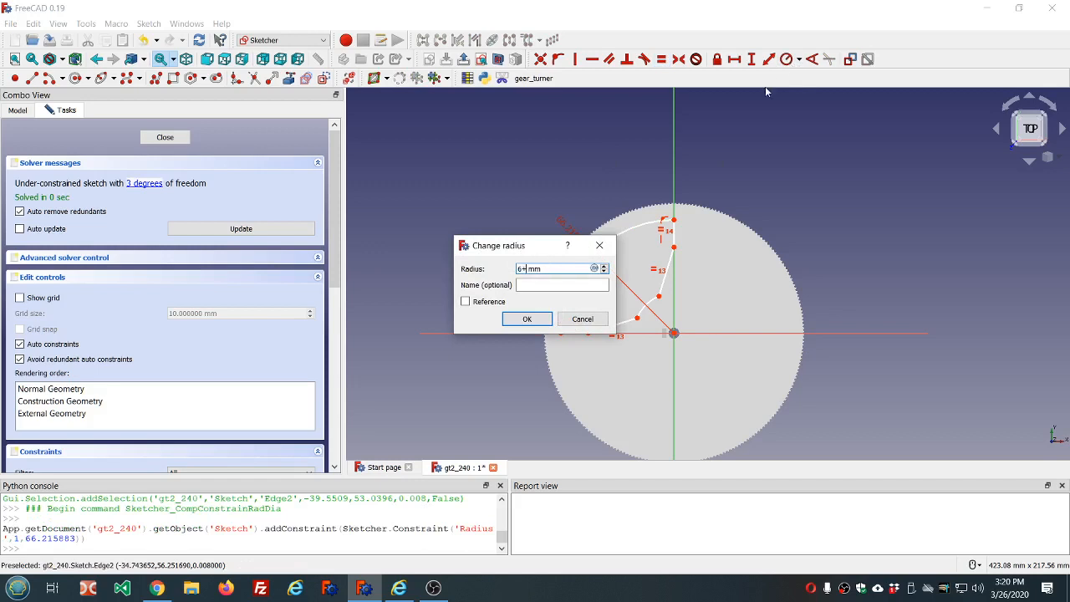
{"action": "left_click", "coordinate": [603, 265]}
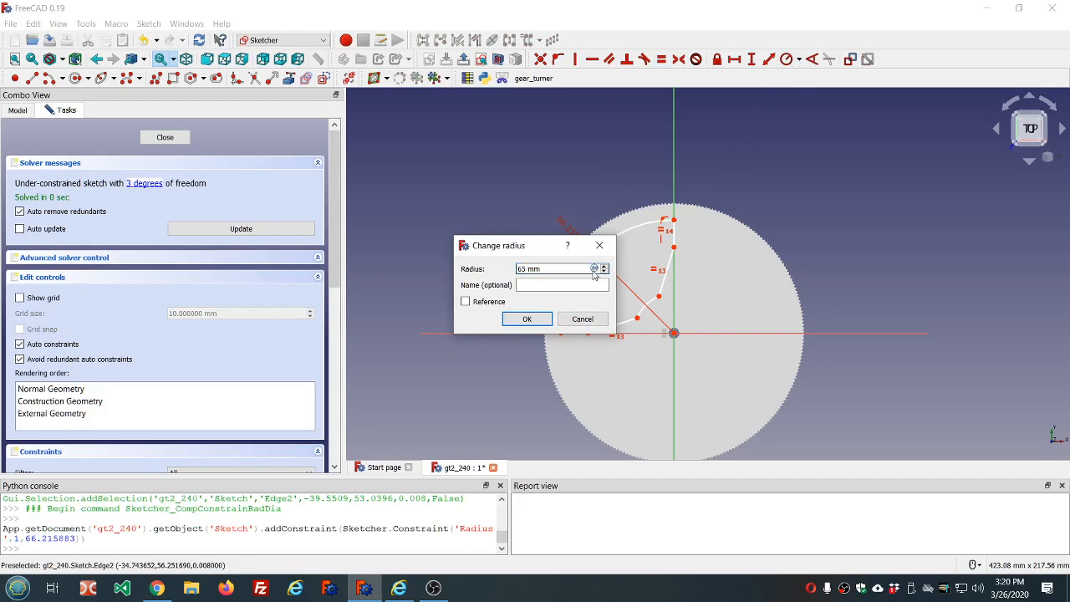
{"action": "left_click", "coordinate": [527, 318]}
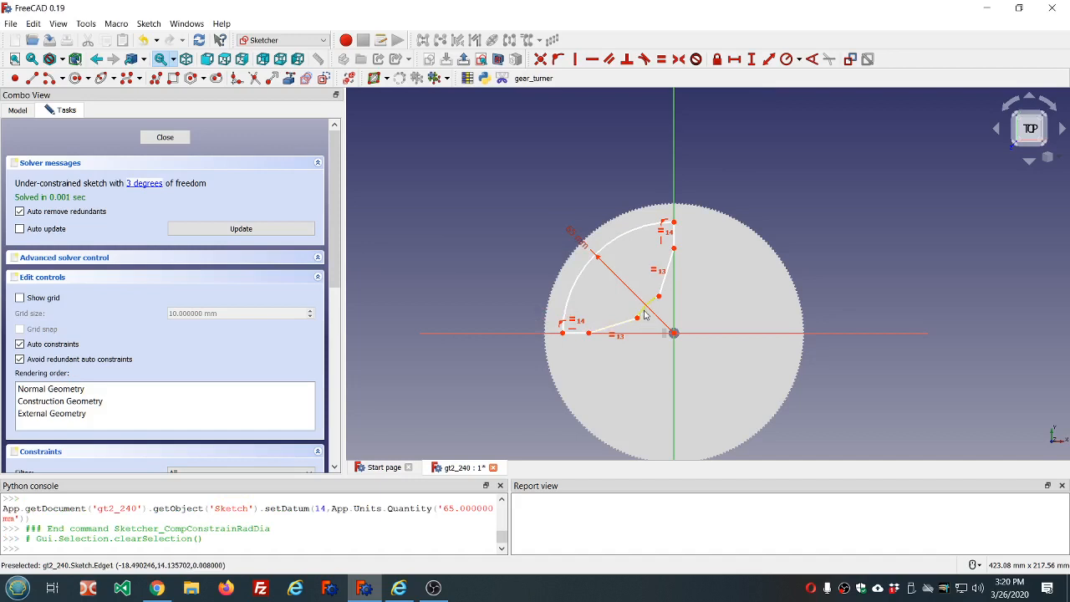
{"action": "left_click", "coordinate": [786, 58]}
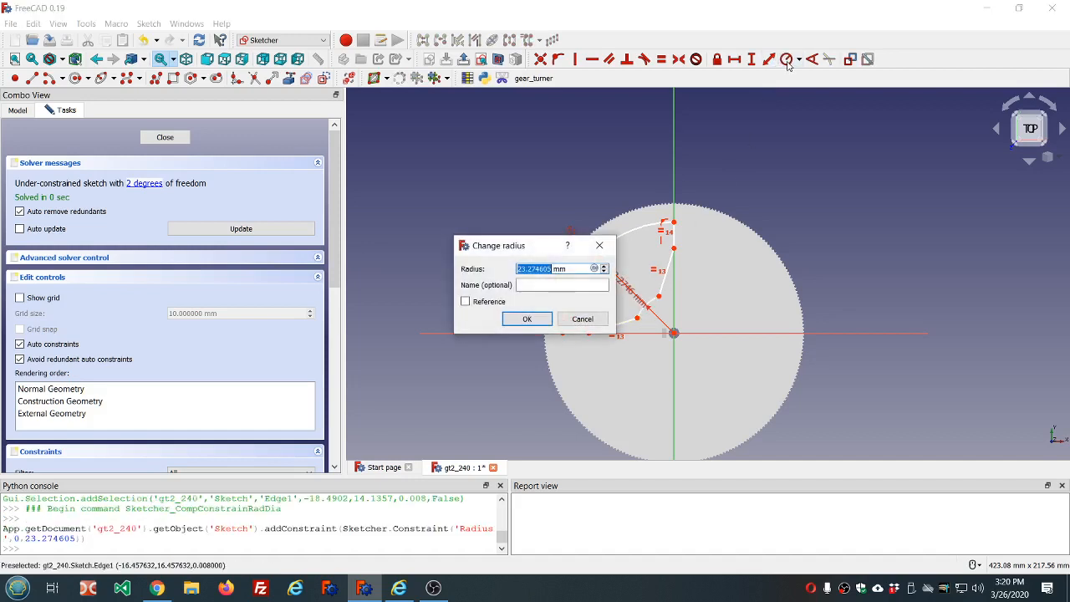
{"action": "type", "text": "25 mm"}
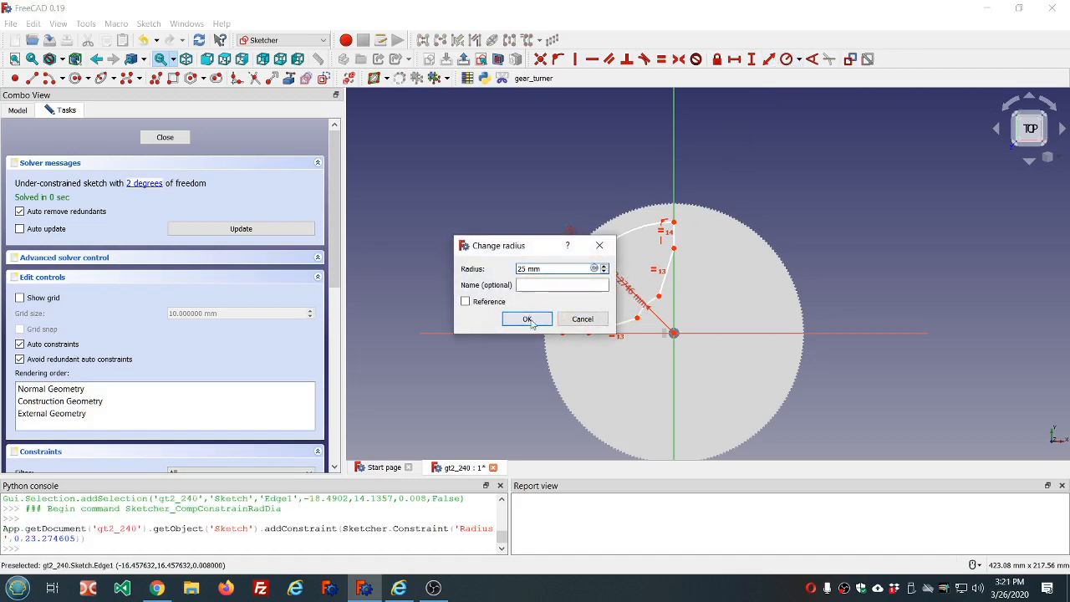
{"action": "left_click", "coordinate": [527, 318]}
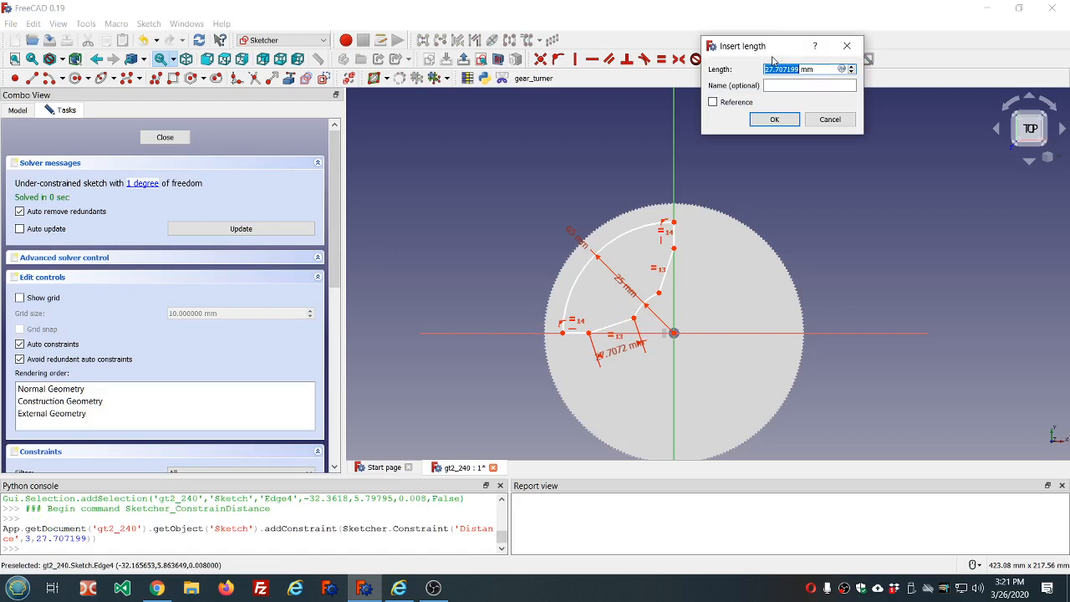
Step: Set a 25 mm edge length and a 20 mm horizontal distance
{"action": "type", "text": "2 mm"}
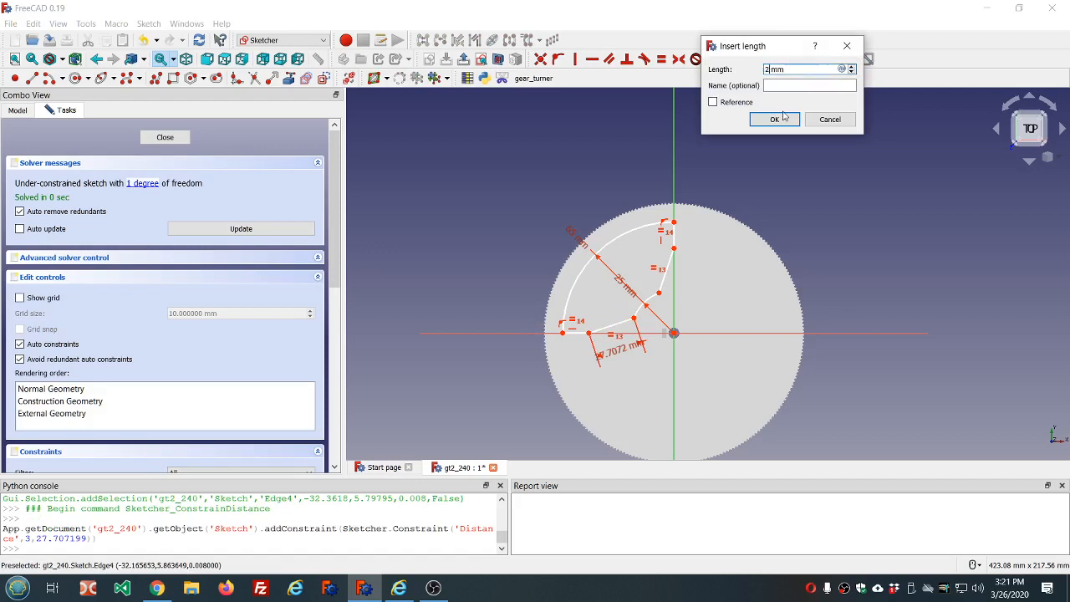
{"action": "left_click", "coordinate": [773, 118]}
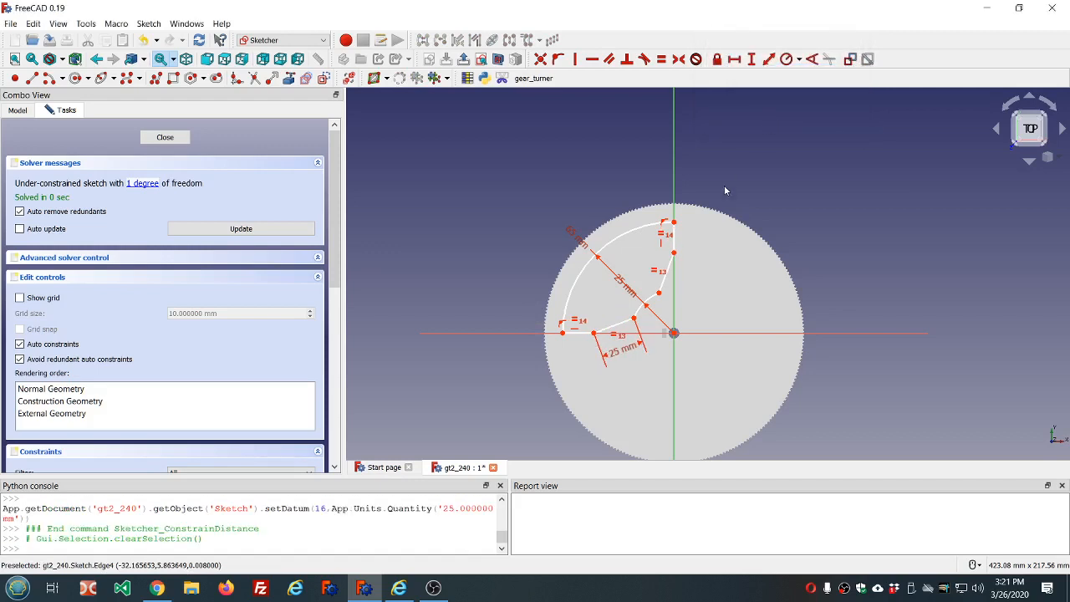
{"action": "left_click", "coordinate": [584, 335]}
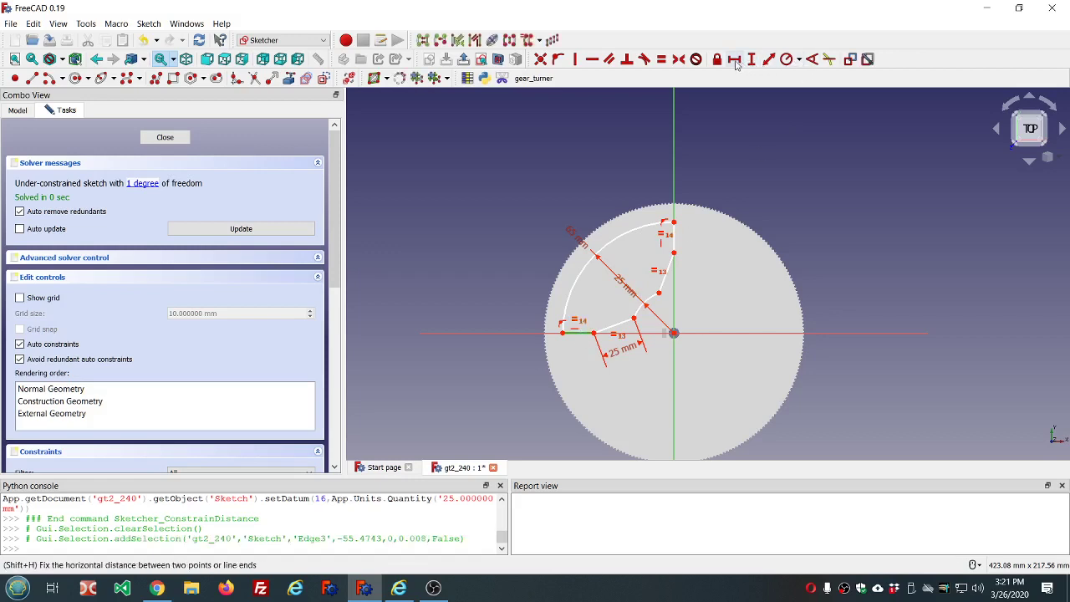
{"action": "left_click", "coordinate": [734, 58]}
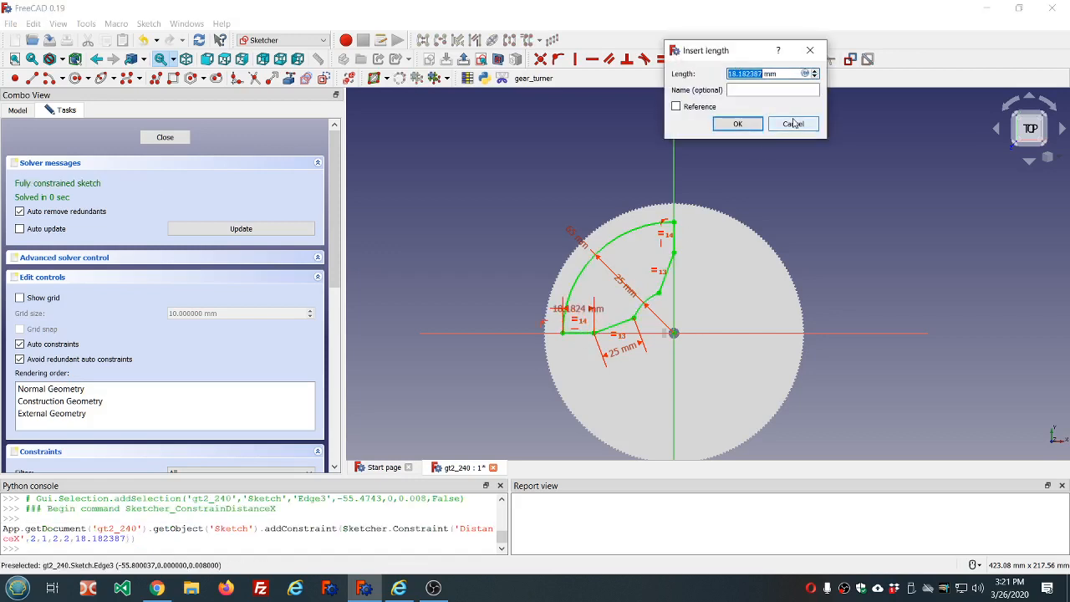
{"action": "type", "text": "20 mm"}
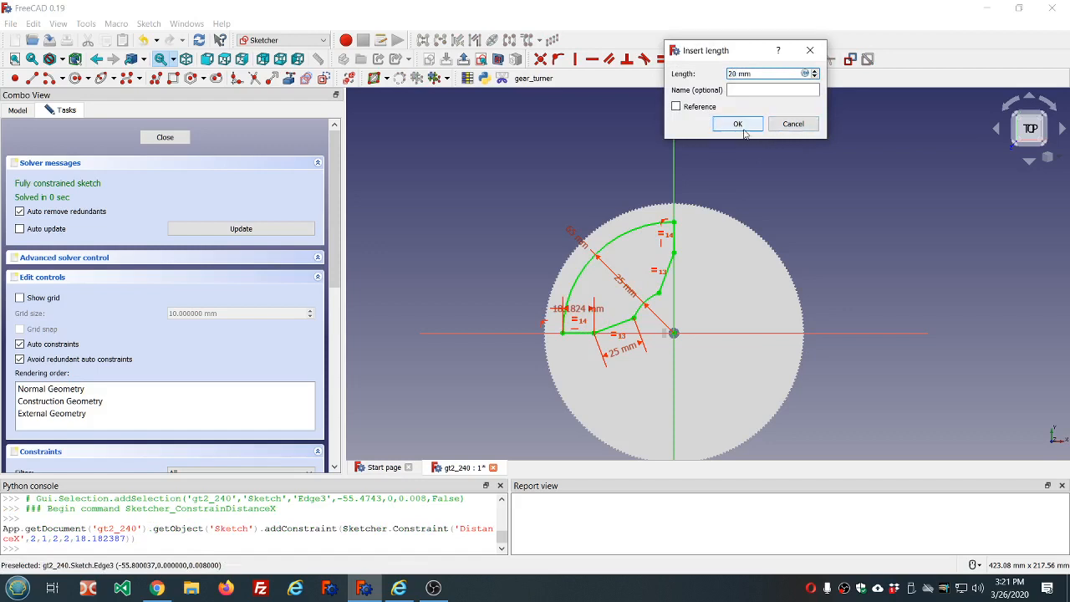
{"action": "left_click", "coordinate": [737, 123]}
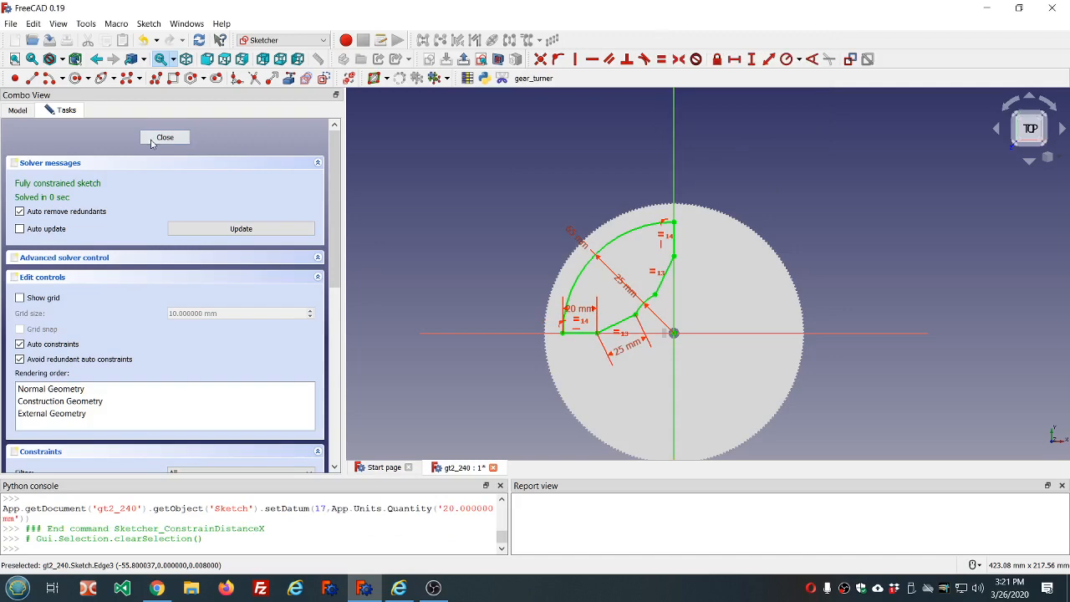
Step: Close the sketch and extrude it 100 mm in reversed direction
{"action": "left_click", "coordinate": [165, 137]}
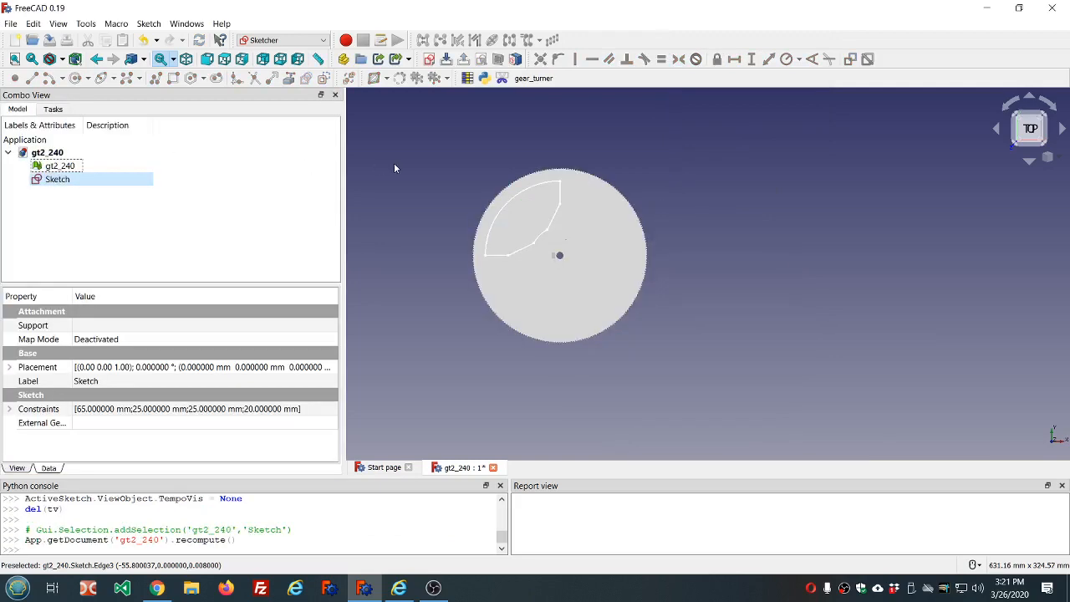
{"action": "mouse_move", "coordinate": [376, 107]}
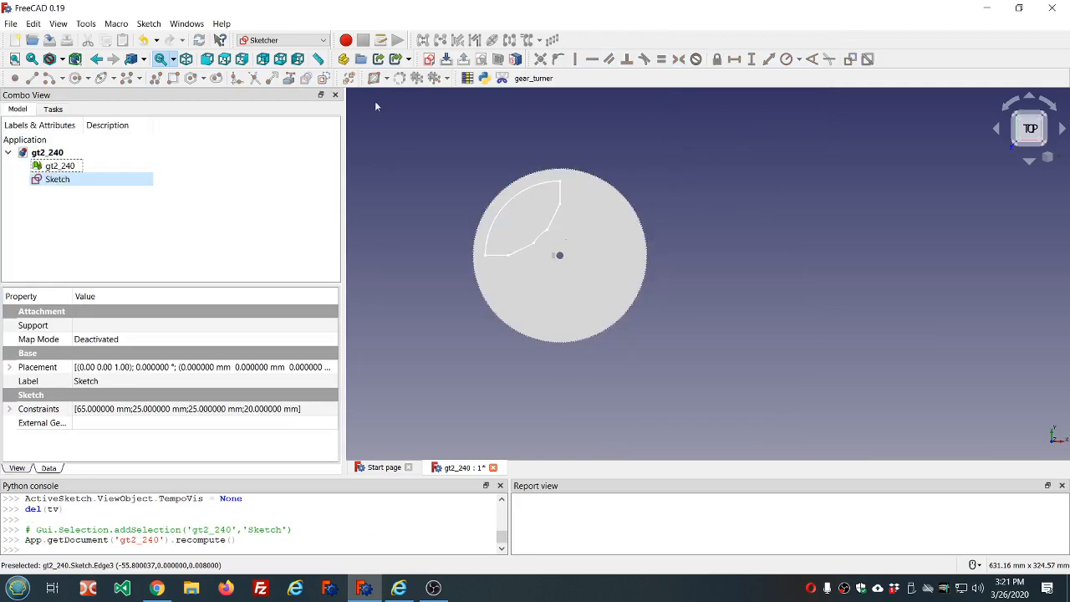
{"action": "left_click", "coordinate": [282, 39]}
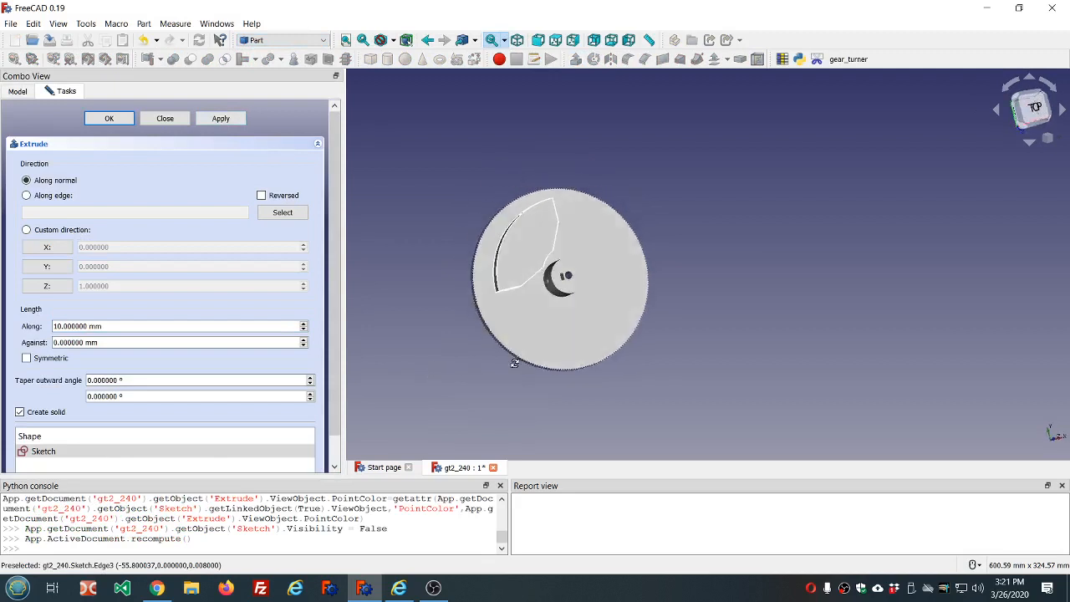
{"action": "left_click_drag", "start_coordinate": [560, 280], "coordinate": [610, 242]}
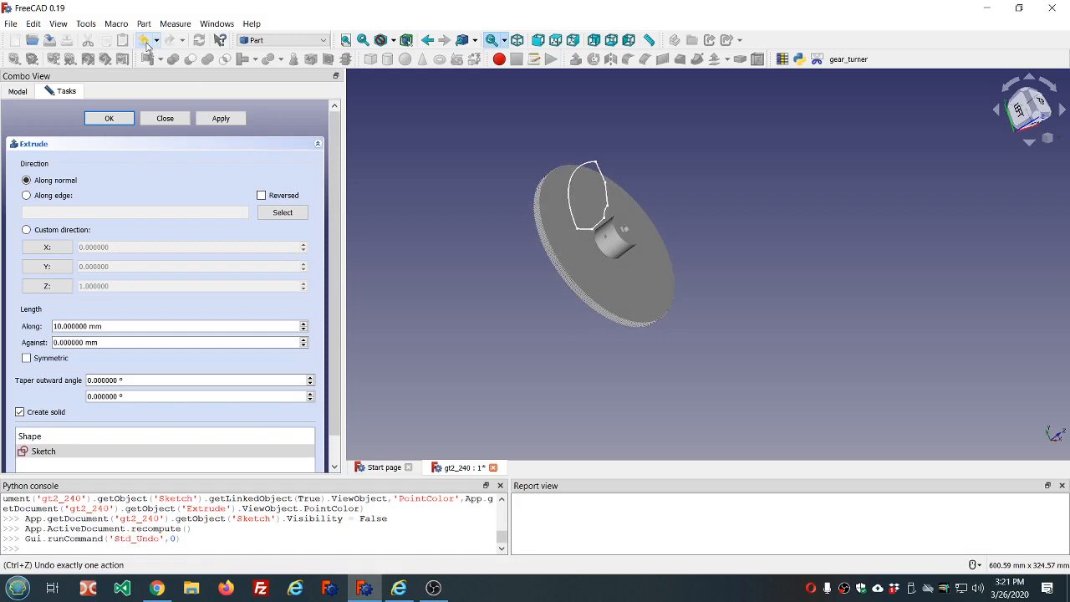
{"action": "left_click", "coordinate": [261, 194]}
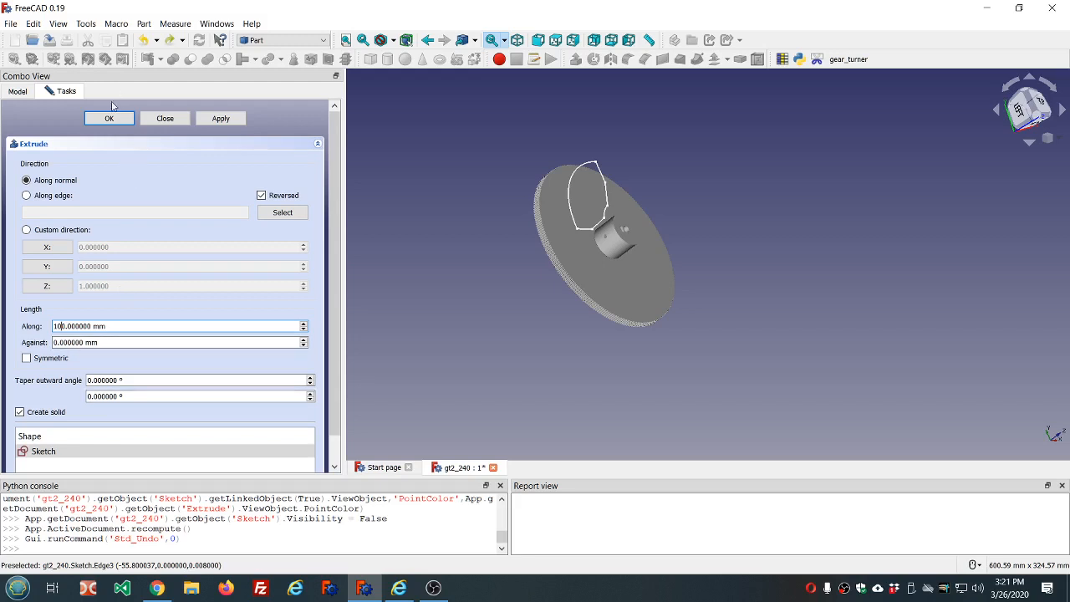
{"action": "left_click", "coordinate": [109, 118]}
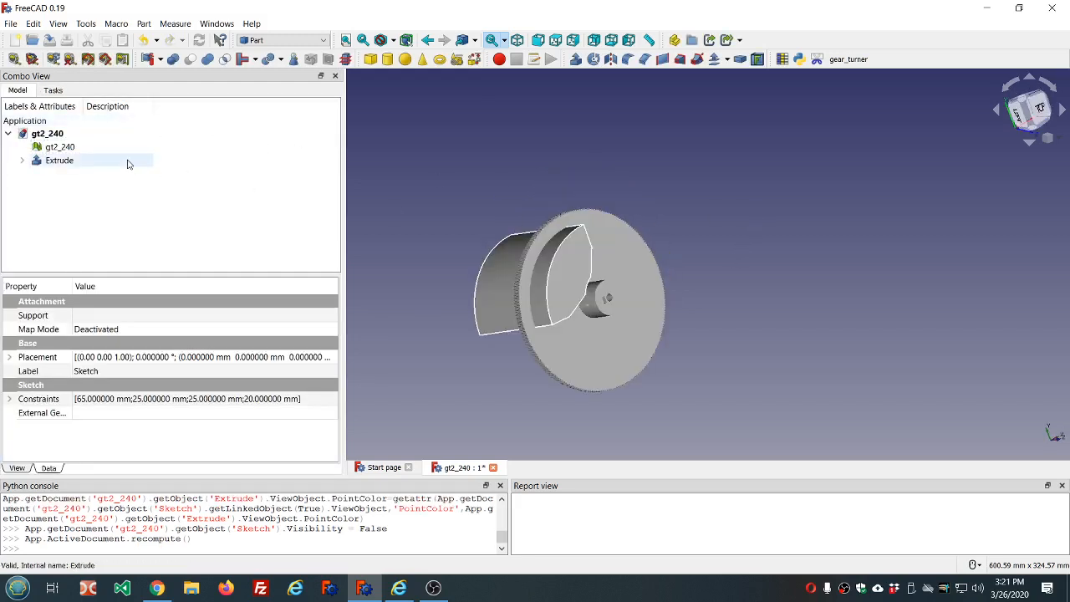
Step: Switch to Draft and polar-array the Extrude into three copies around the disc
{"action": "left_click", "coordinate": [282, 39]}
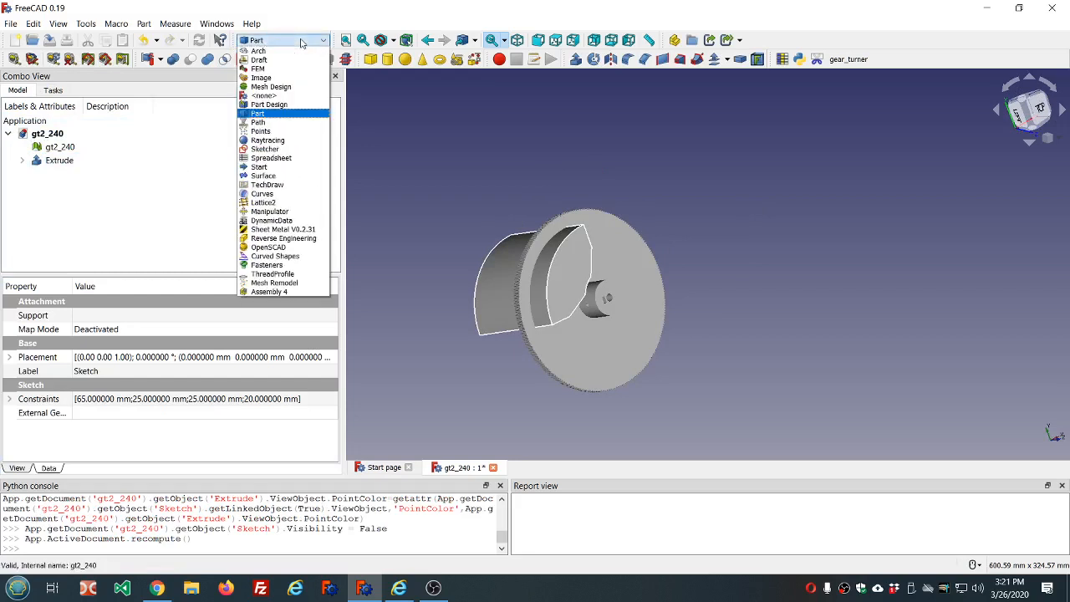
{"action": "left_click", "coordinate": [267, 60]}
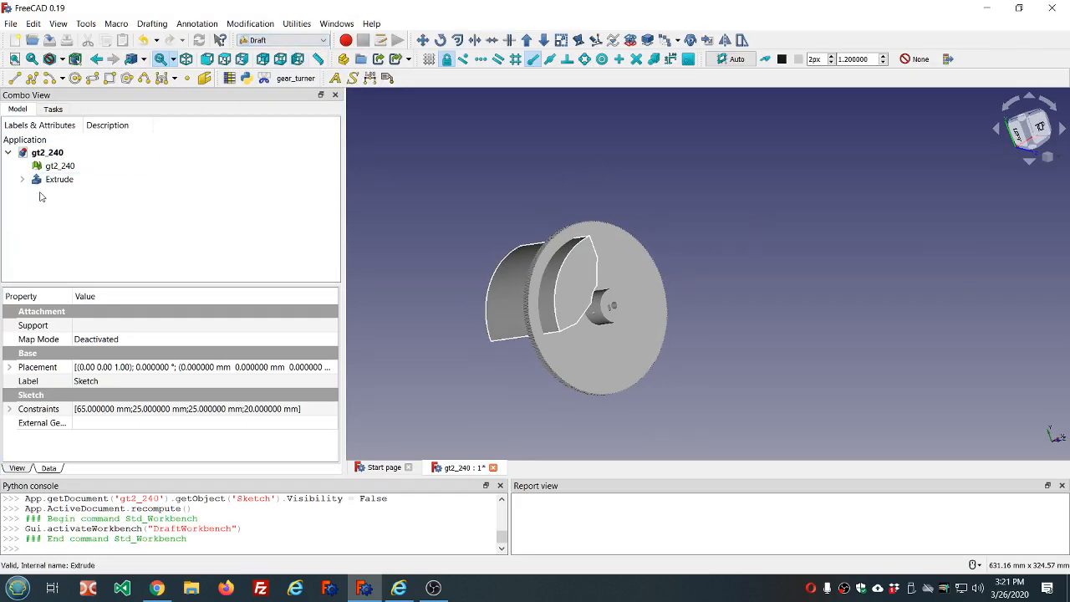
{"action": "left_click", "coordinate": [60, 179]}
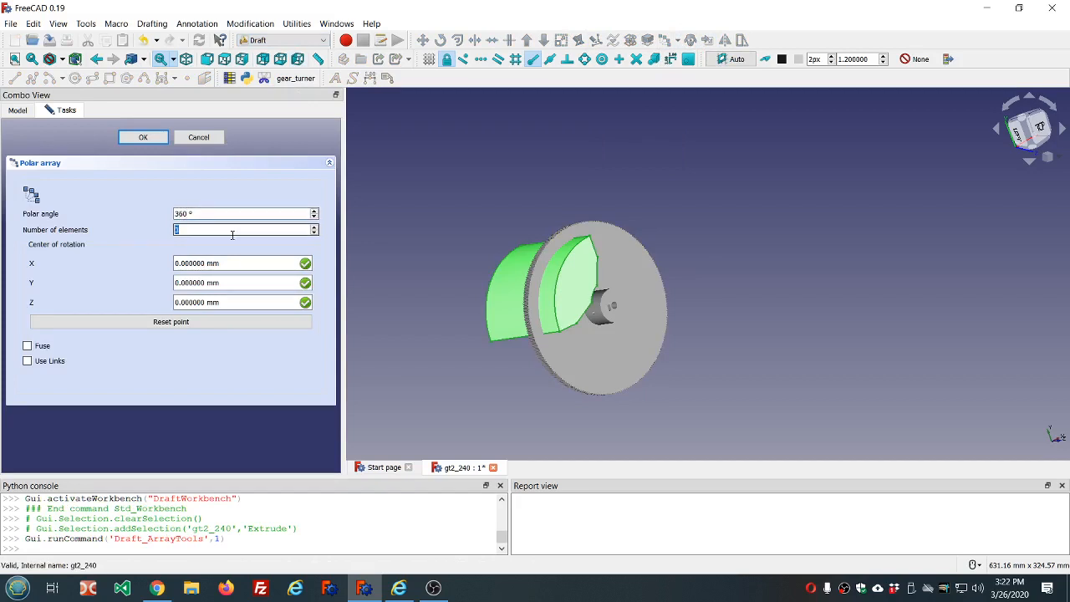
{"action": "left_click", "coordinate": [142, 136]}
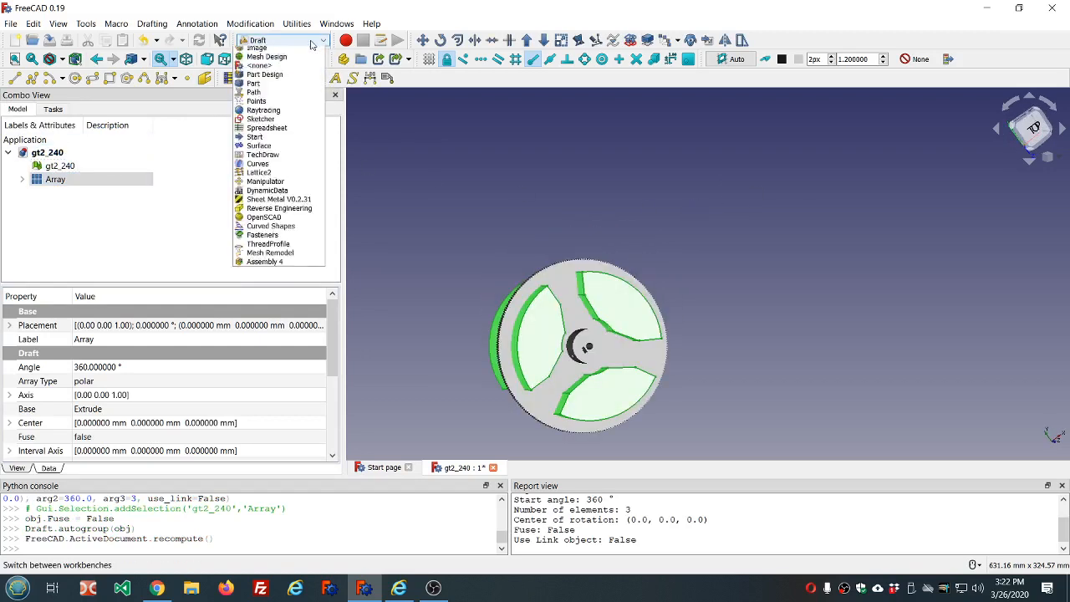
Step: In Mesh Design, convert the polar Array into a mesh named Array (Meshed)
{"action": "left_click", "coordinate": [266, 57]}
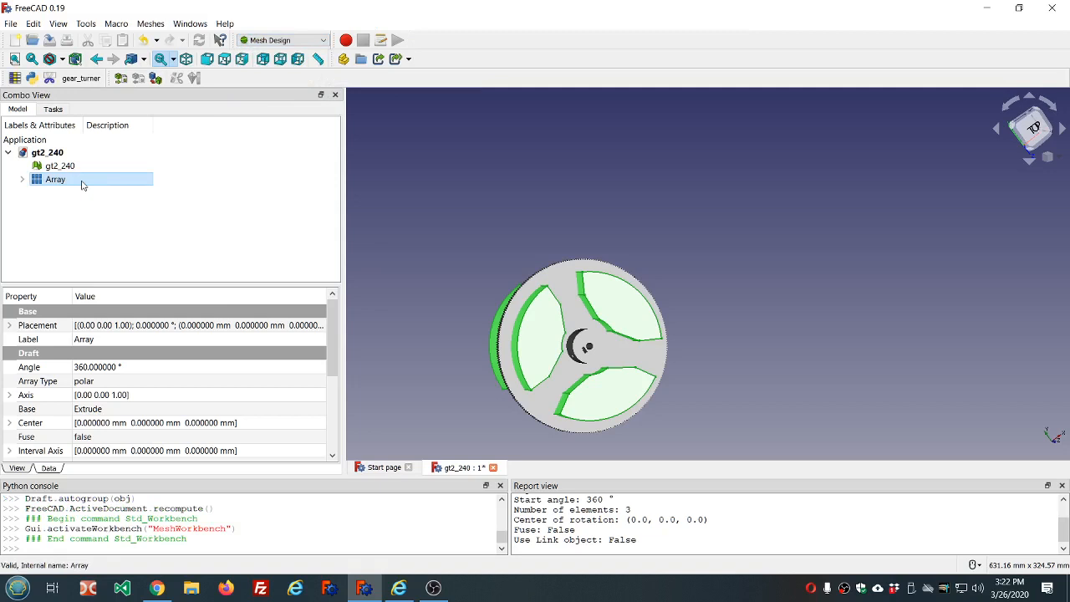
{"action": "left_click", "coordinate": [150, 22]}
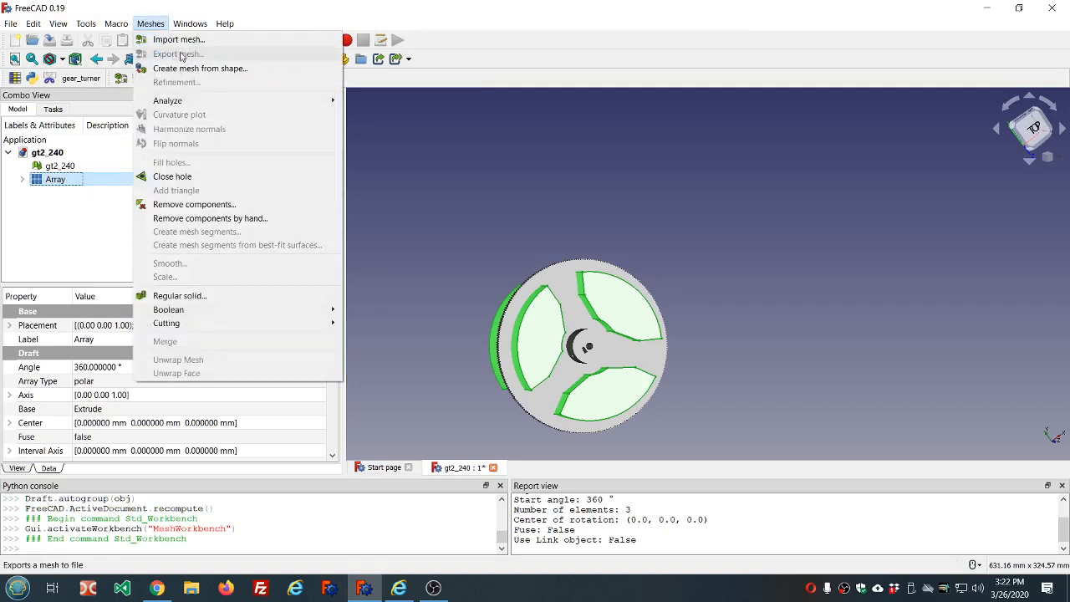
{"action": "left_click", "coordinate": [200, 67]}
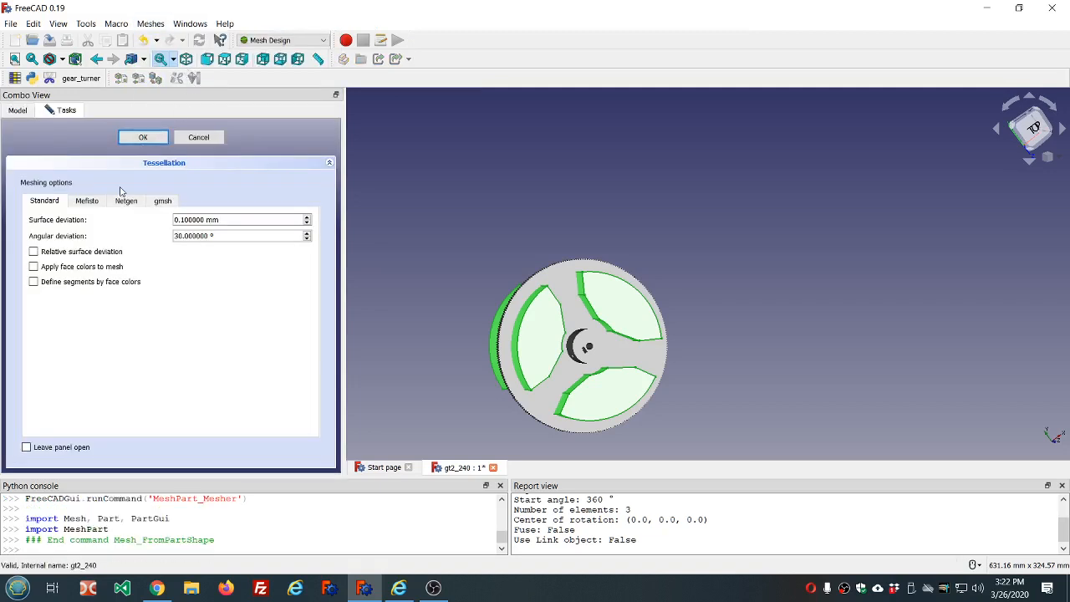
{"action": "left_click", "coordinate": [142, 137]}
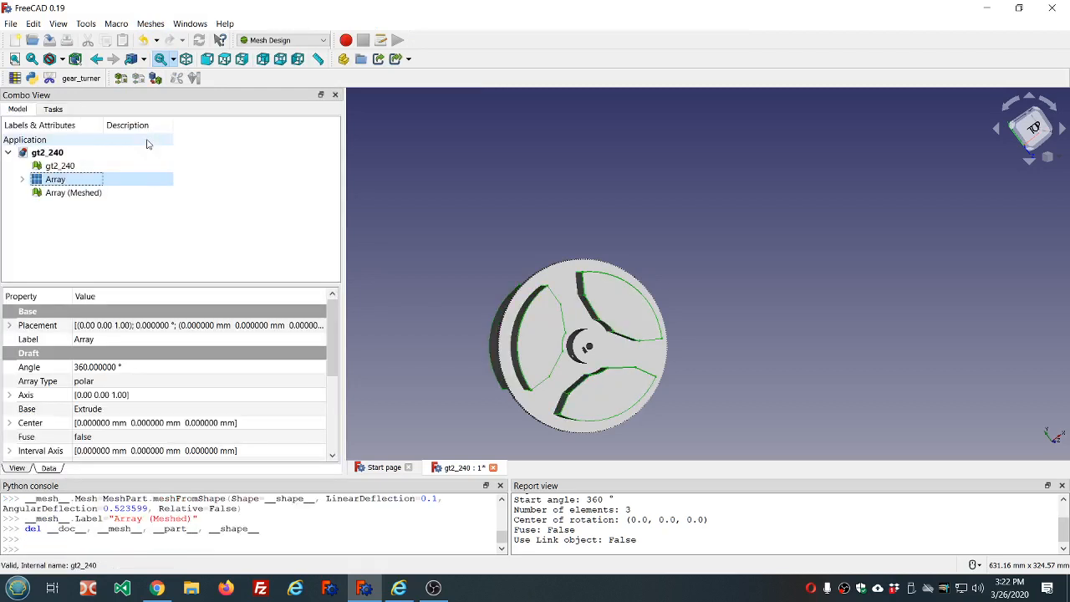
Step: Hide the Array solid and select both gt2_240 and Array (Meshed)
{"action": "left_click", "coordinate": [54, 178]}
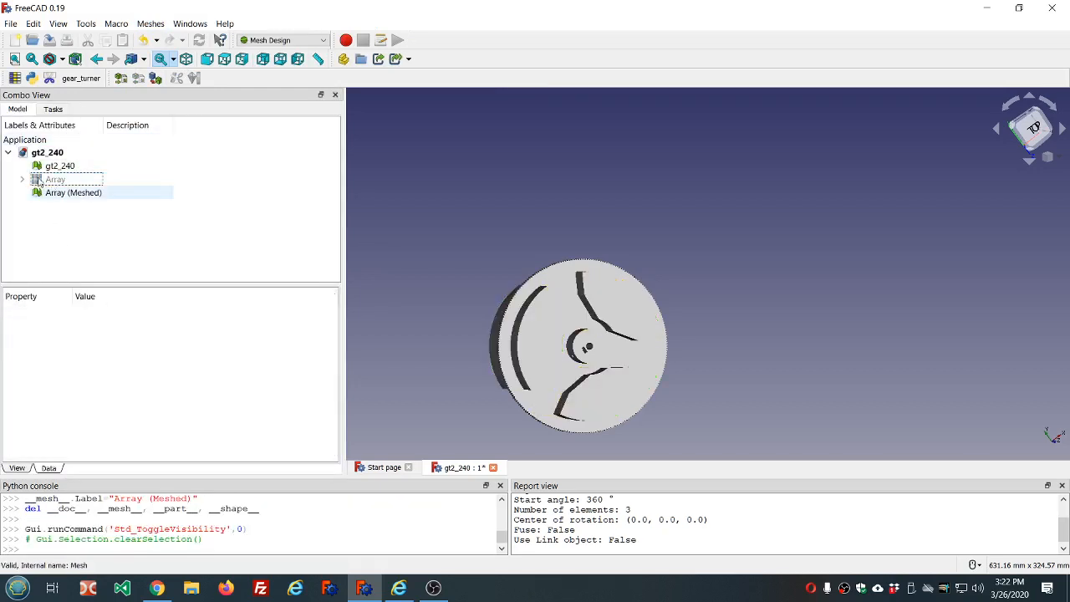
{"action": "left_click", "coordinate": [60, 165]}
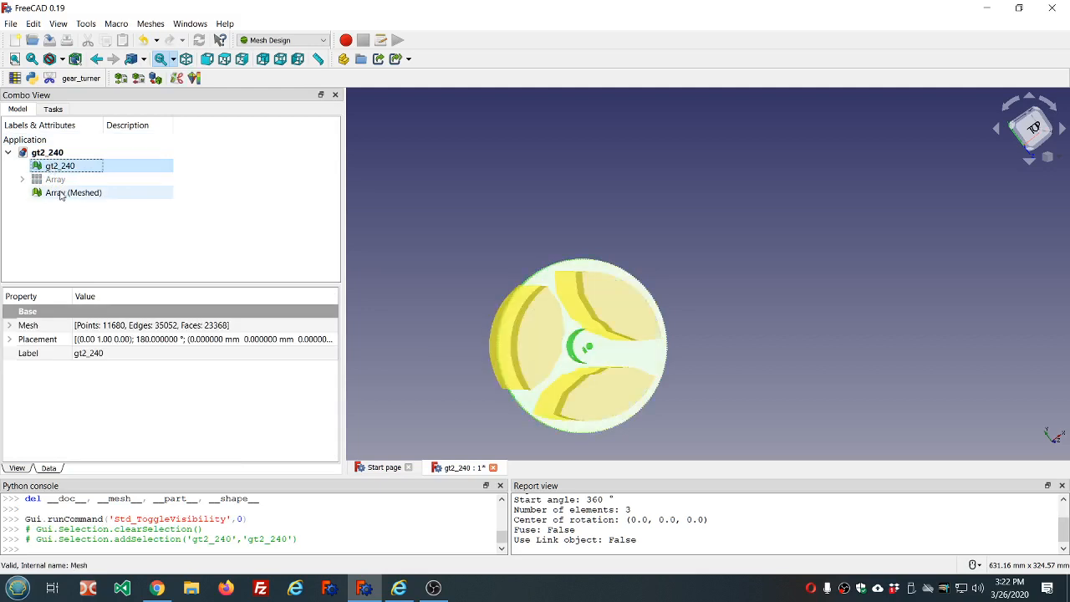
{"action": "left_click", "coordinate": [74, 192]}
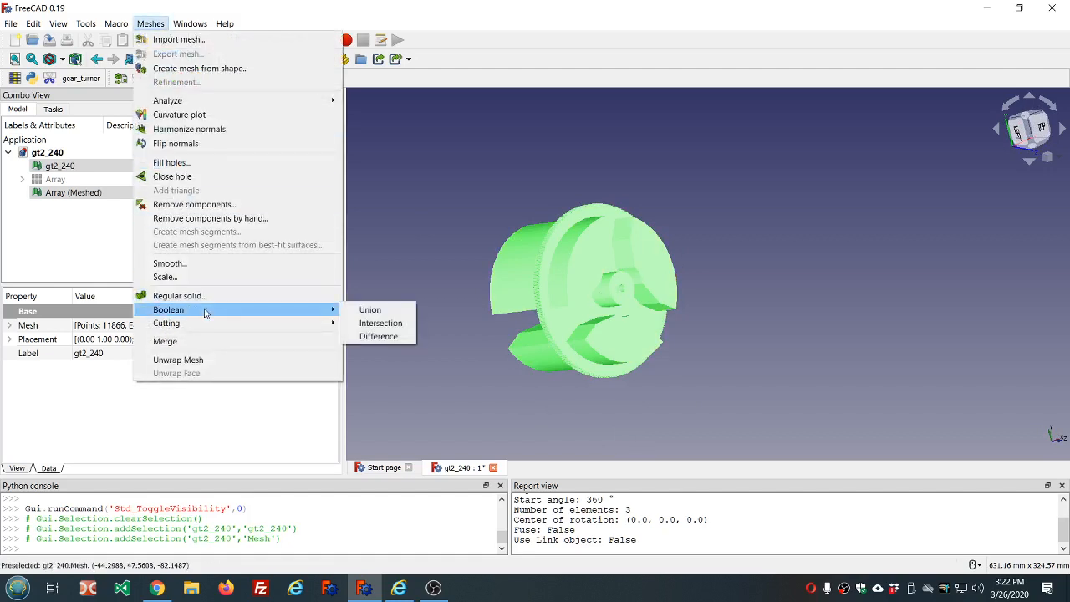
{"action": "mouse_move", "coordinate": [377, 336]}
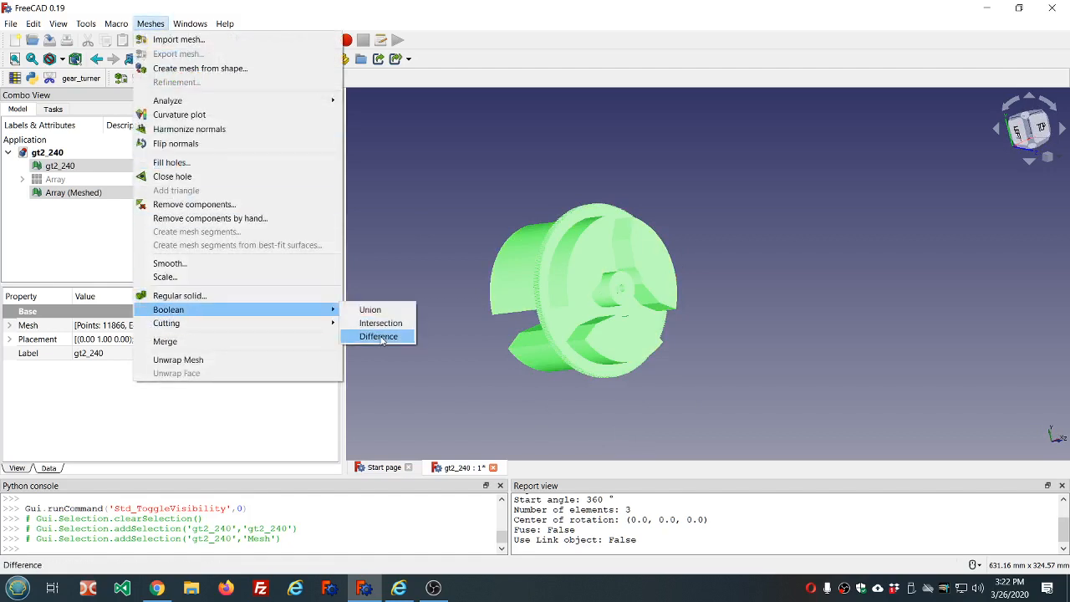
Step: Run a mesh boolean Difference subtracting Array (Meshed) from the gt2_240 pulley
{"action": "left_click", "coordinate": [379, 336]}
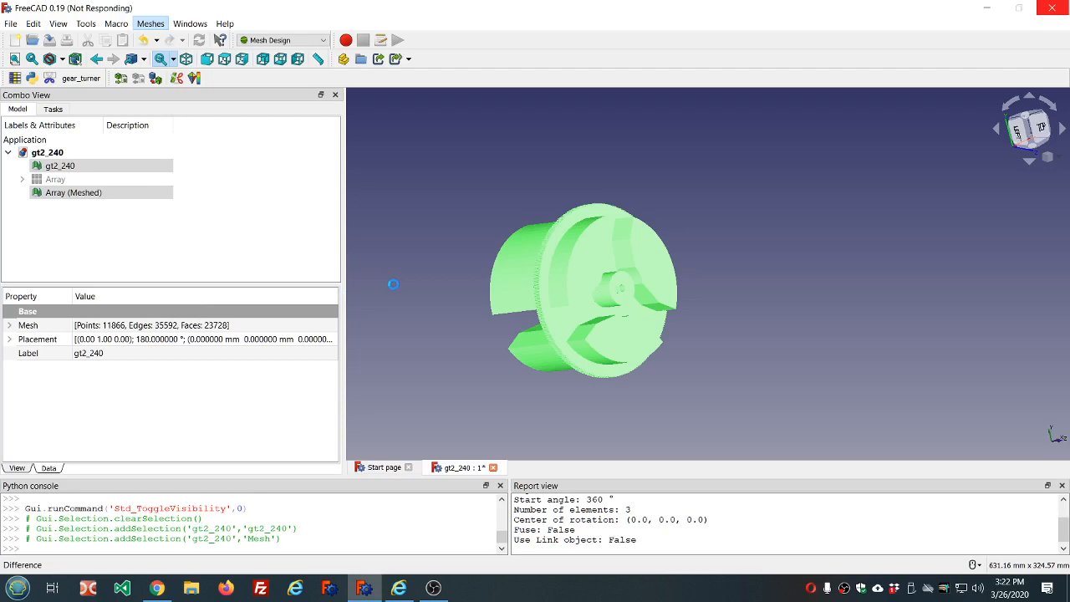
{"action": "mouse_move", "coordinate": [380, 382]}
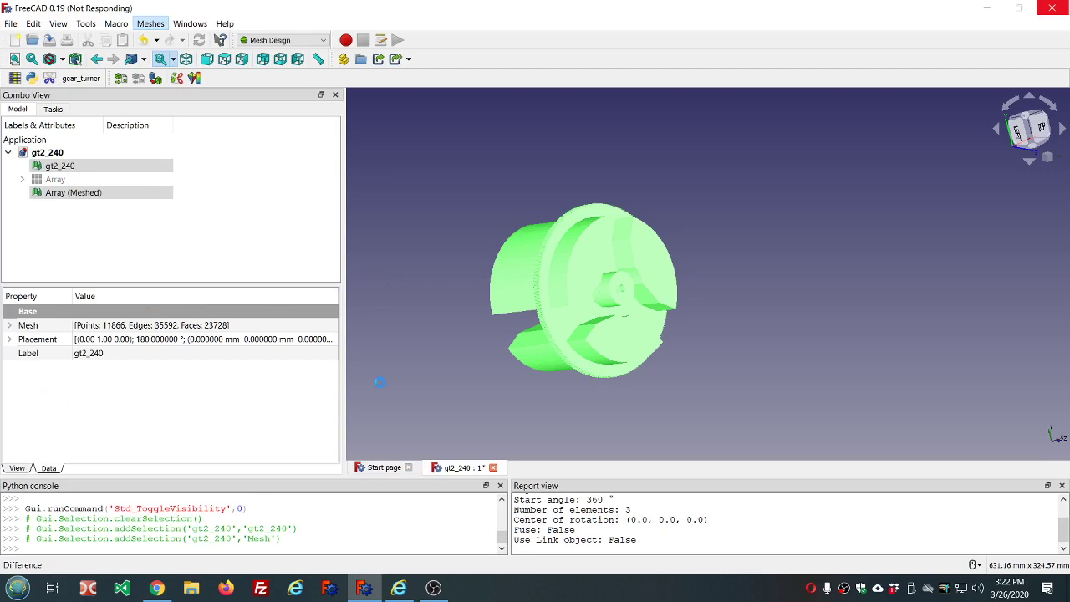
{"action": "mouse_move", "coordinate": [416, 341]}
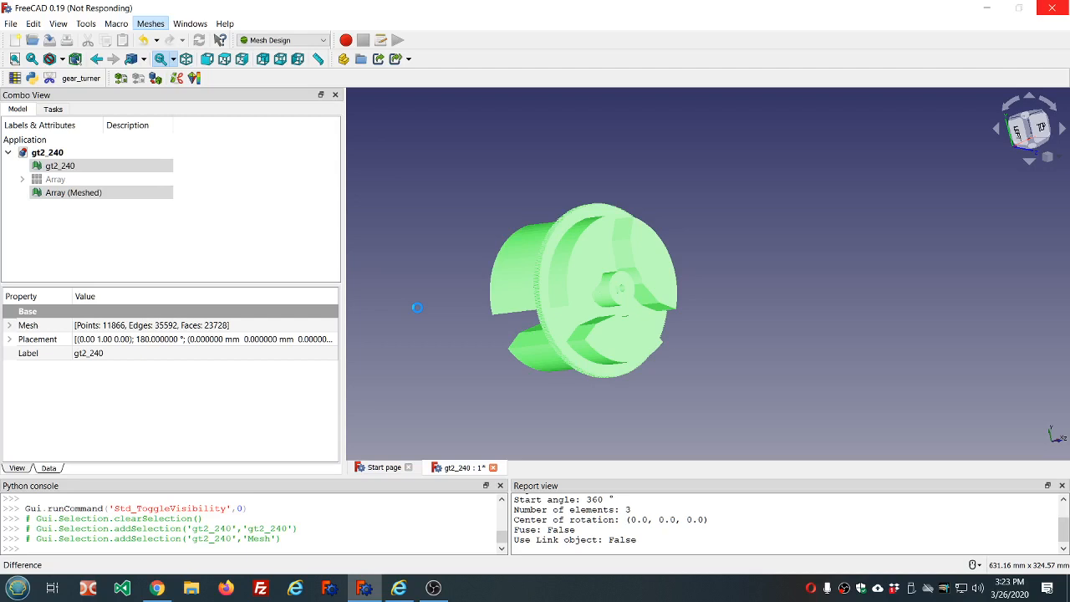
{"action": "mouse_move", "coordinate": [757, 253]}
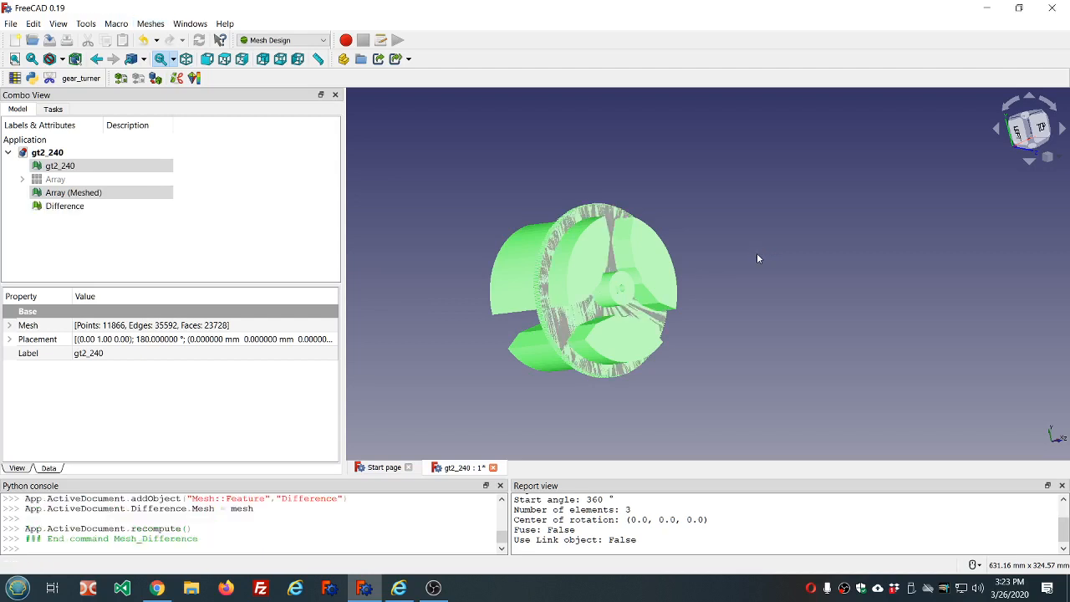
{"action": "mouse_move", "coordinate": [378, 196]}
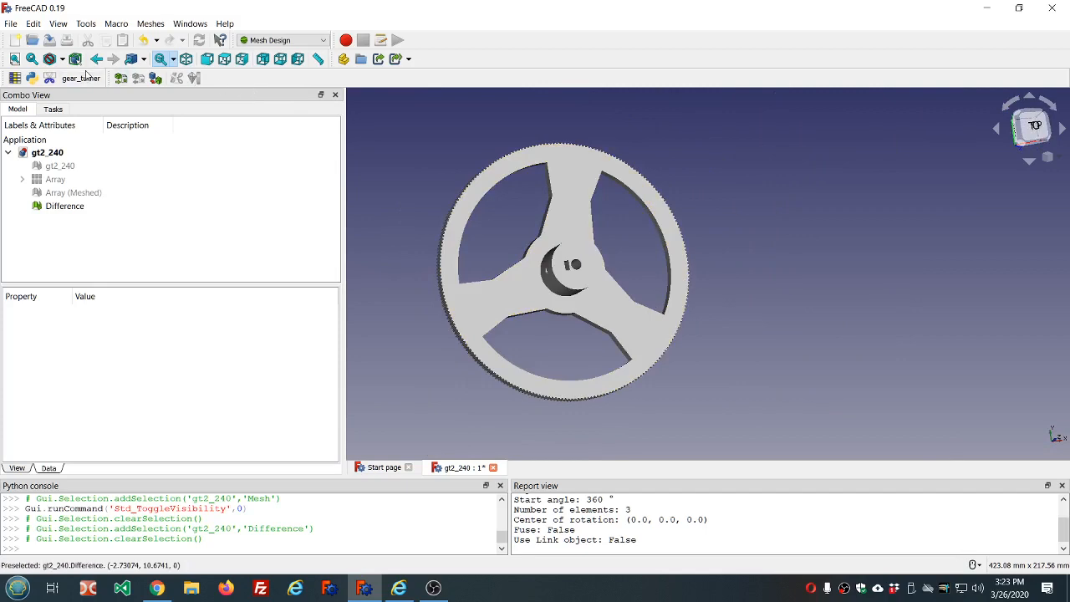
{"action": "left_click", "coordinate": [62, 58]}
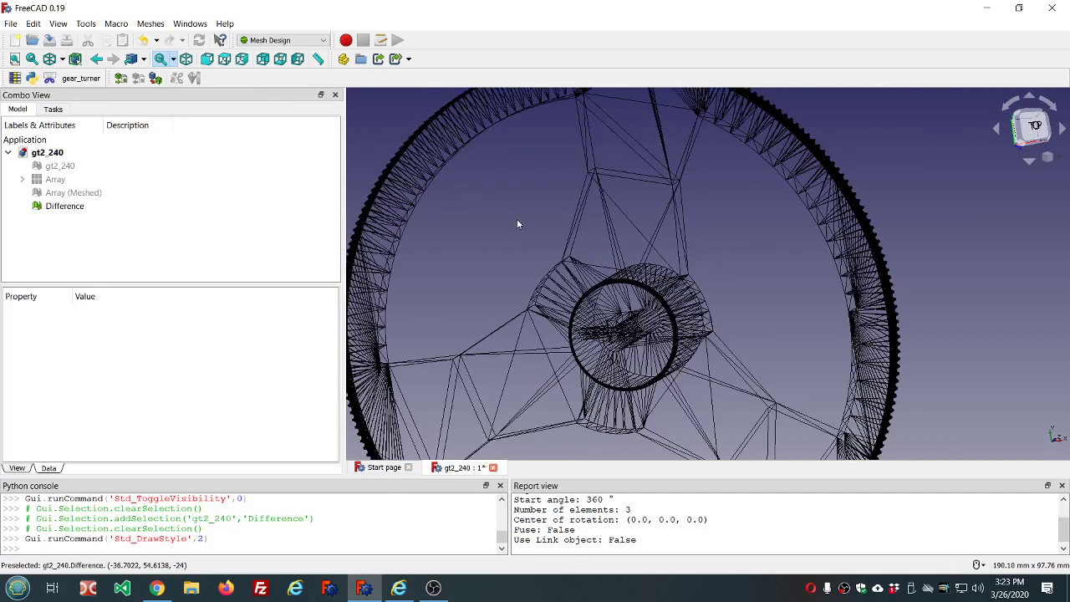
{"action": "left_click_drag", "start_coordinate": [516, 224], "coordinate": [678, 266]}
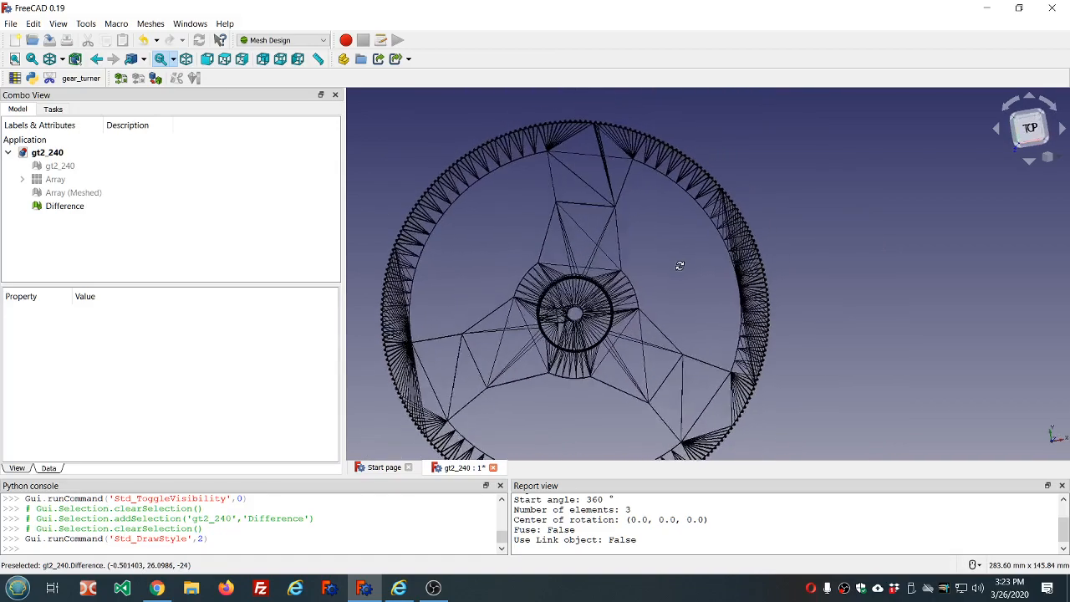
{"action": "left_click_drag", "start_coordinate": [679, 266], "coordinate": [670, 225]}
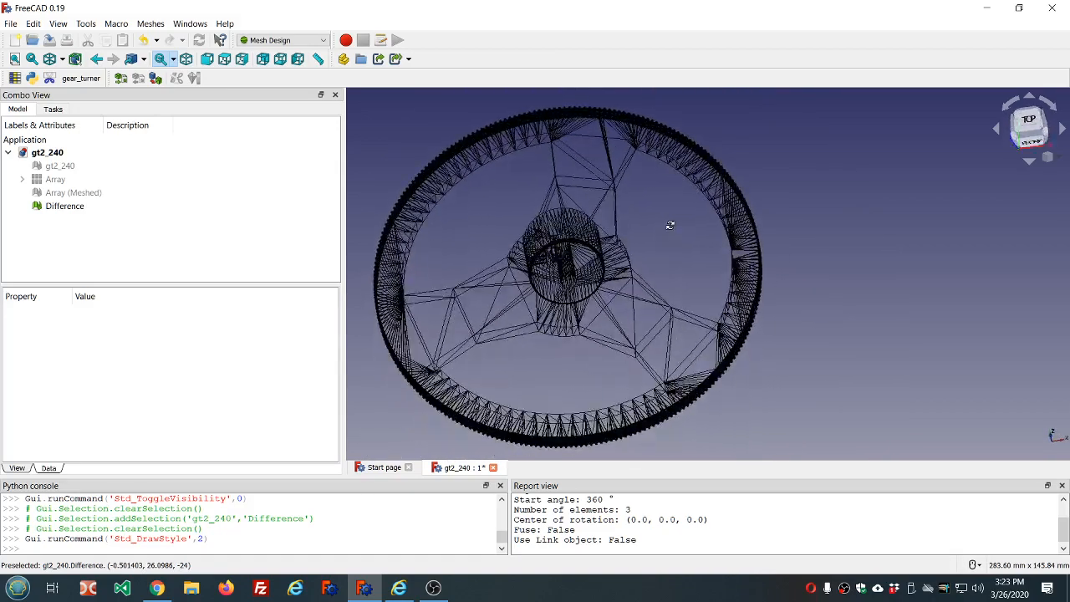
{"action": "left_click_drag", "start_coordinate": [669, 225], "coordinate": [683, 267]}
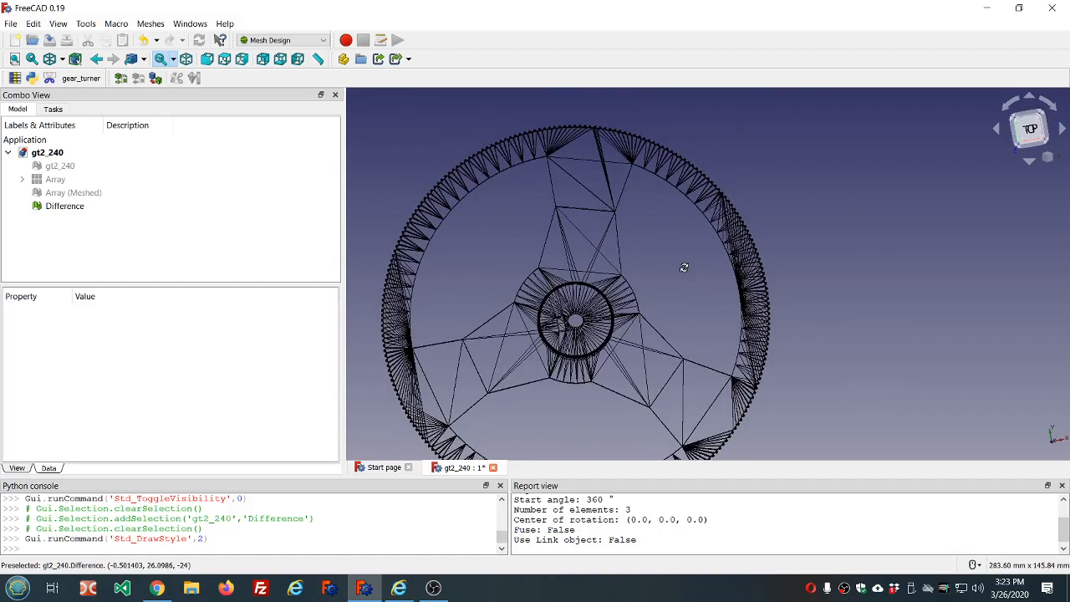
{"action": "left_click_drag", "start_coordinate": [684, 267], "coordinate": [626, 209]}
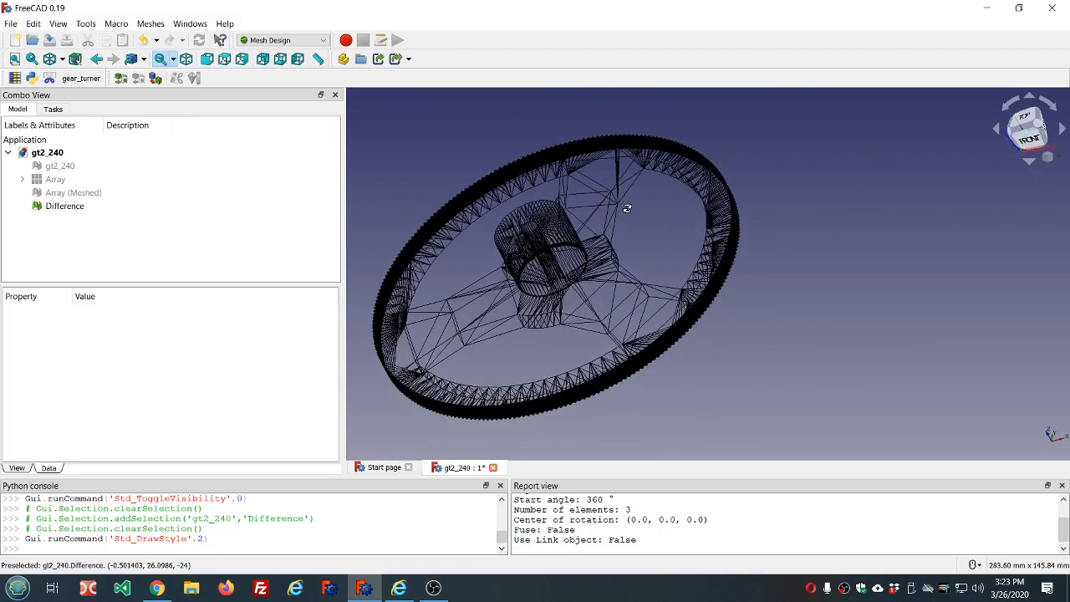
{"action": "left_click_drag", "start_coordinate": [627, 209], "coordinate": [691, 276]}
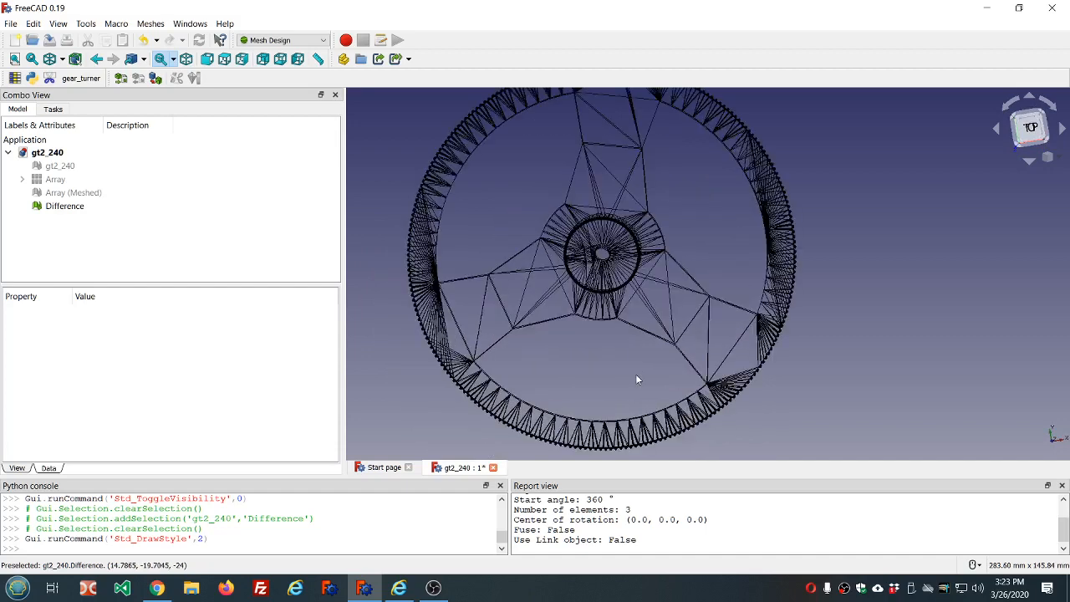
{"action": "left_click_drag", "start_coordinate": [638, 379], "coordinate": [558, 270]}
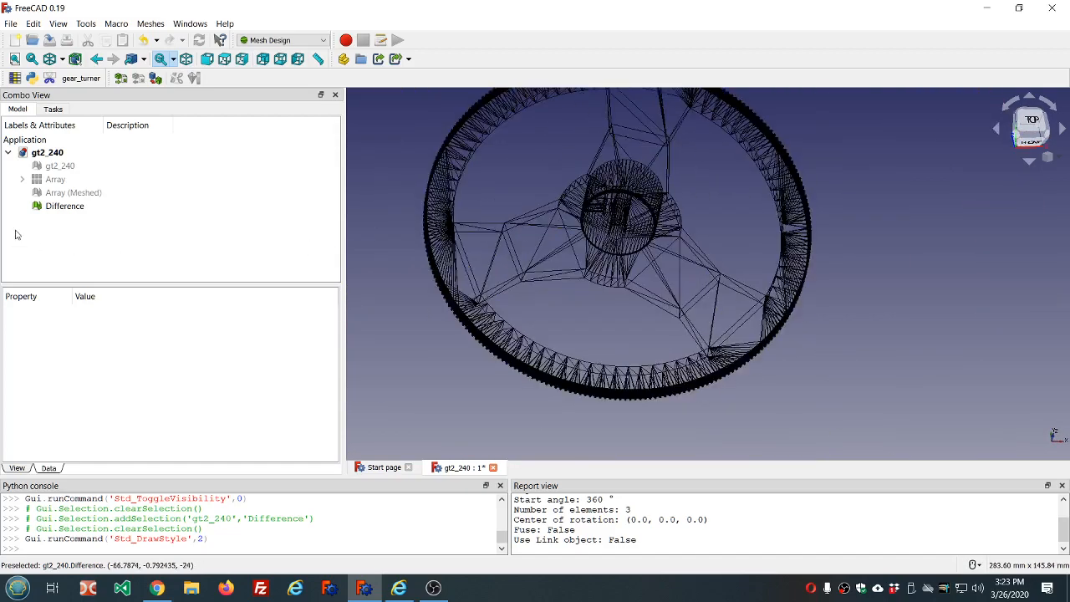
{"action": "left_click", "coordinate": [64, 205]}
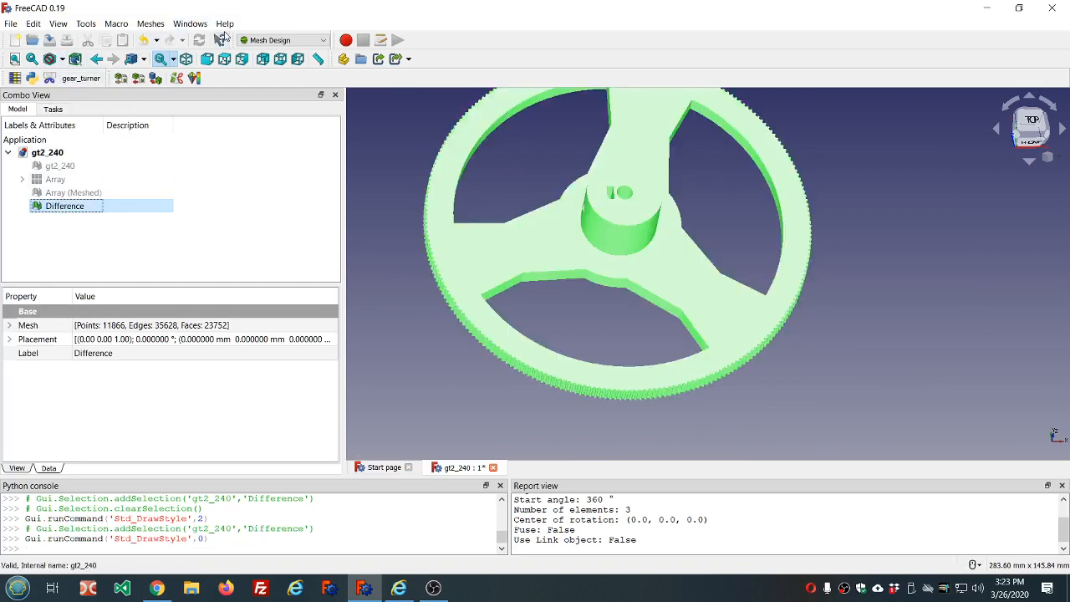
Step: Evaluate the Difference mesh for all defects, finding only 120 surface folds, then close
{"action": "left_click", "coordinate": [150, 22]}
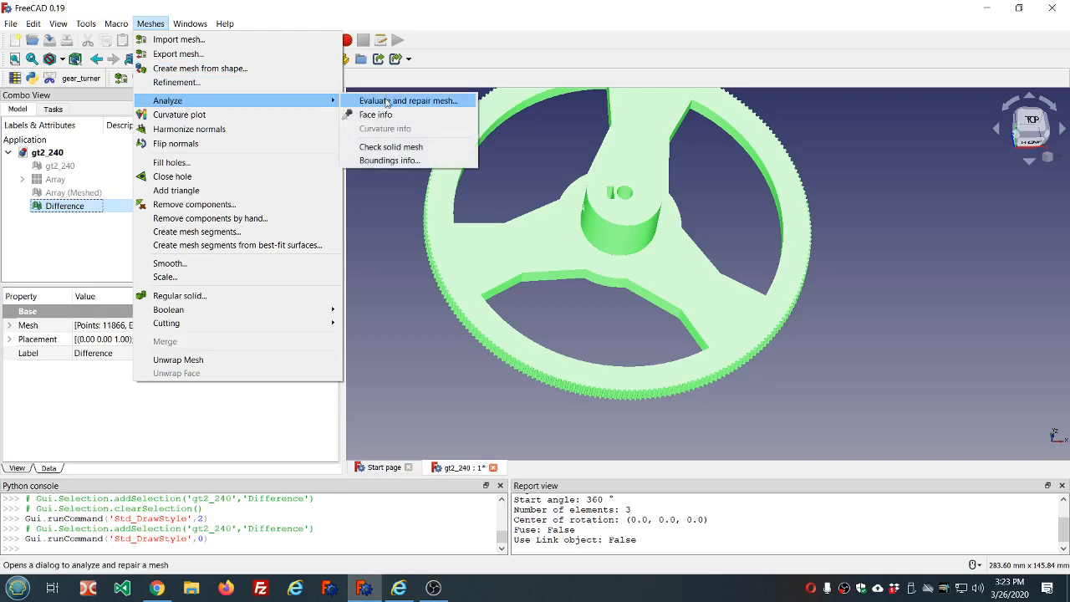
{"action": "left_click", "coordinate": [409, 101]}
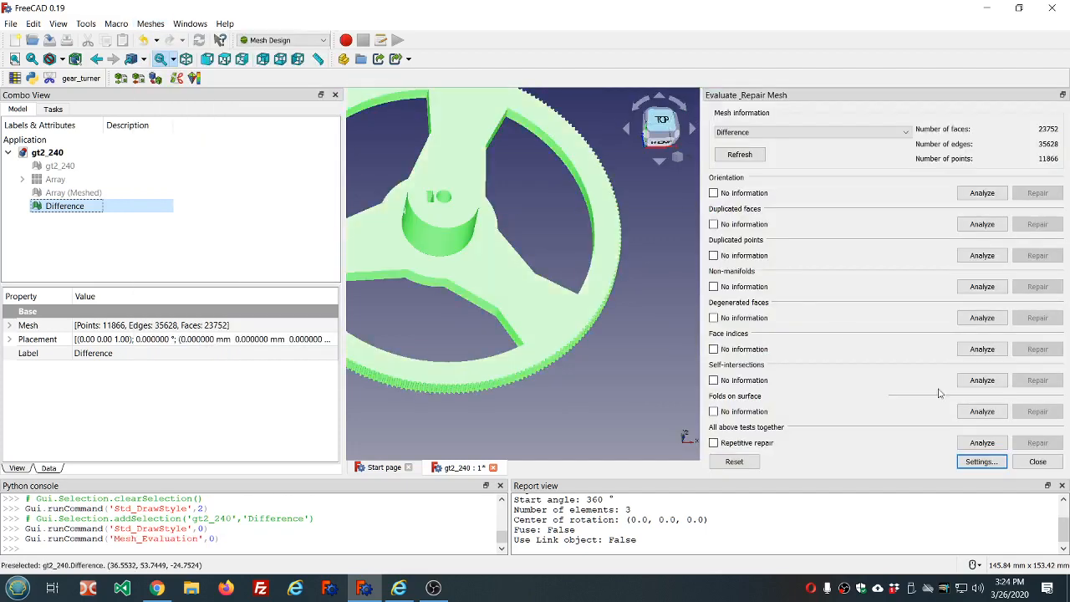
{"action": "left_click", "coordinate": [981, 443]}
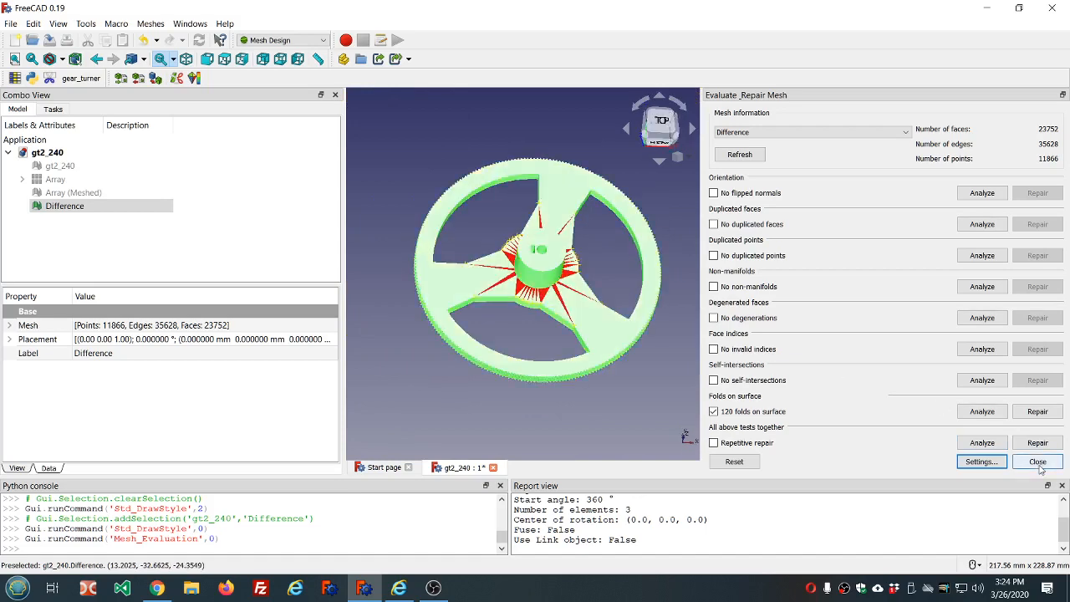
{"action": "left_click", "coordinate": [1036, 461]}
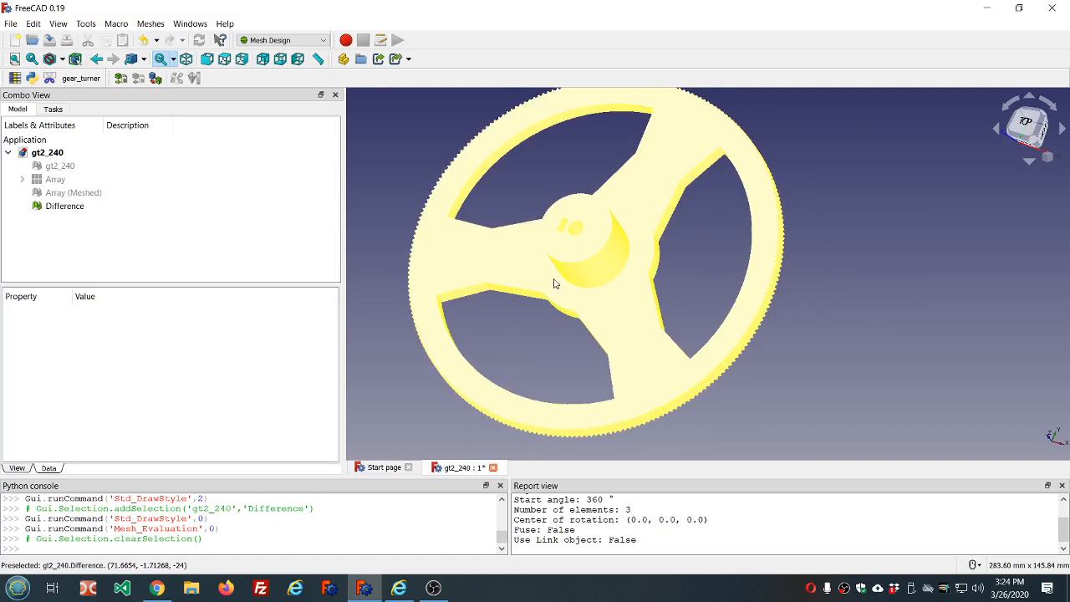
{"action": "left_click", "coordinate": [376, 250]}
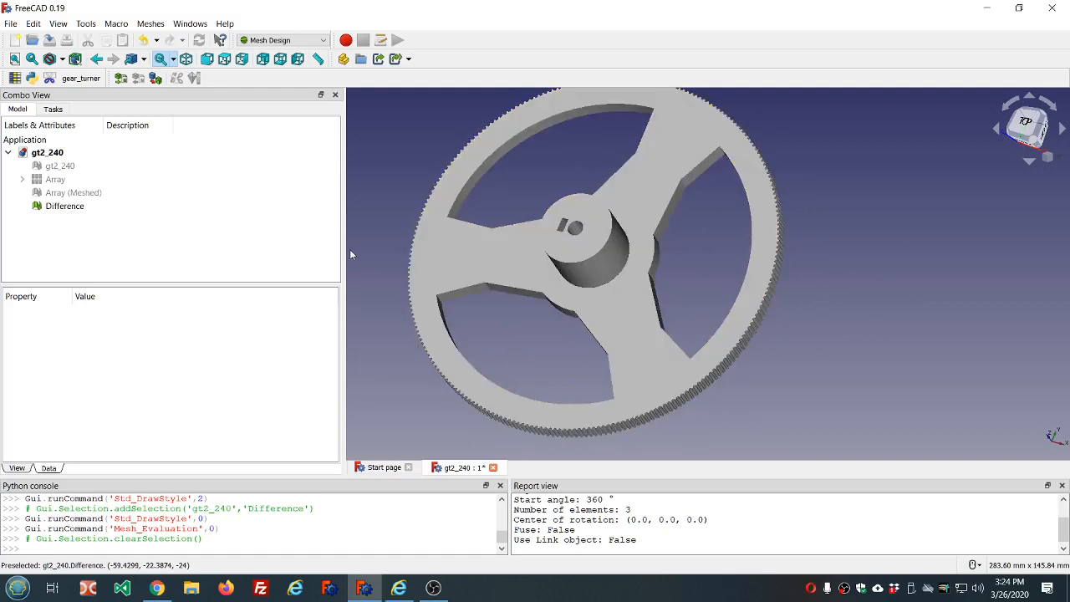
{"action": "mouse_move", "coordinate": [308, 261]}
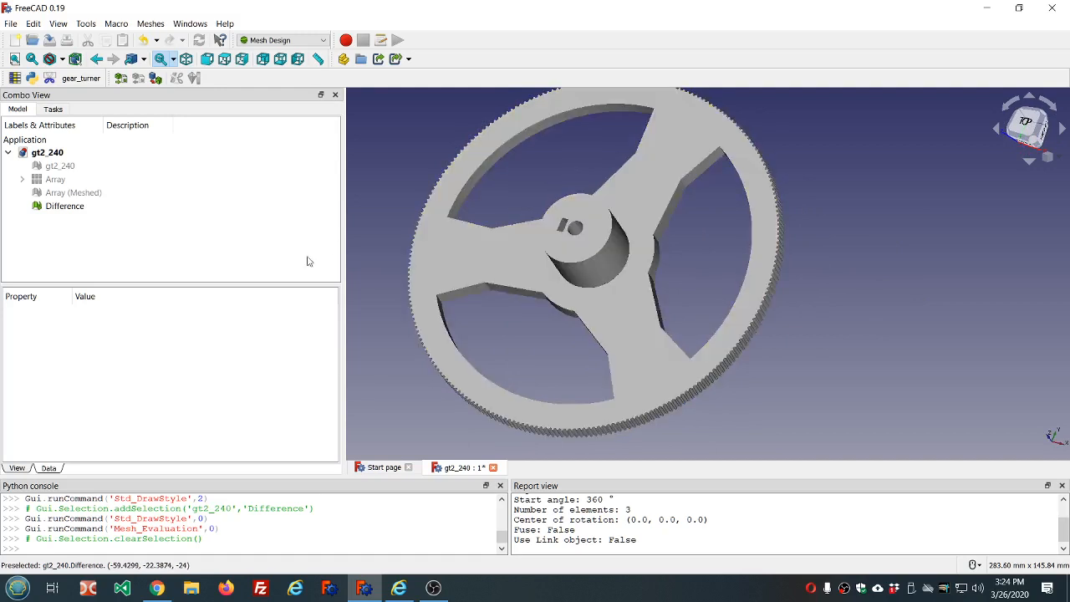